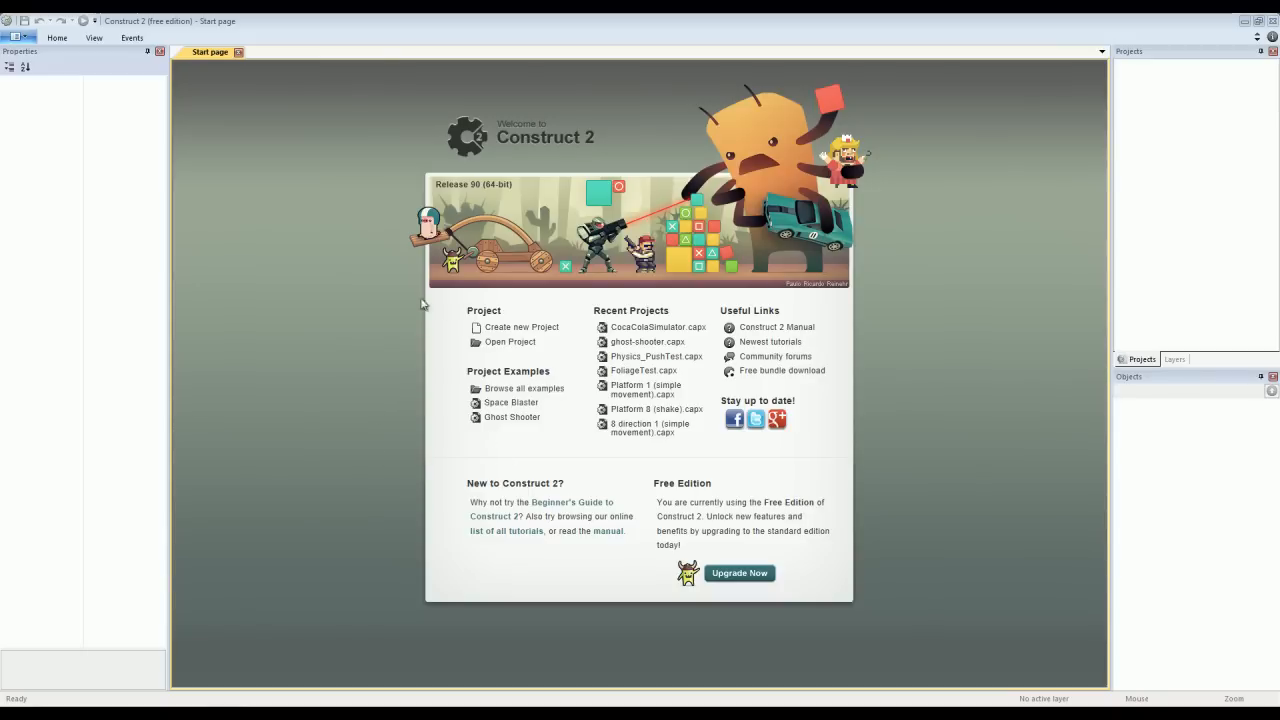
mouse_move(448, 428)
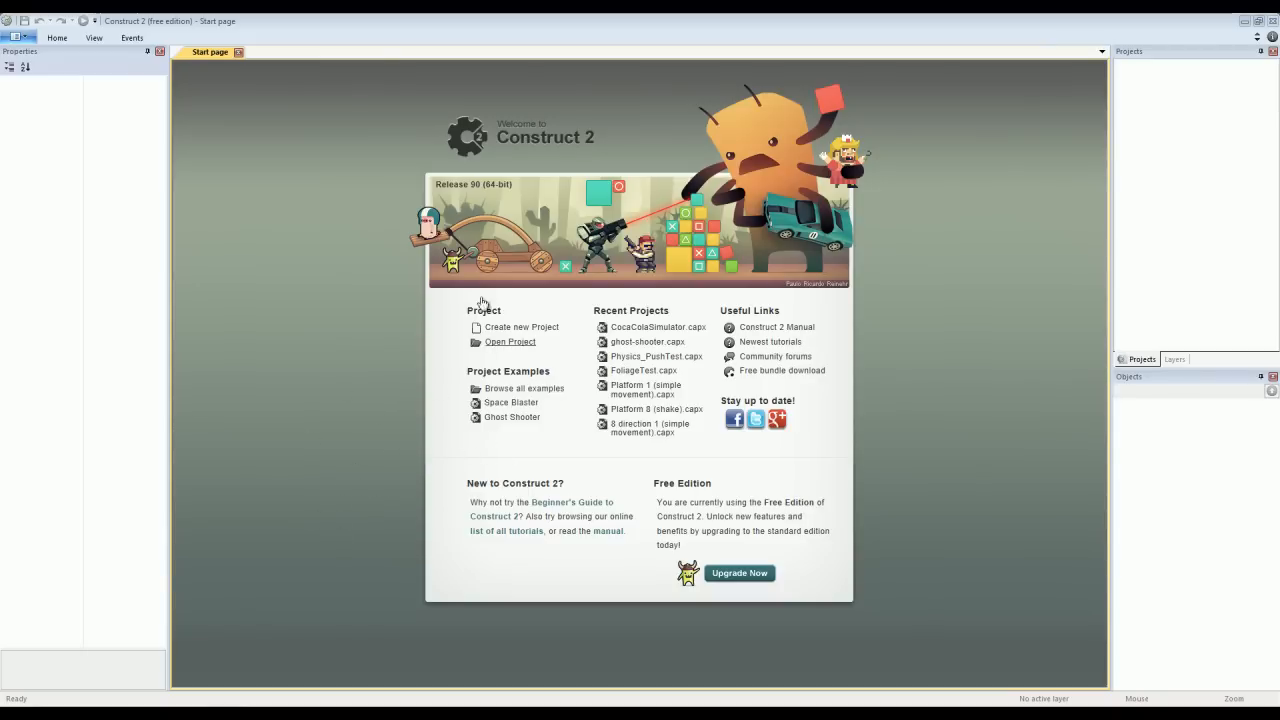
mouse_move(568, 180)
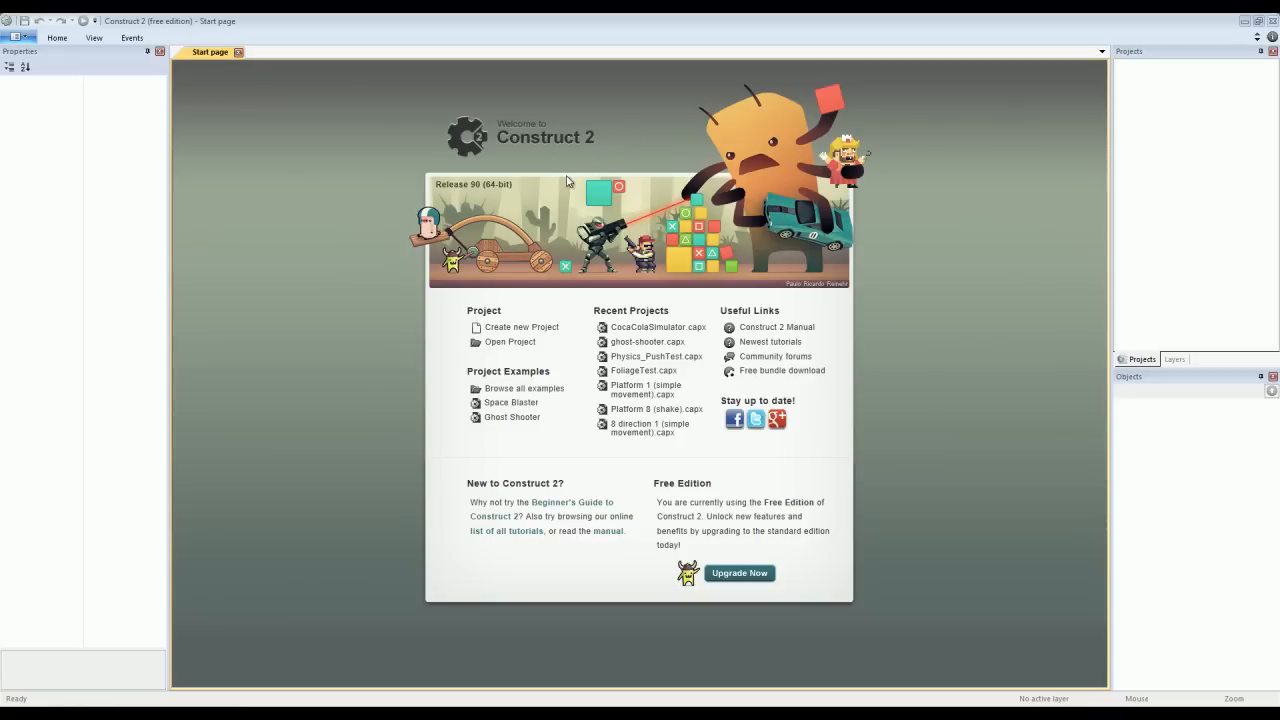
mouse_move(596, 160)
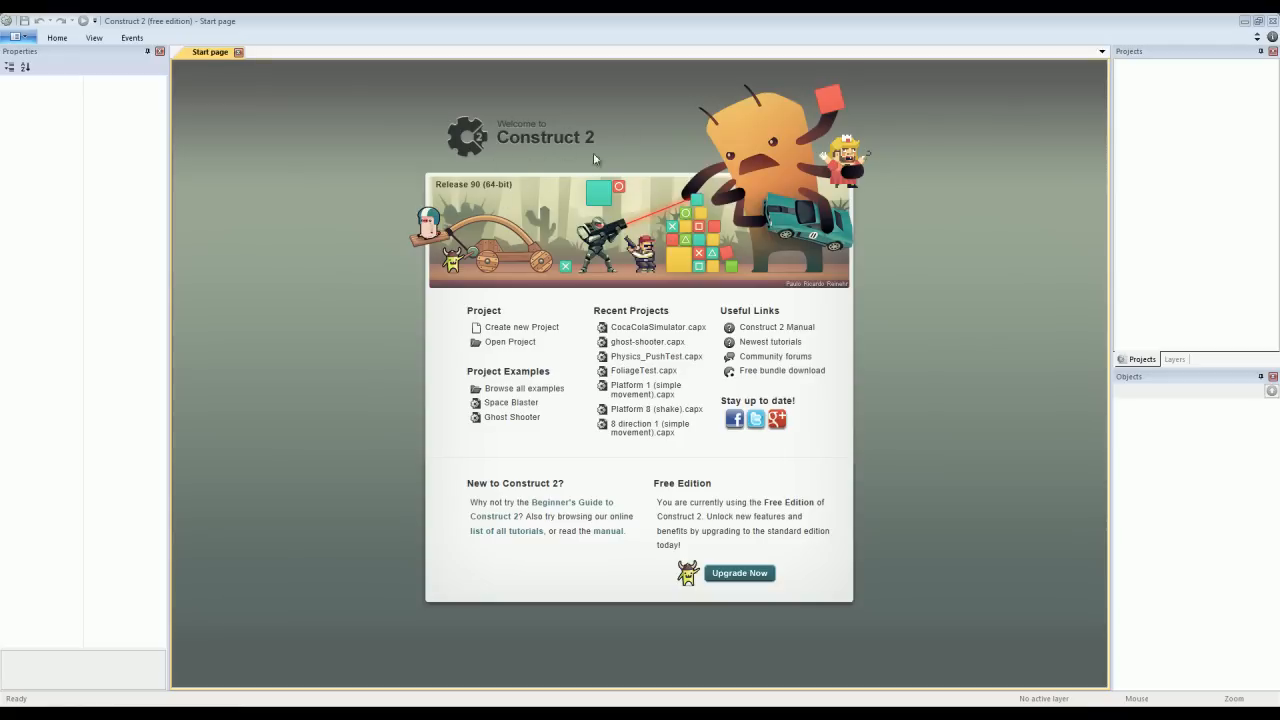
mouse_move(576, 224)
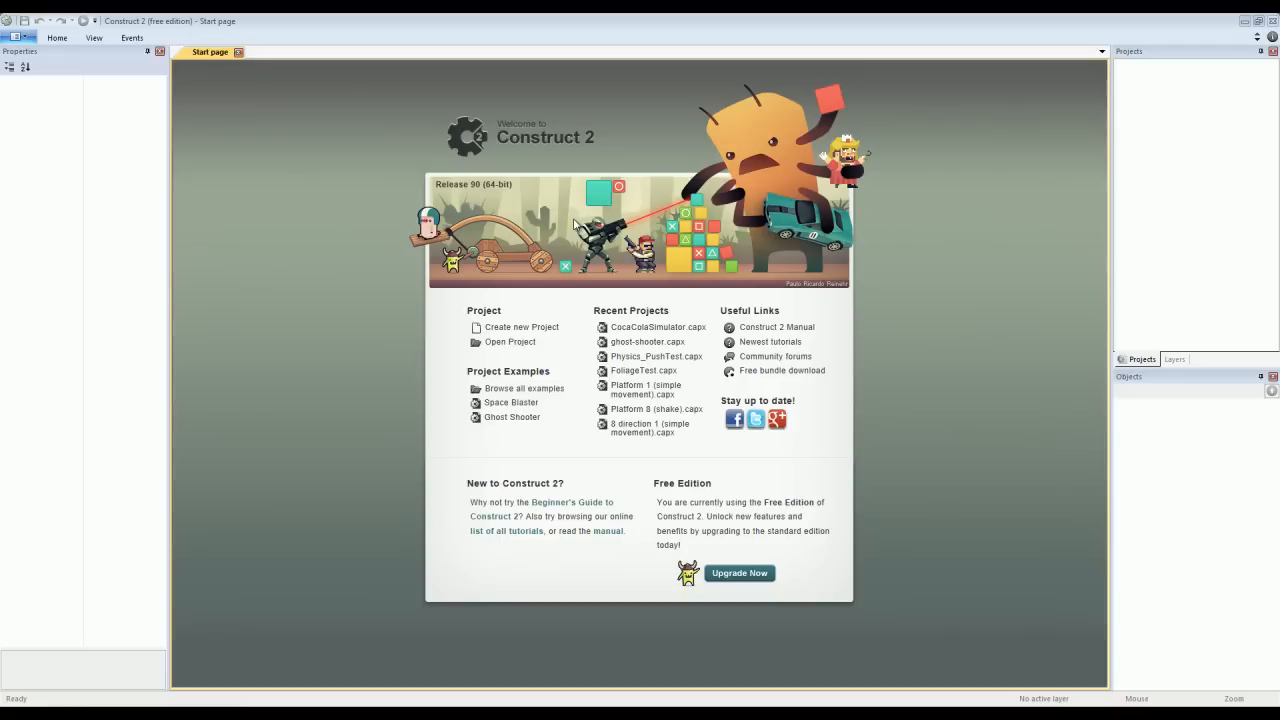
mouse_move(518, 414)
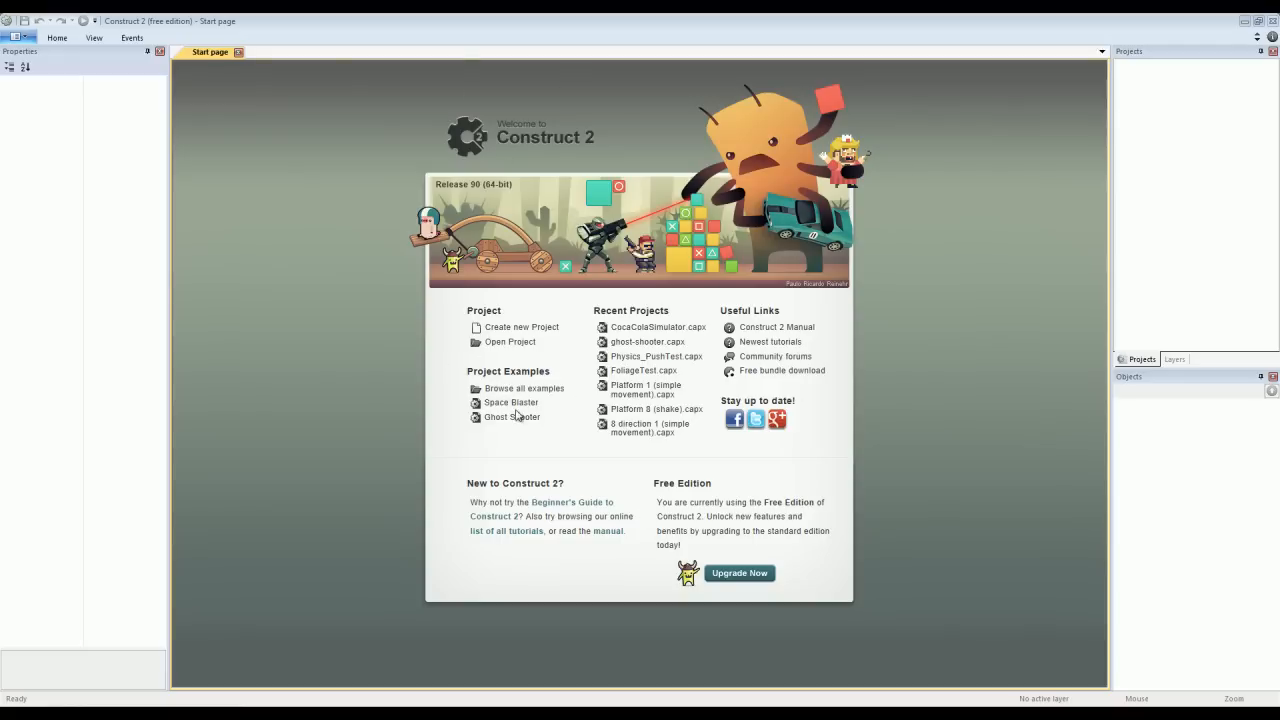
mouse_move(630, 320)
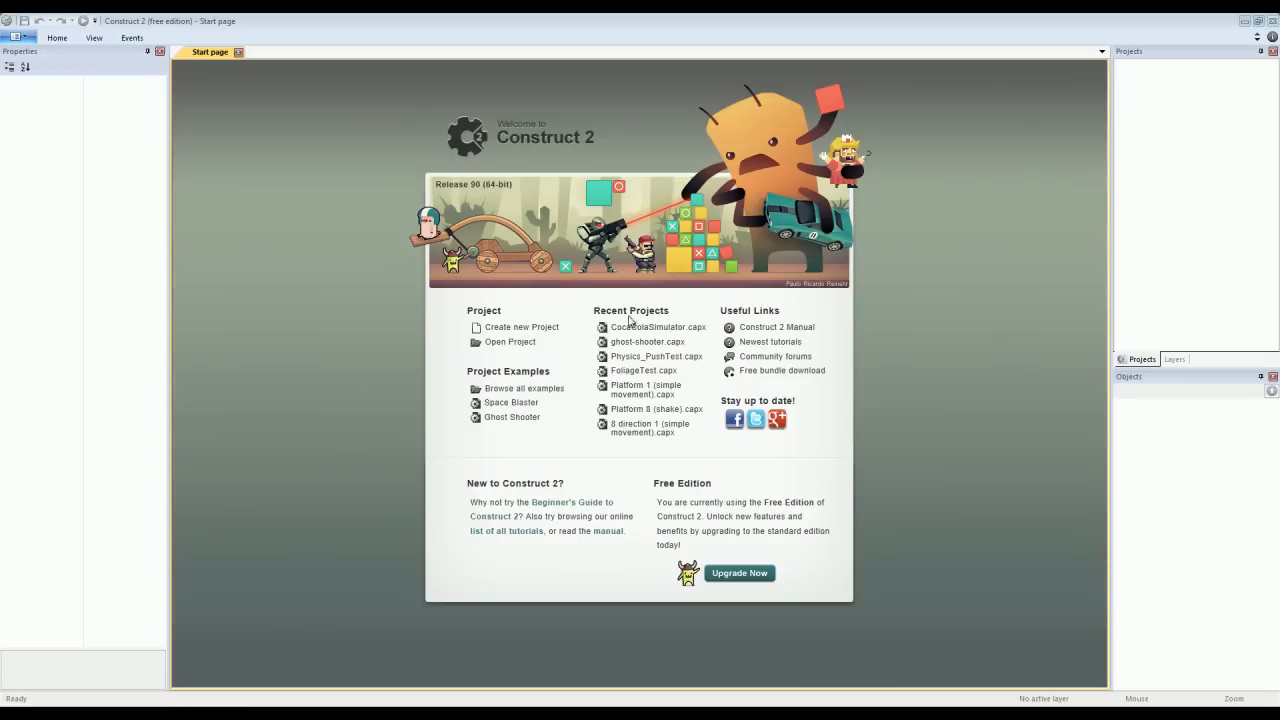
mouse_move(272, 96)
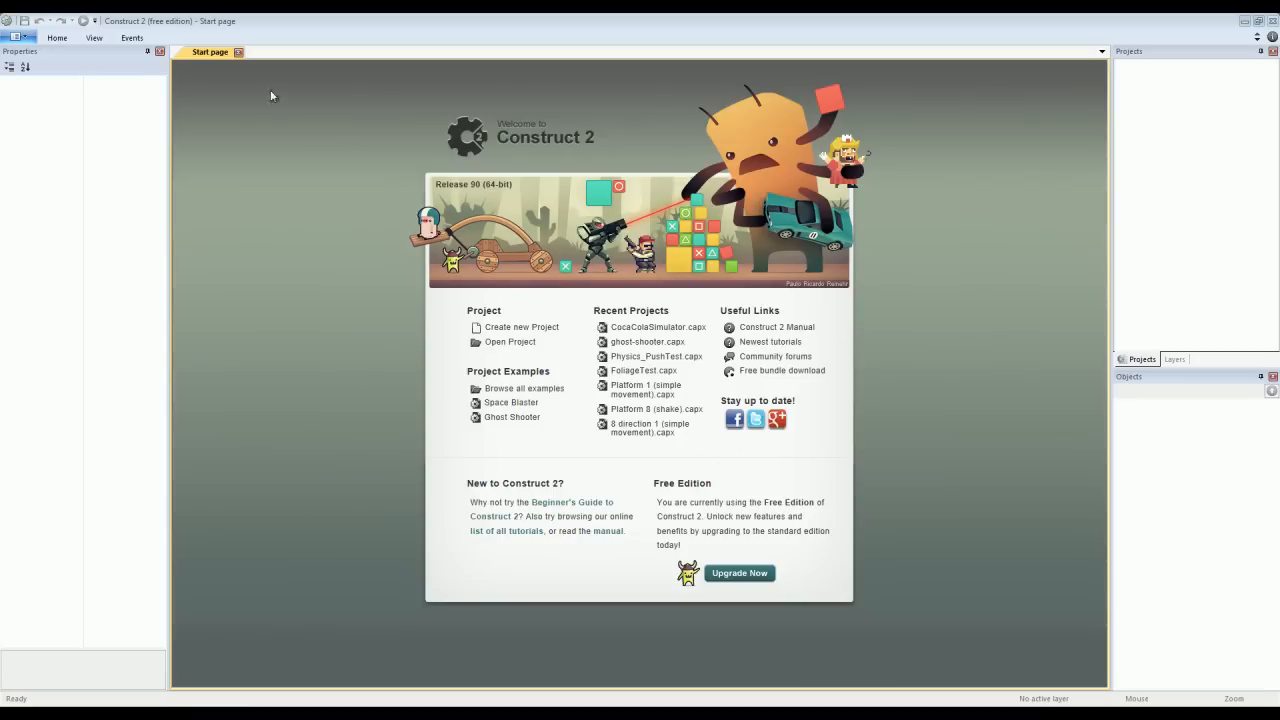
Create a new empty project from the File menu and look around the blank layout.
click(16, 20)
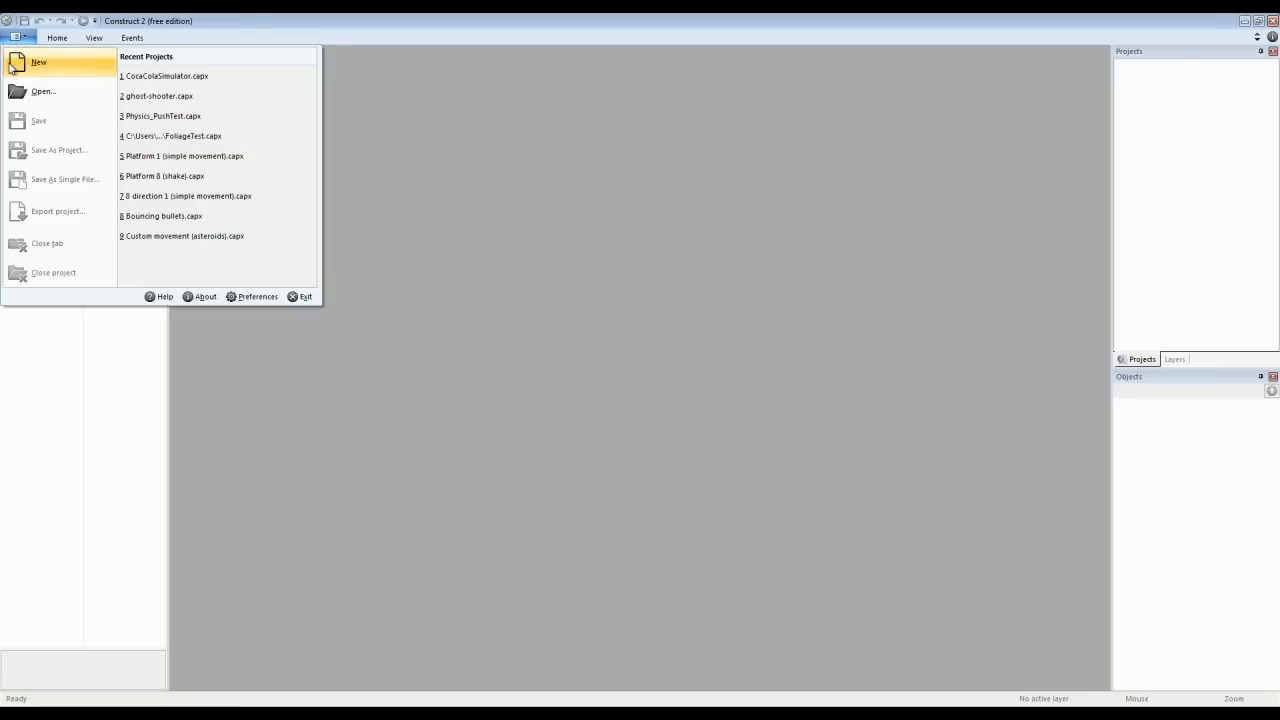
click(38, 62)
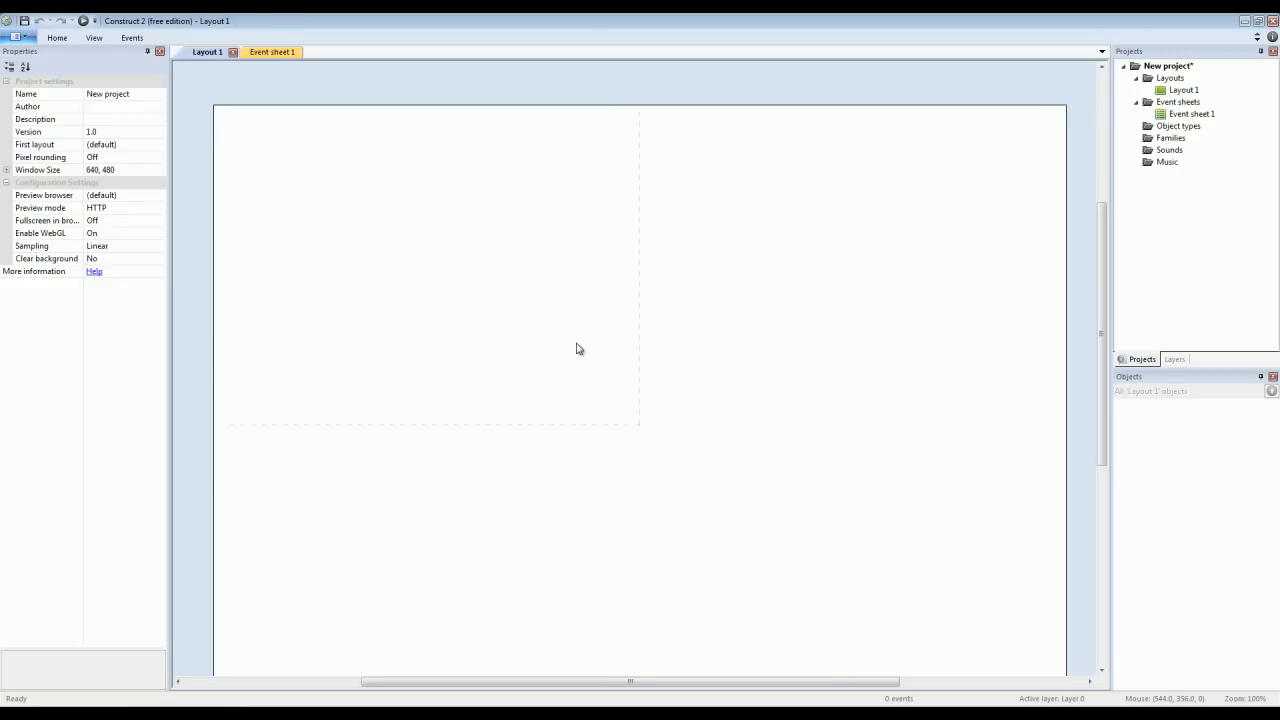
scroll(down, 3)
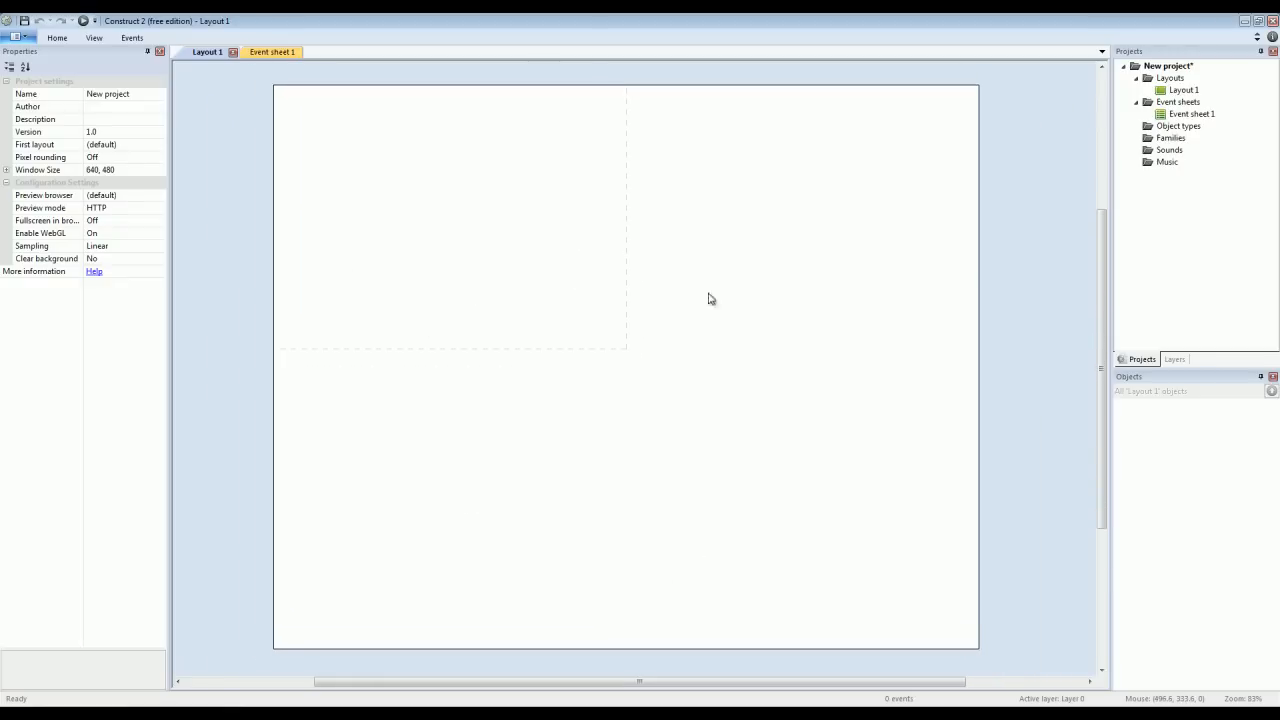
mouse_move(852, 256)
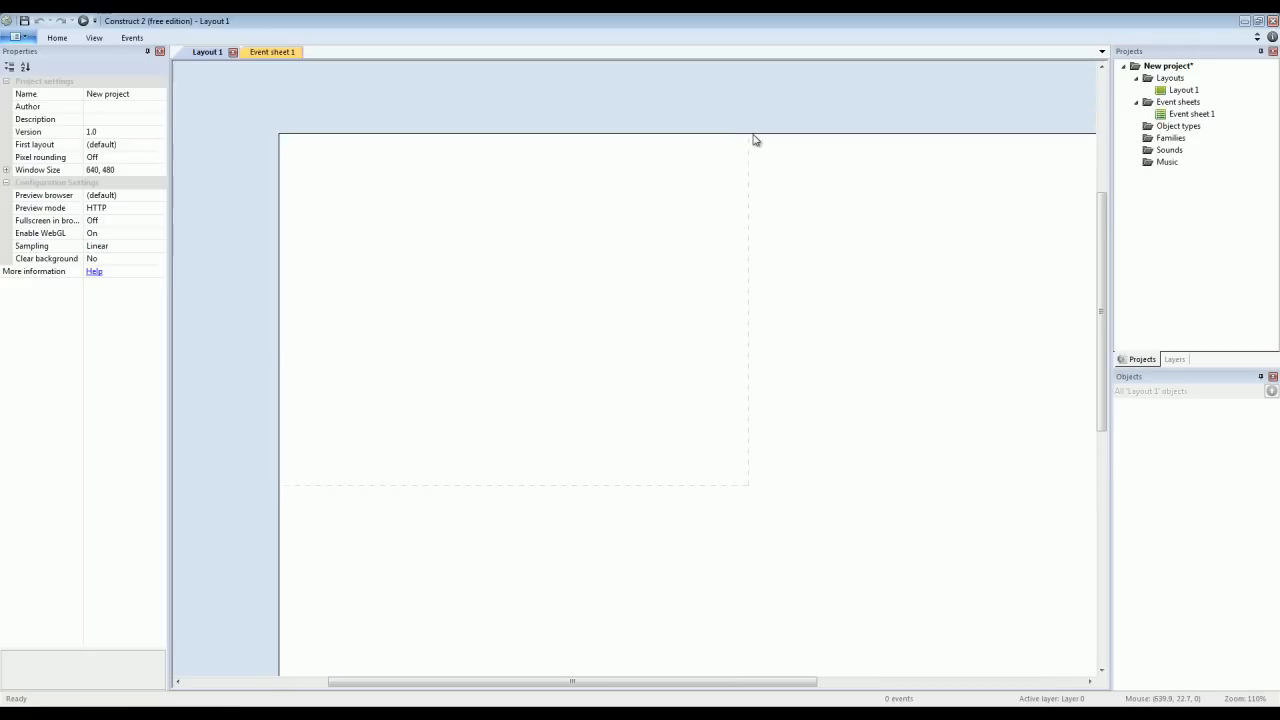
mouse_move(750, 396)
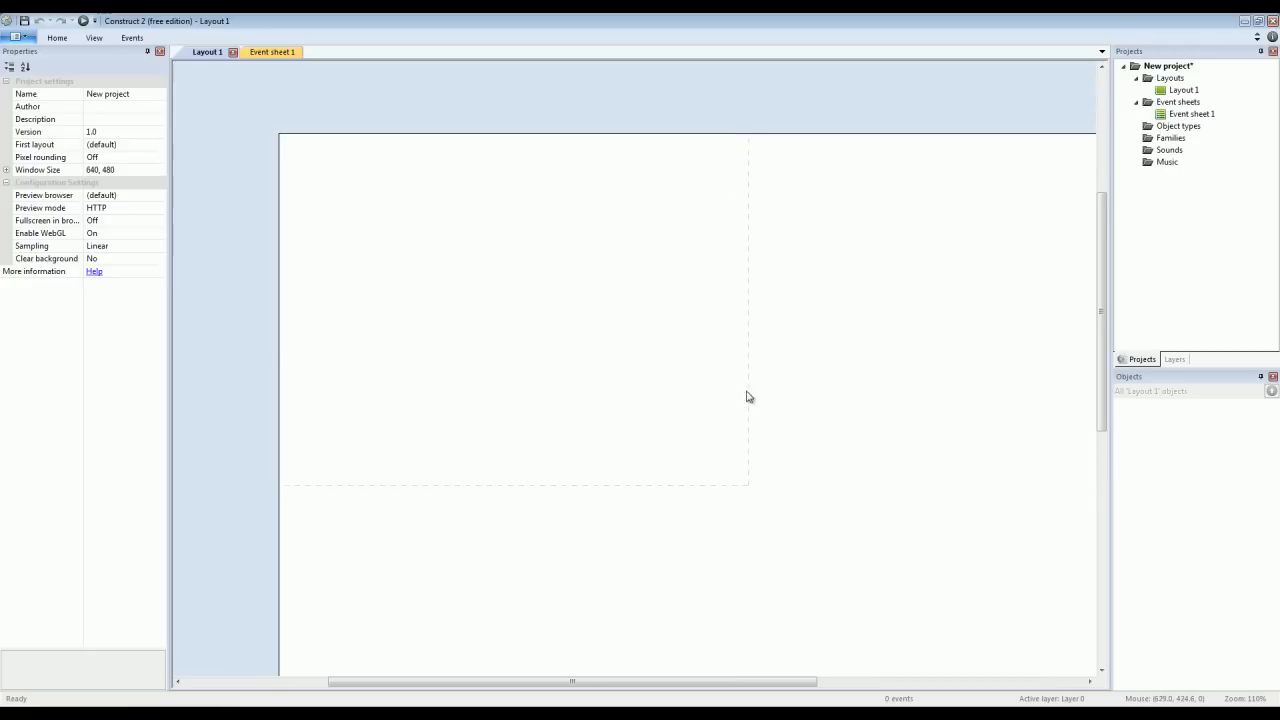
mouse_move(268, 482)
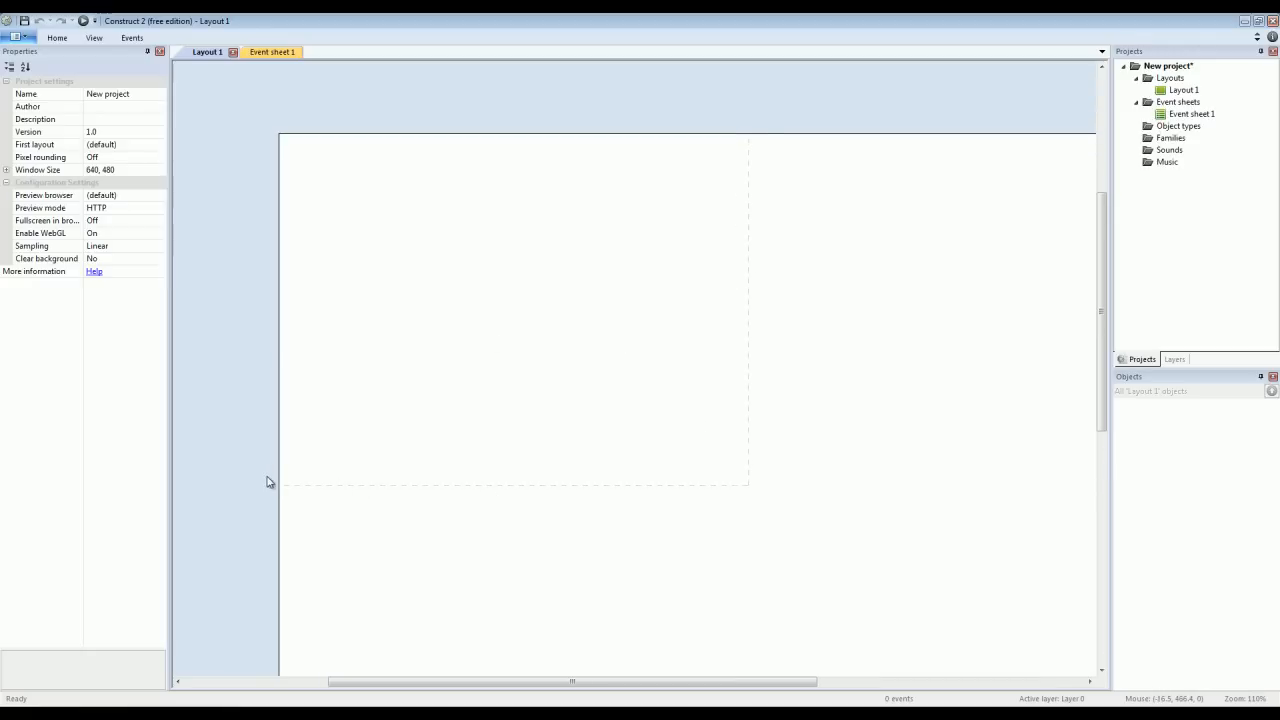
mouse_move(884, 500)
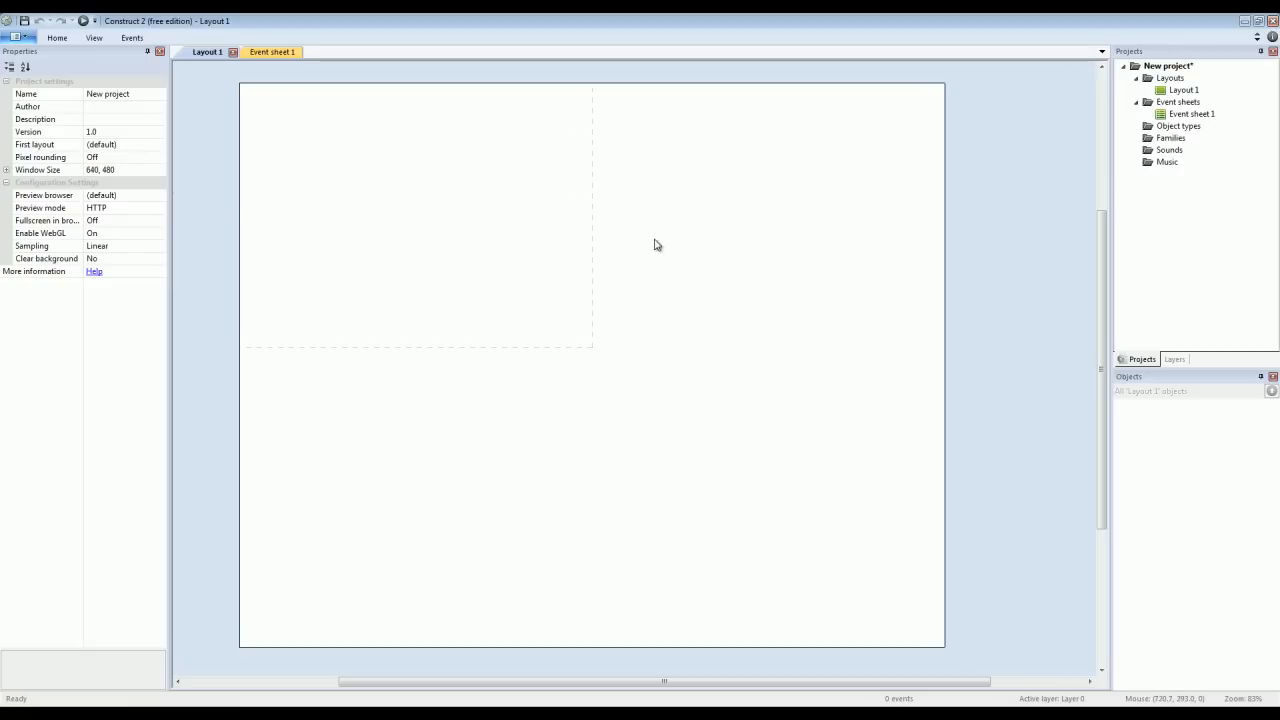
mouse_move(364, 216)
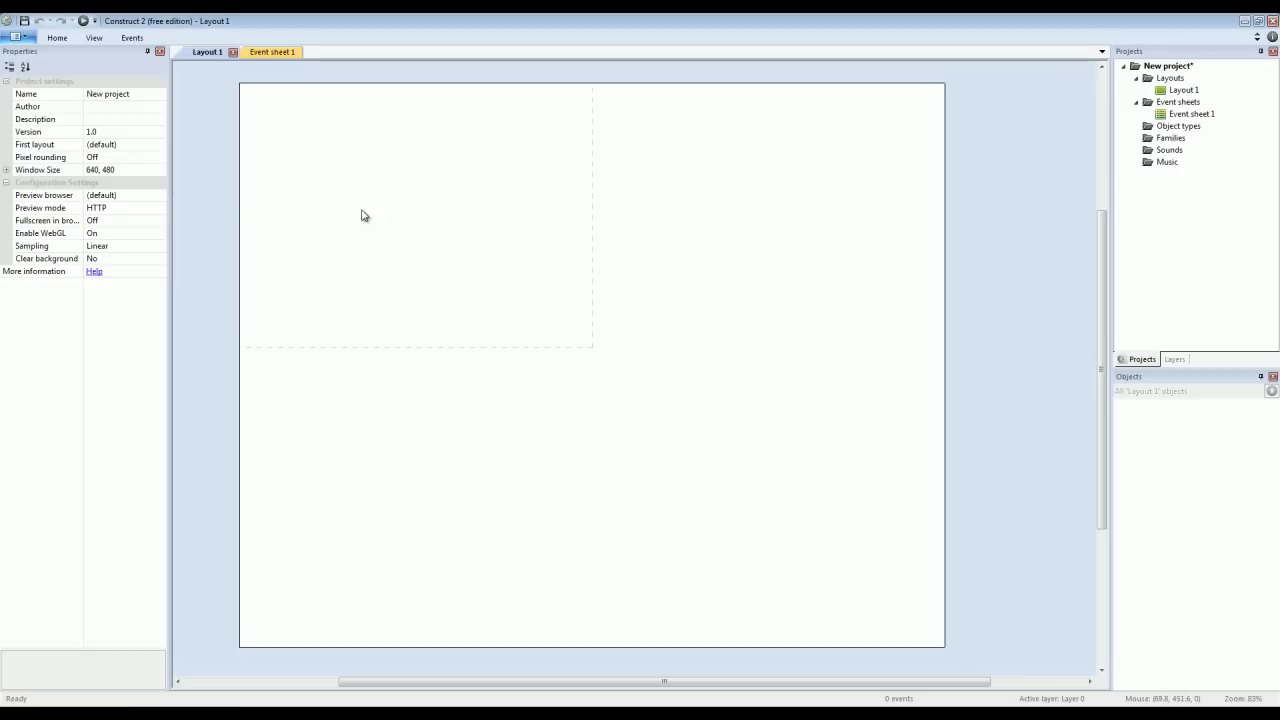
mouse_move(740, 372)
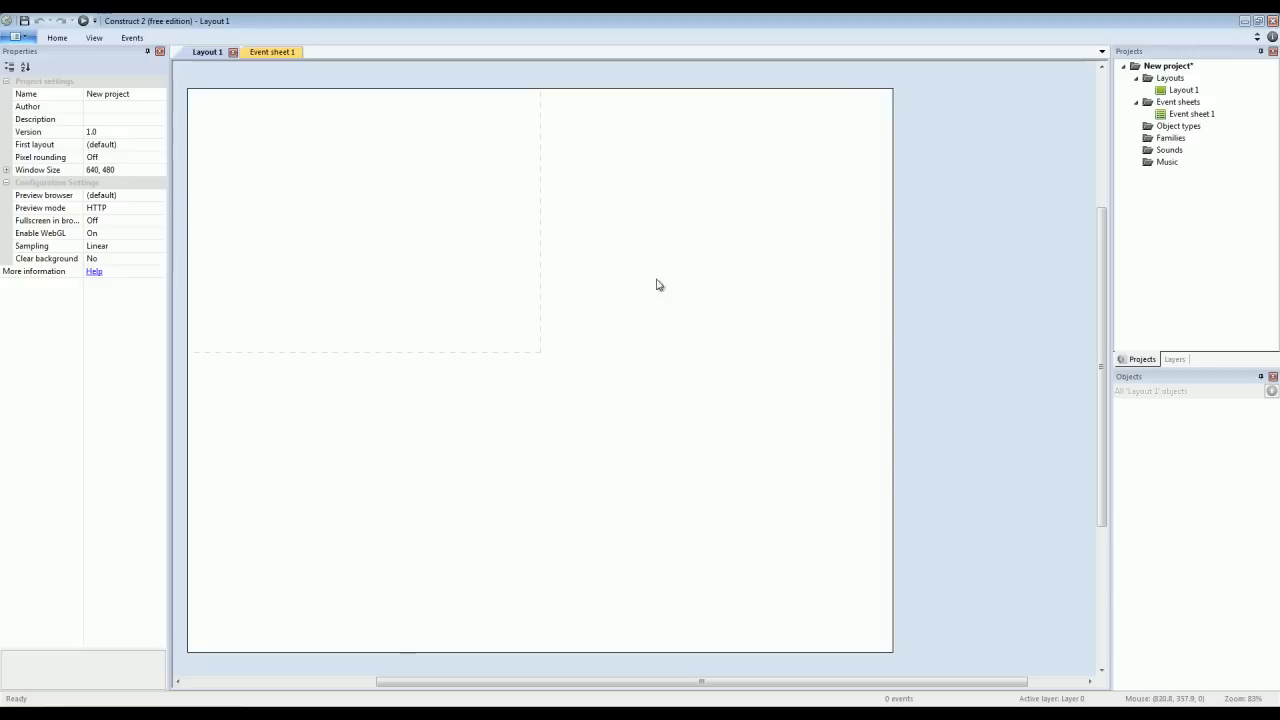
mouse_move(796, 240)
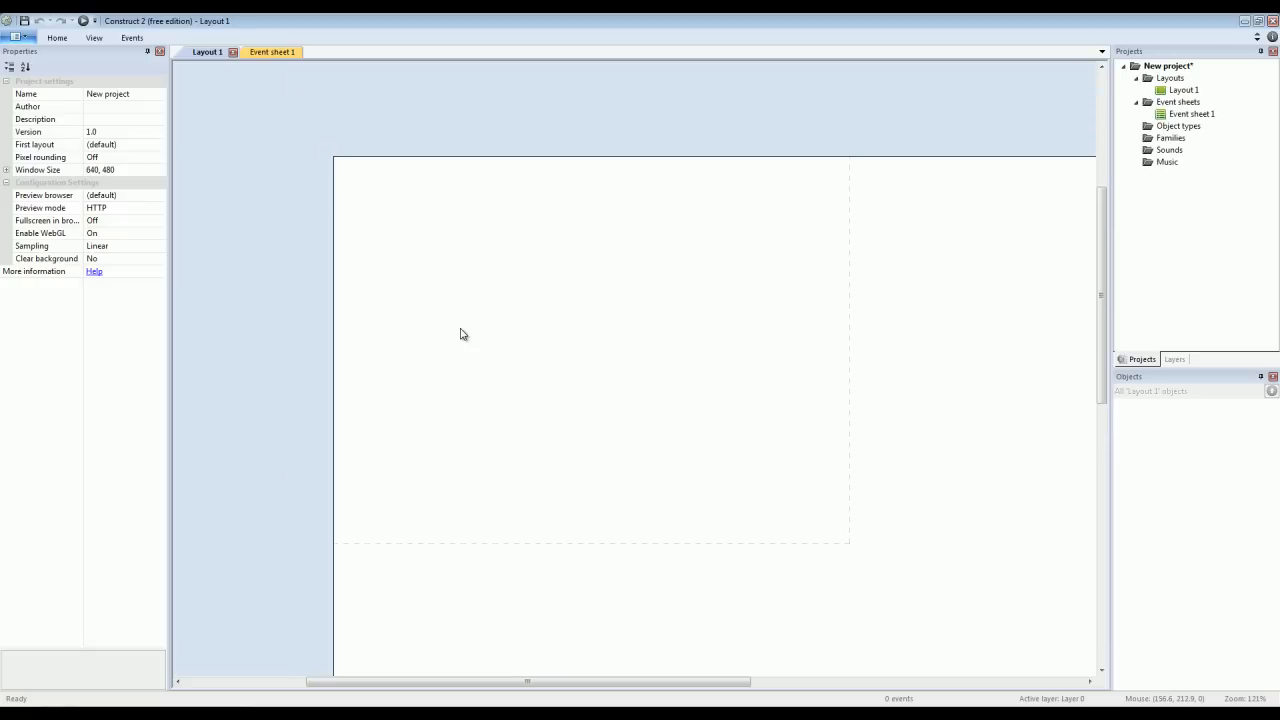
mouse_move(328, 388)
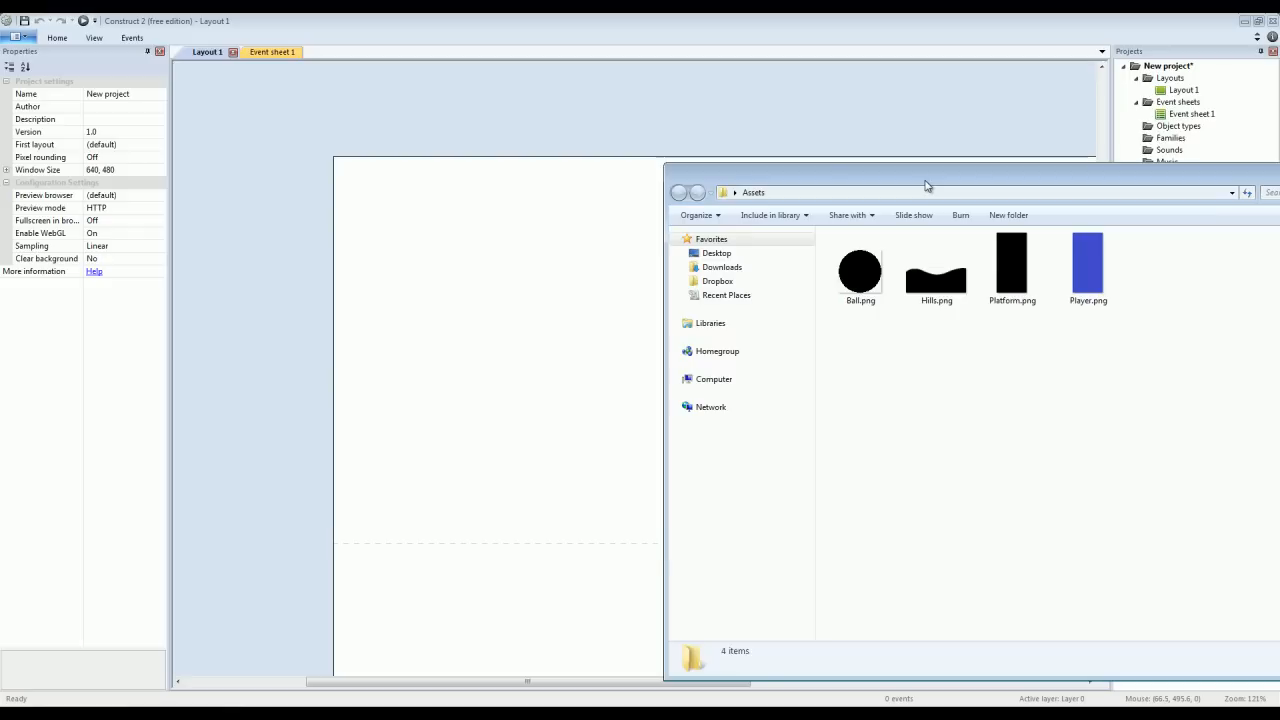
mouse_move(1032, 318)
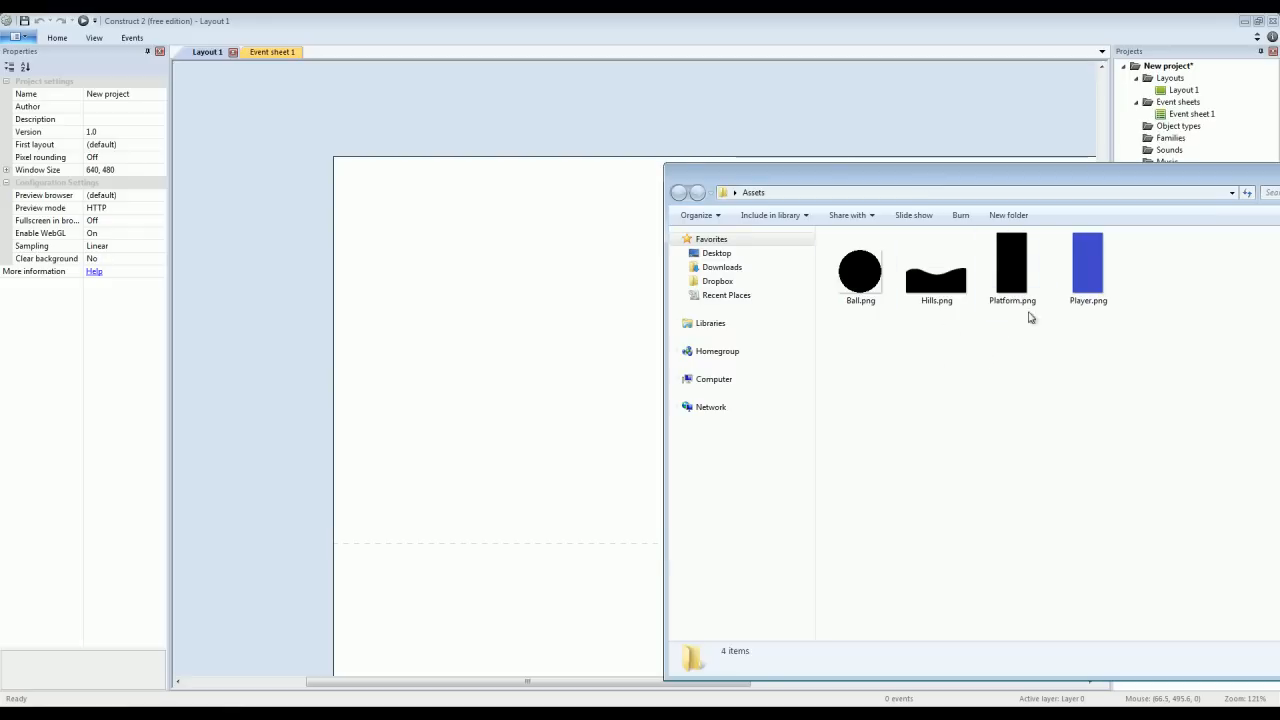
mouse_move(996, 360)
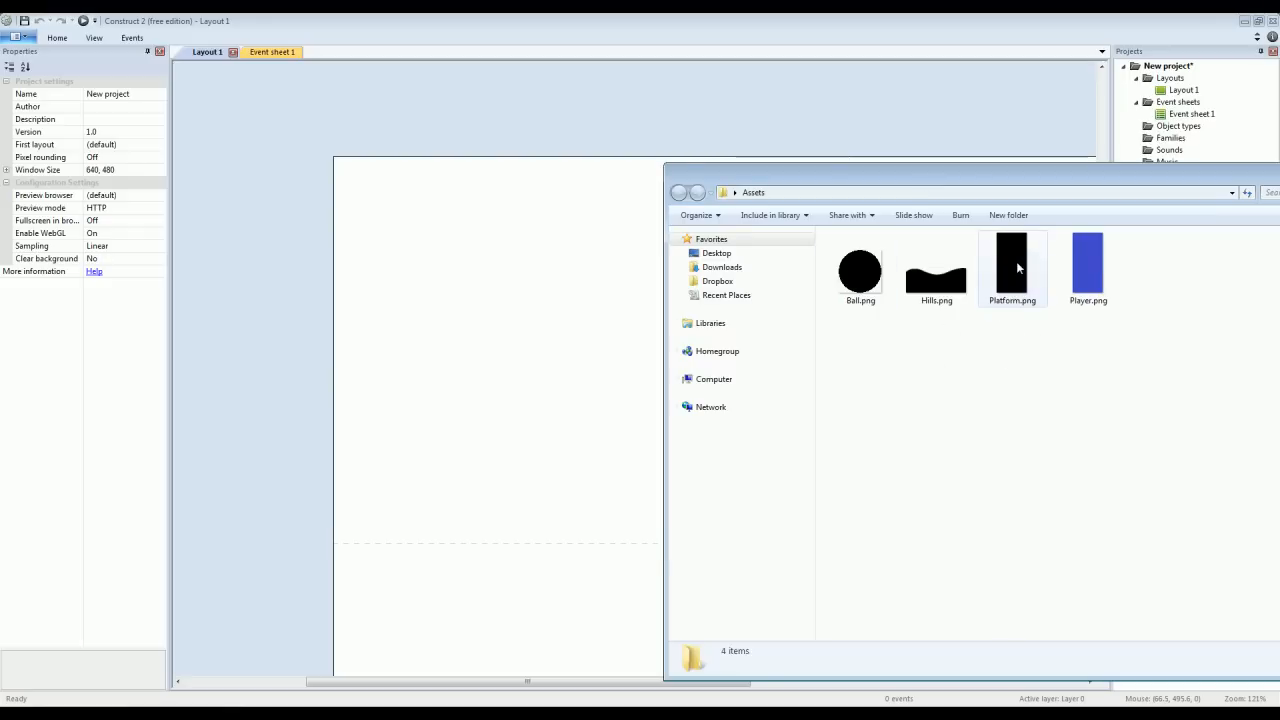
Bring Platform.png into the layout and stretch it into a wide bar along the bottom edge.
click(1012, 268)
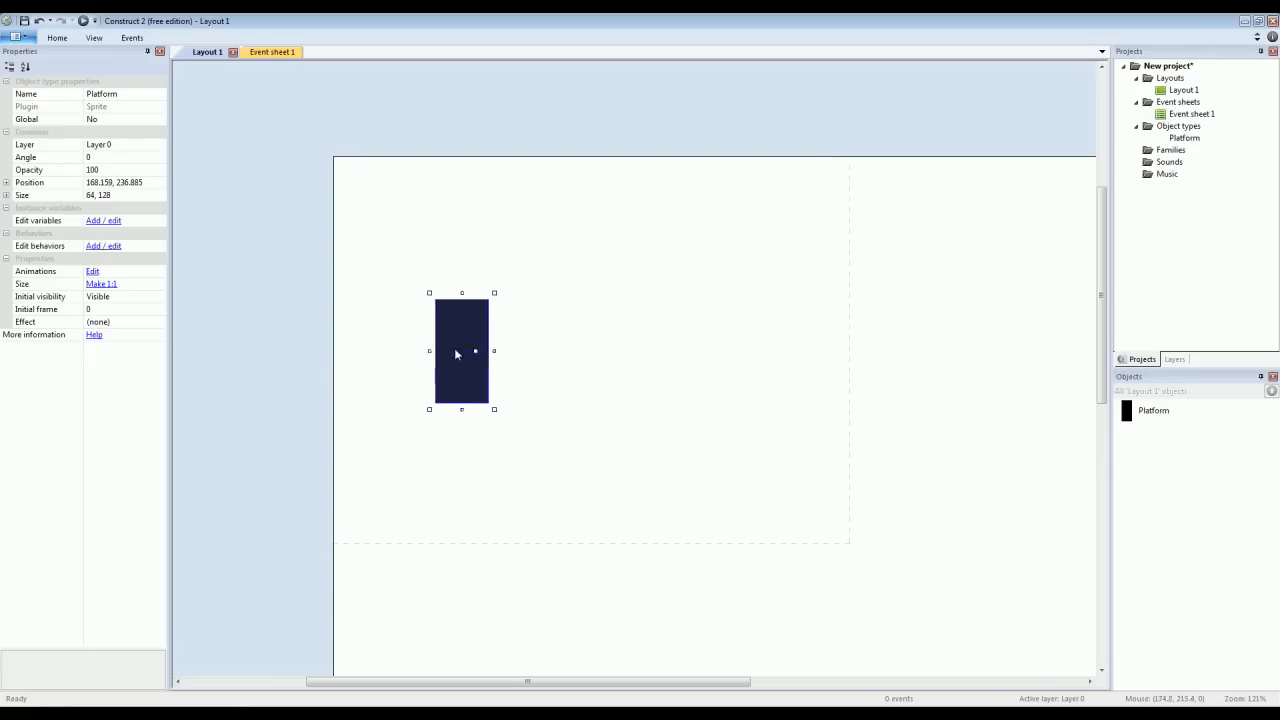
drag(460, 352, 412, 472)
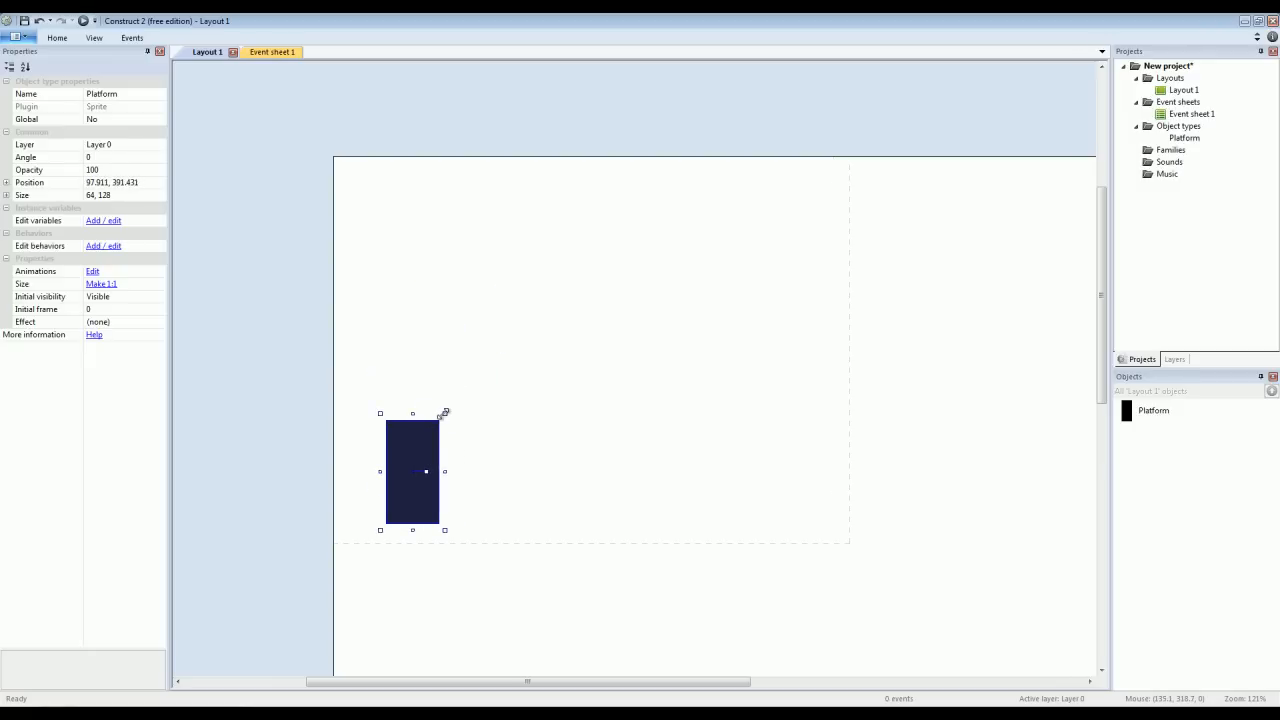
drag(444, 412, 876, 486)
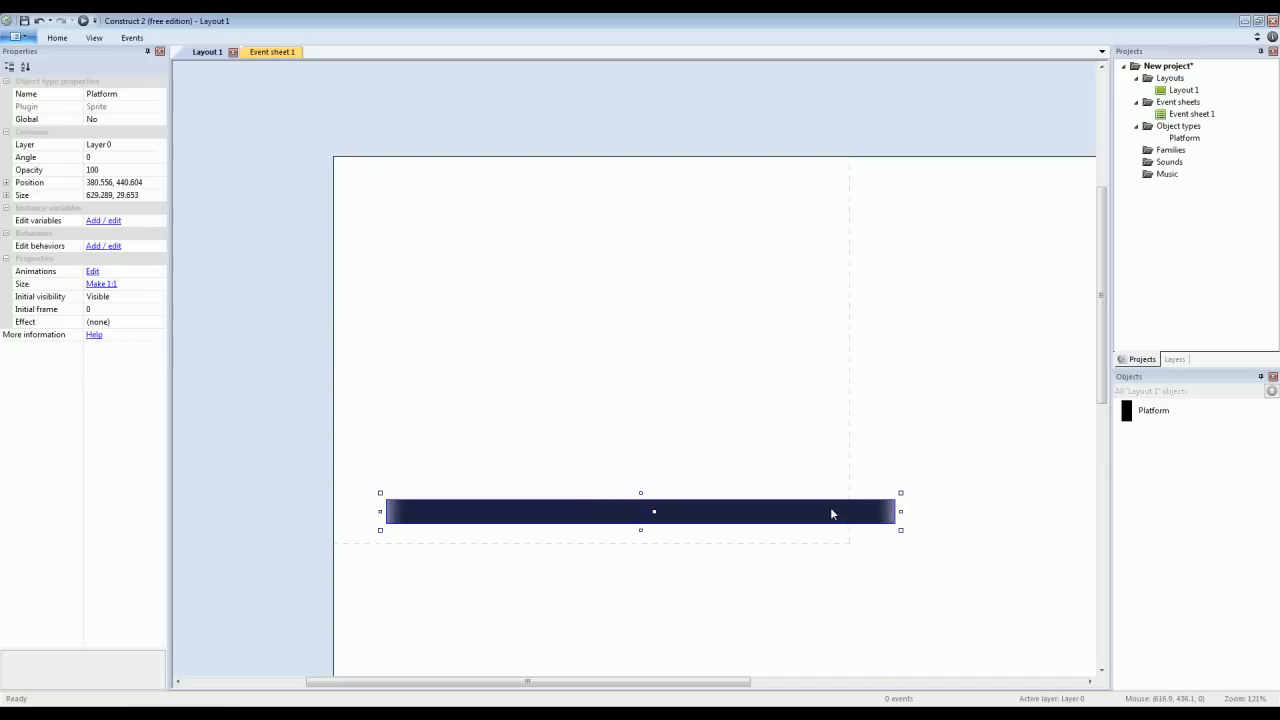
drag(654, 512, 606, 534)
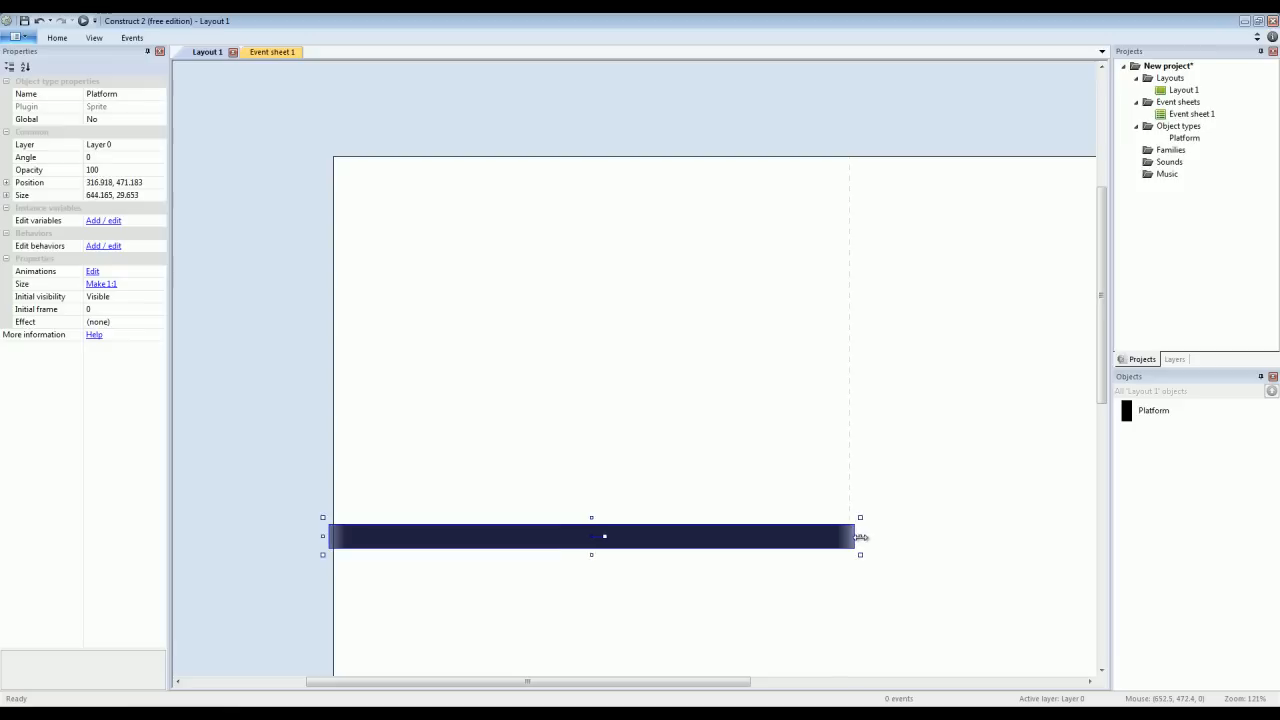
Give the bottom Platform bar the Solid behavior.
click(564, 590)
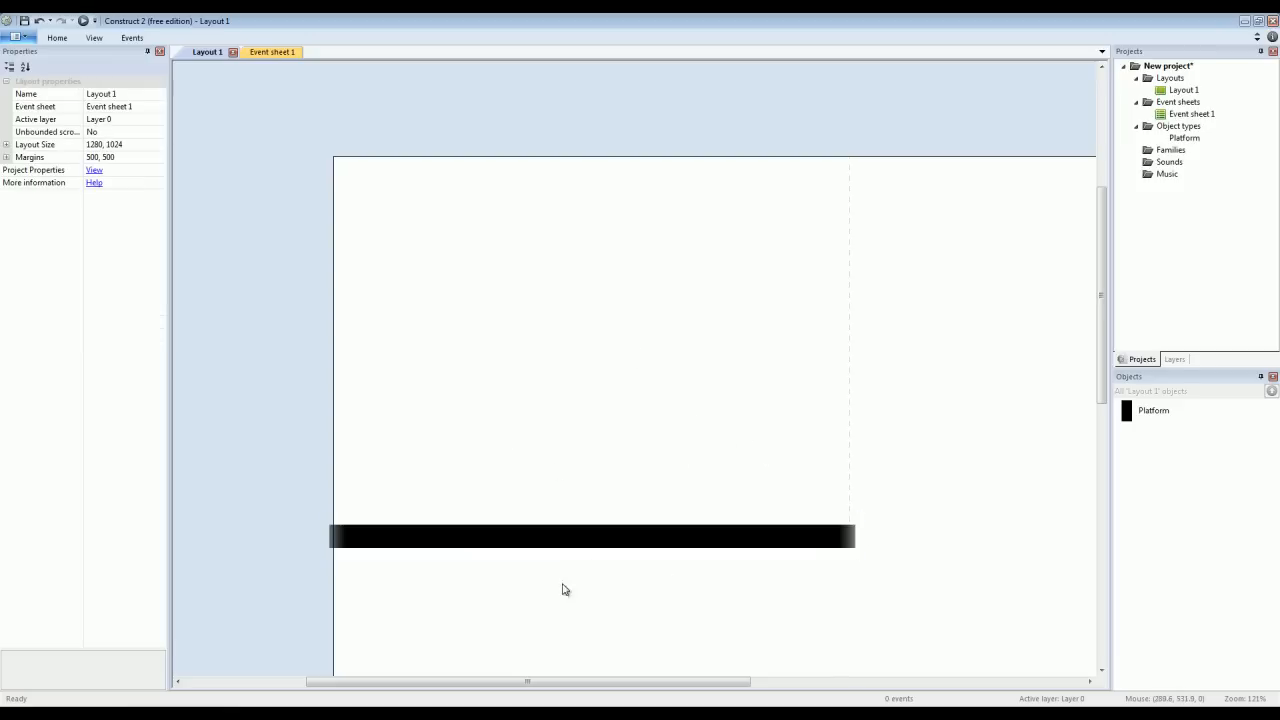
click(592, 536)
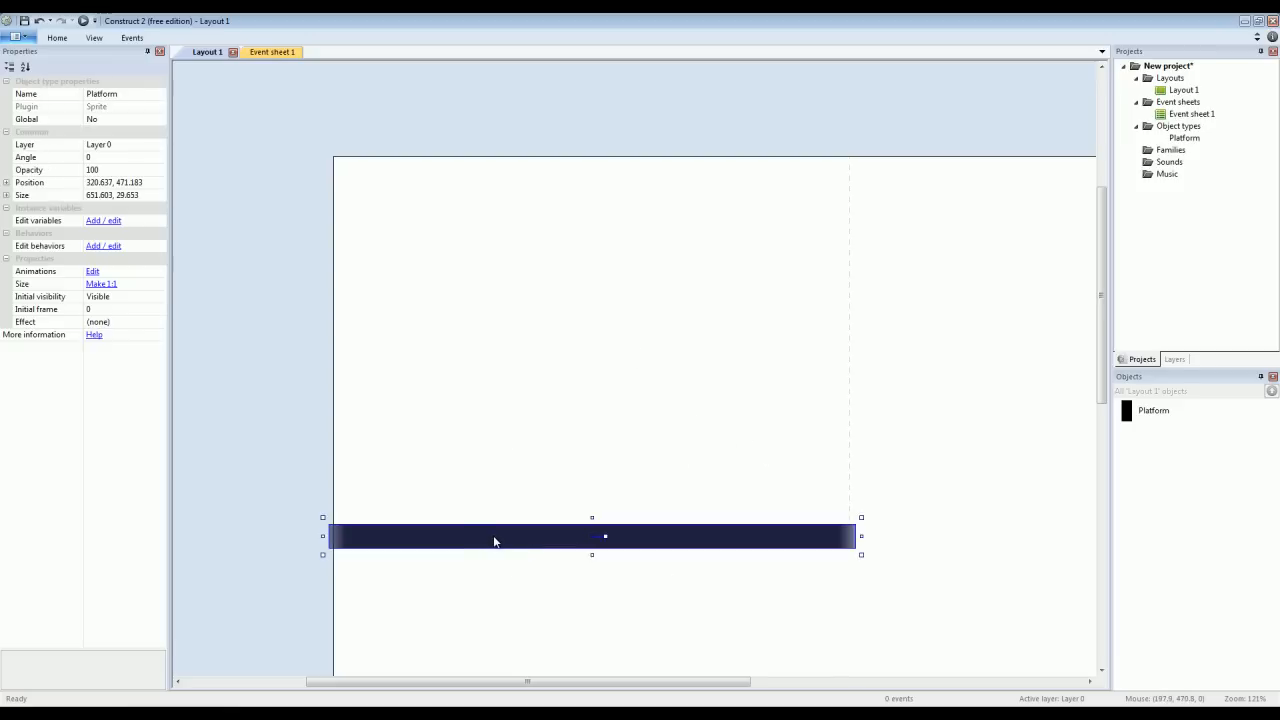
click(104, 246)
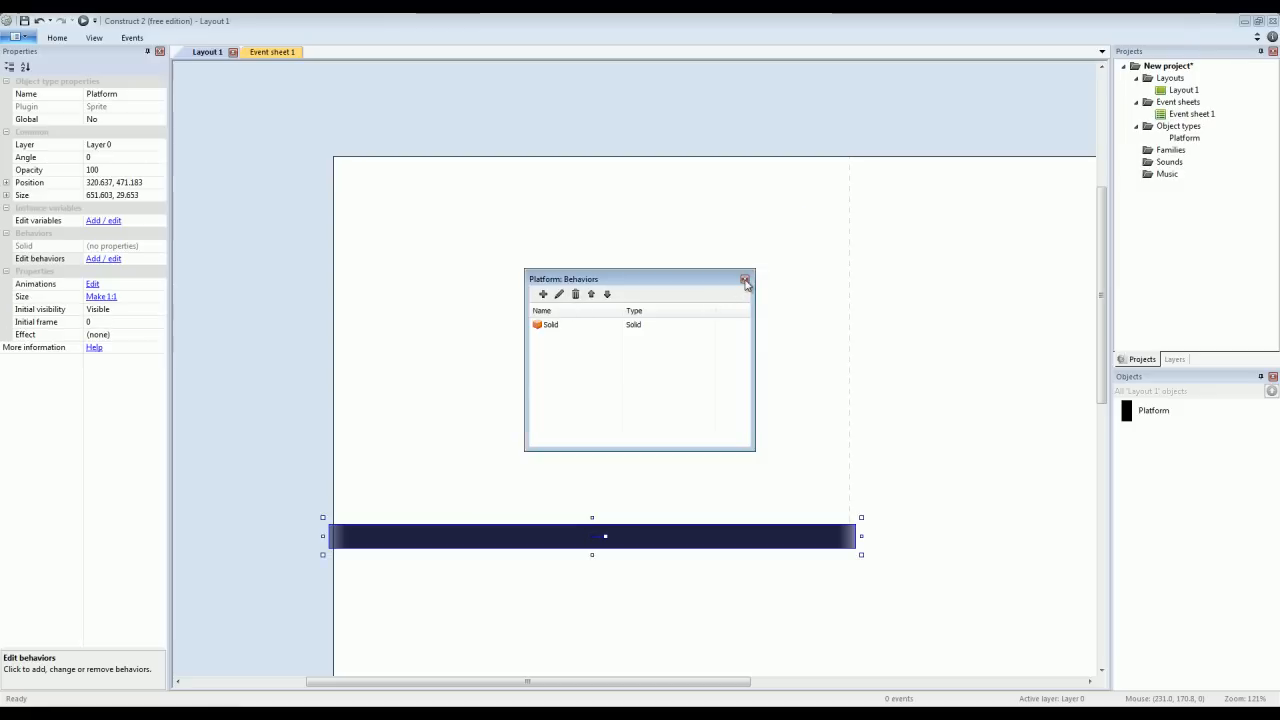
click(744, 280)
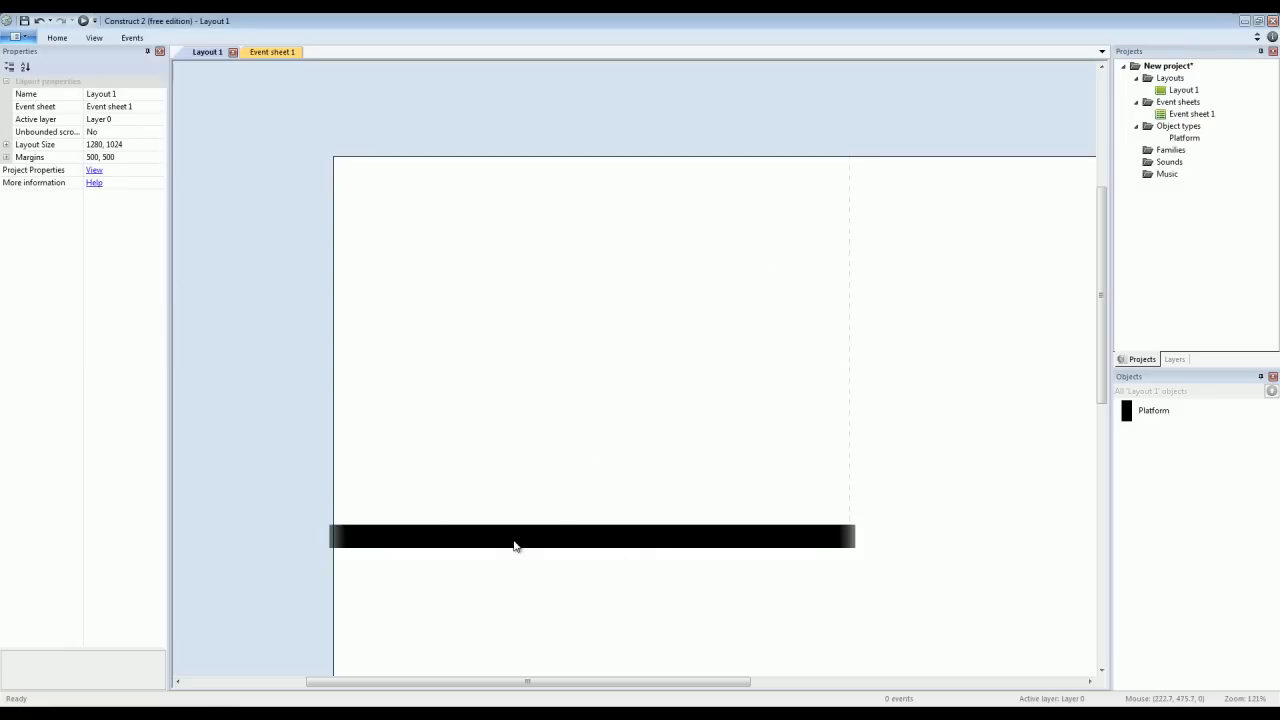
mouse_move(658, 544)
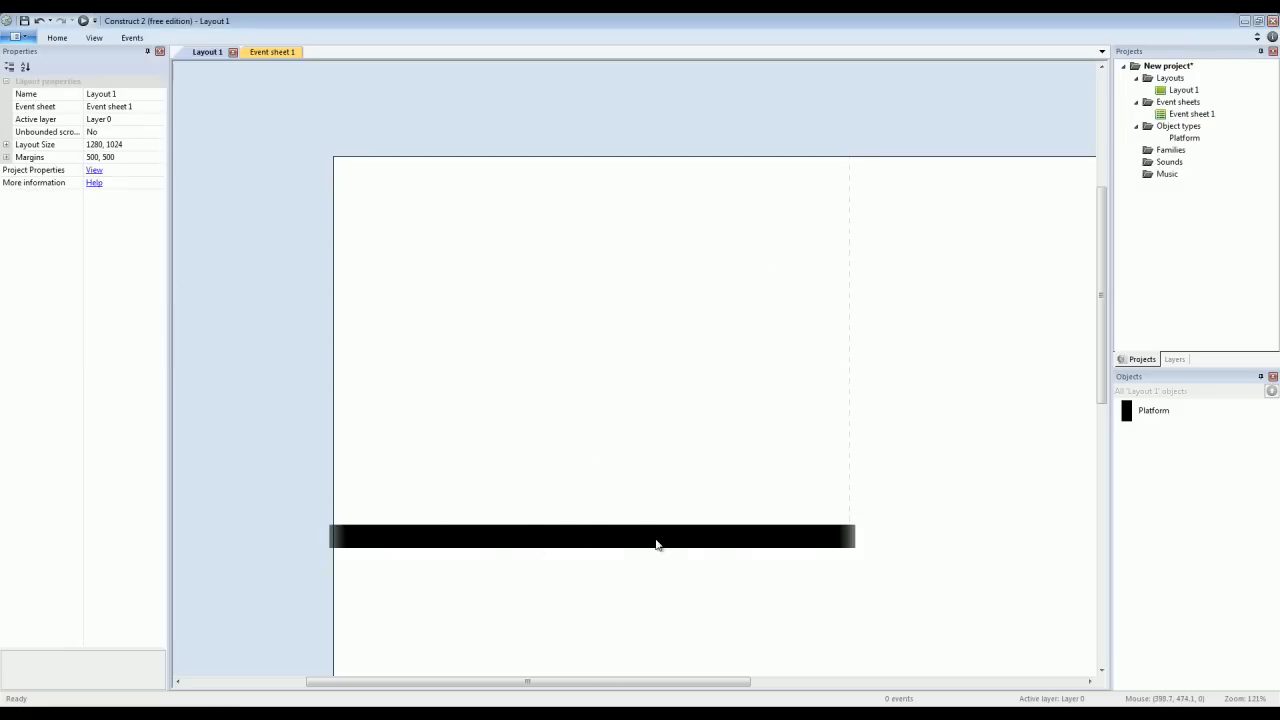
mouse_move(624, 544)
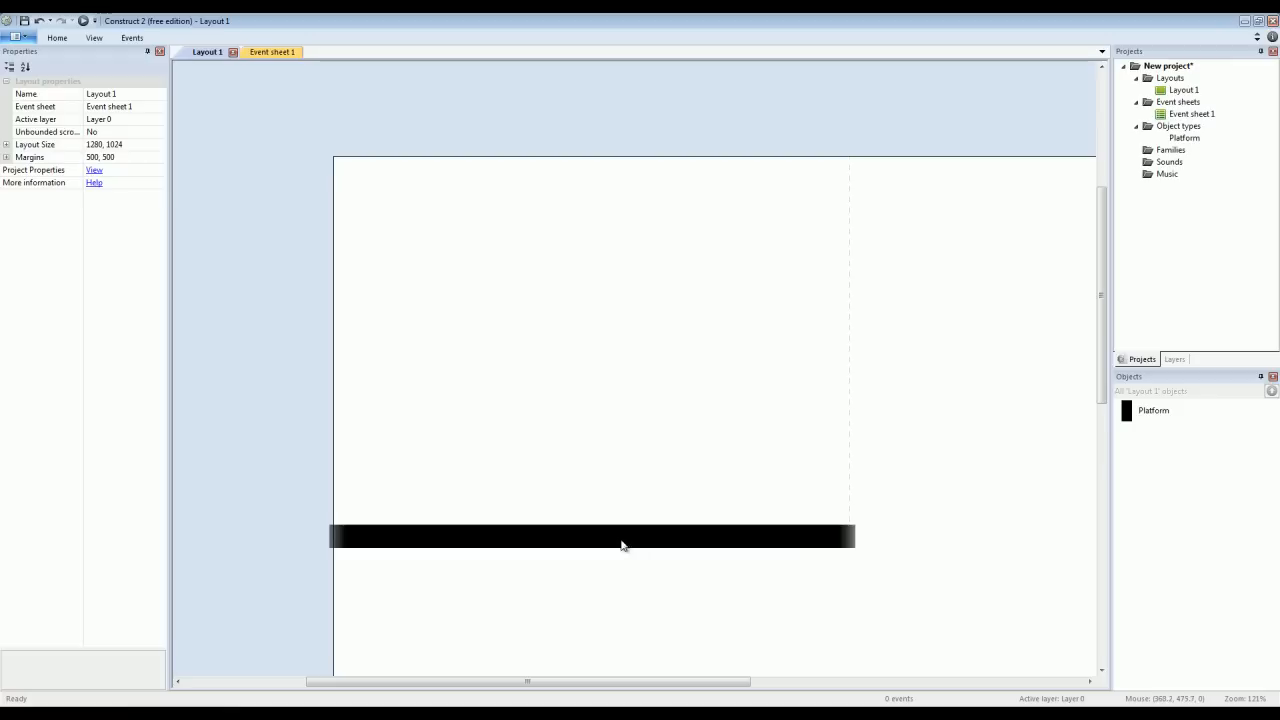
mouse_move(490, 512)
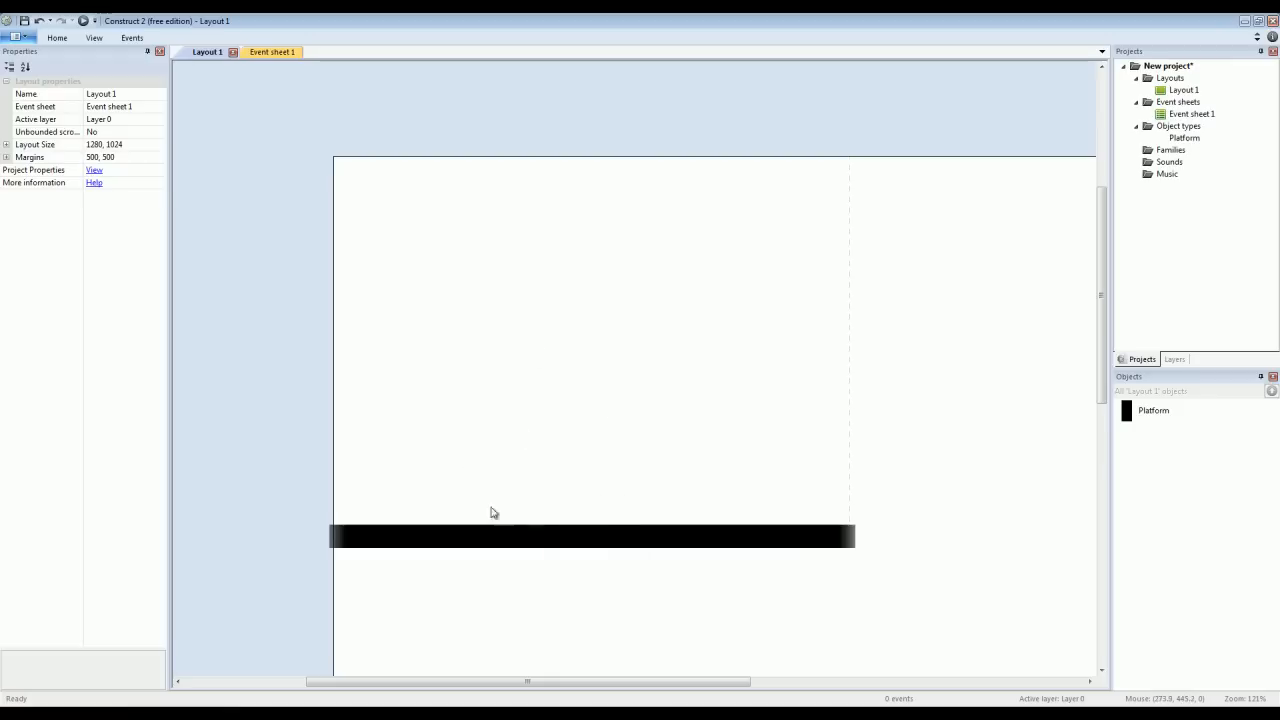
mouse_move(340, 498)
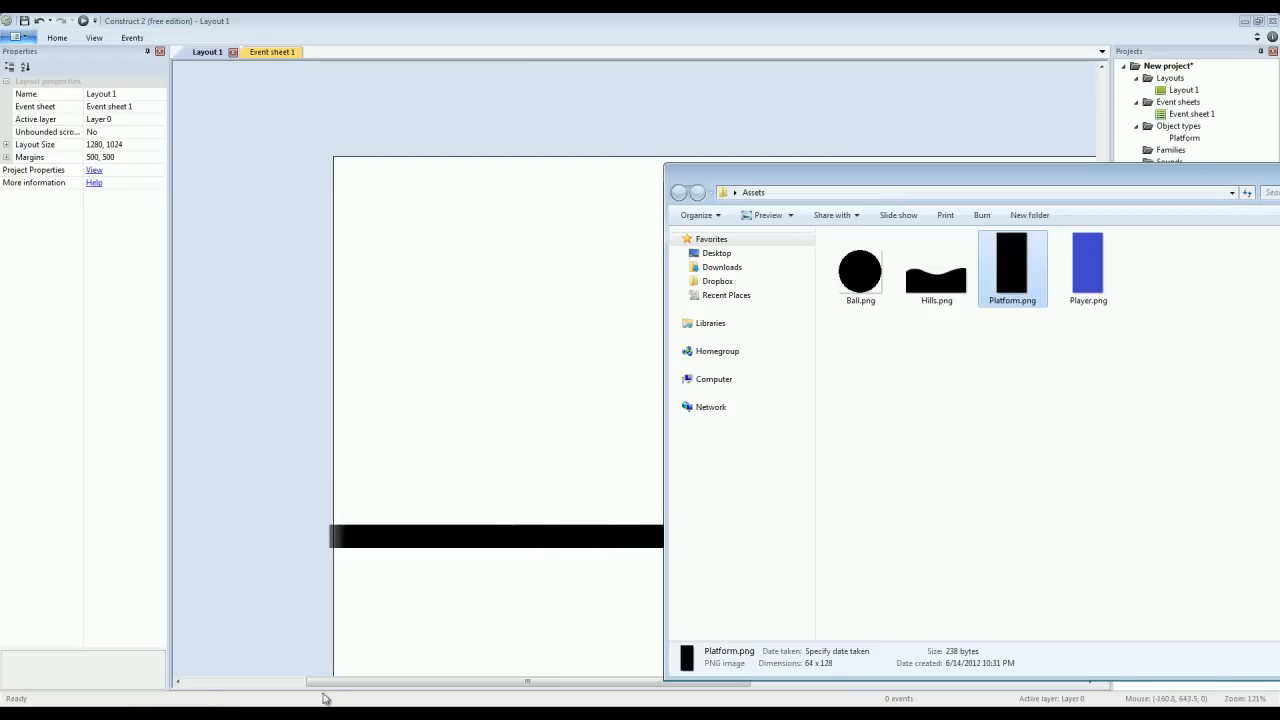
Bring Player.png into the layout as a smaller sprite above the platform's left side.
click(1056, 374)
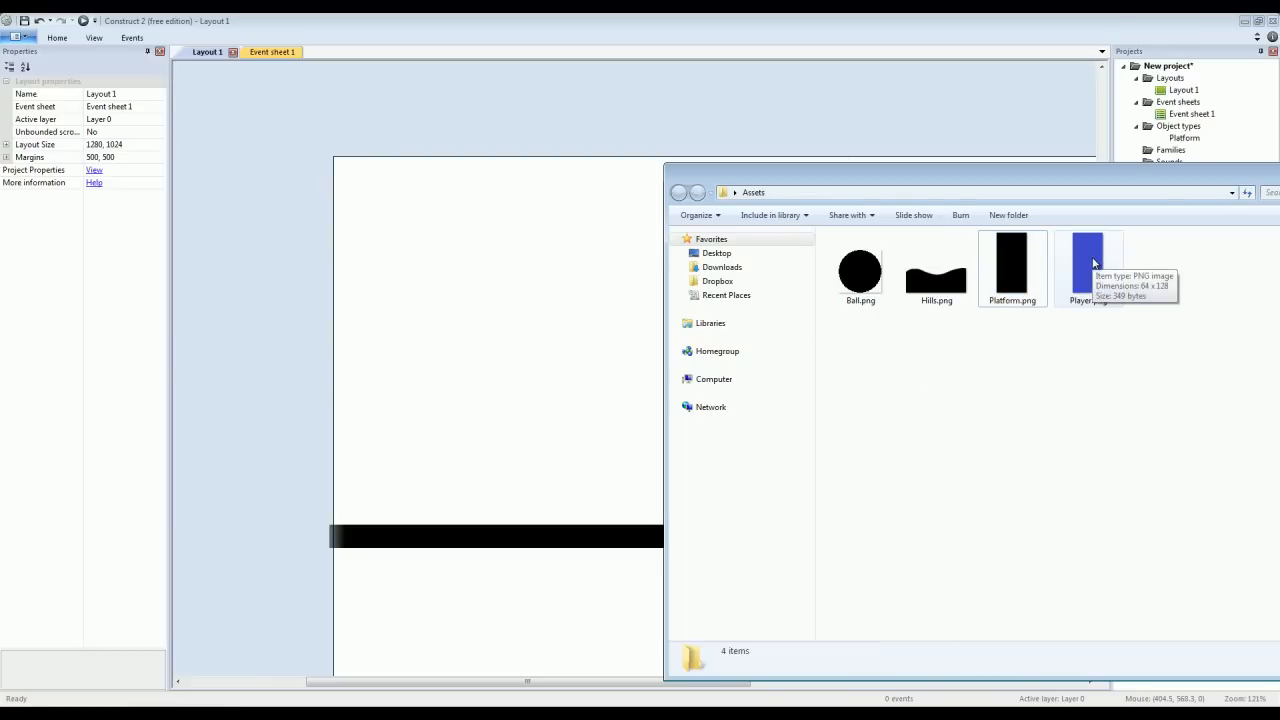
drag(1088, 264, 488, 364)
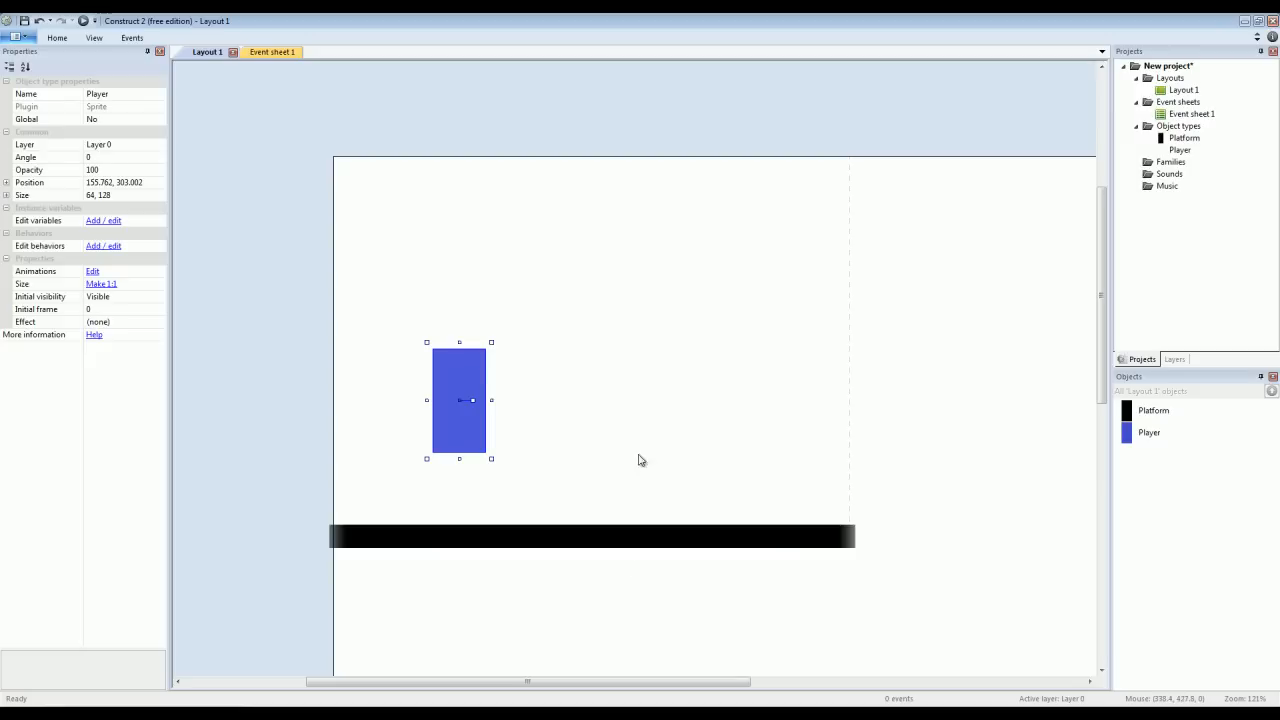
mouse_move(466, 538)
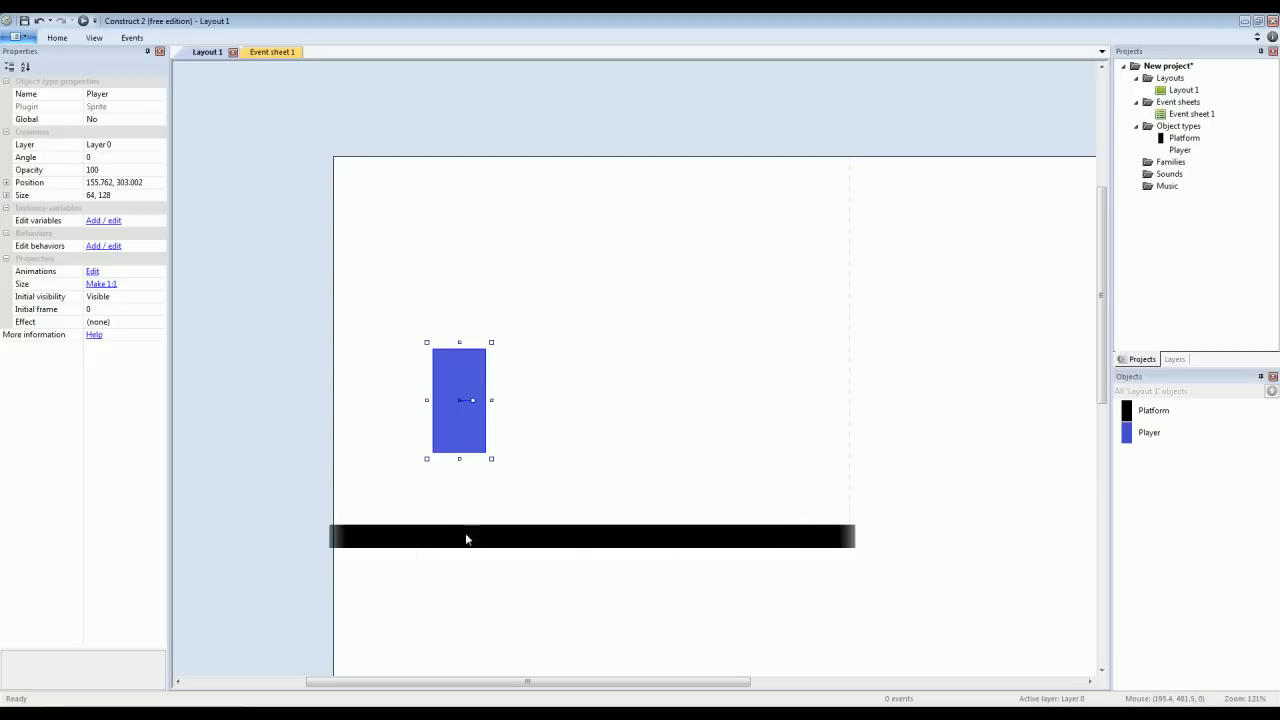
mouse_move(490, 344)
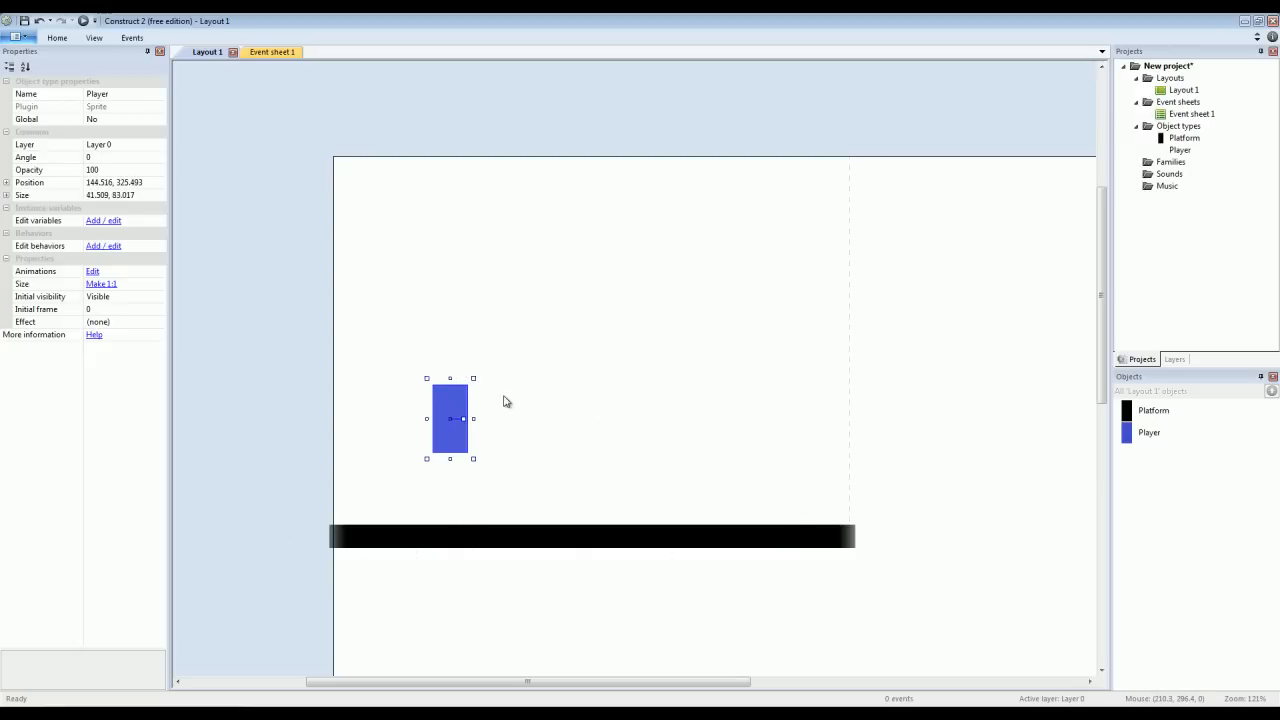
drag(448, 418, 428, 442)
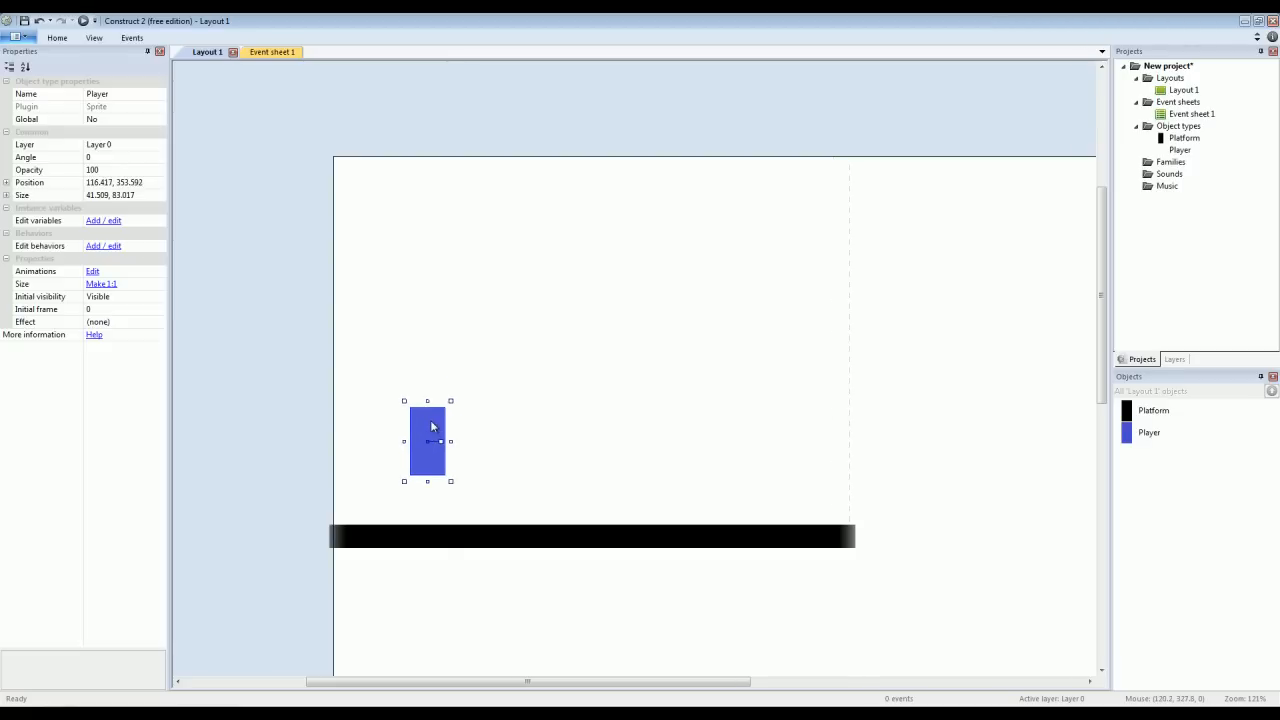
mouse_move(104, 246)
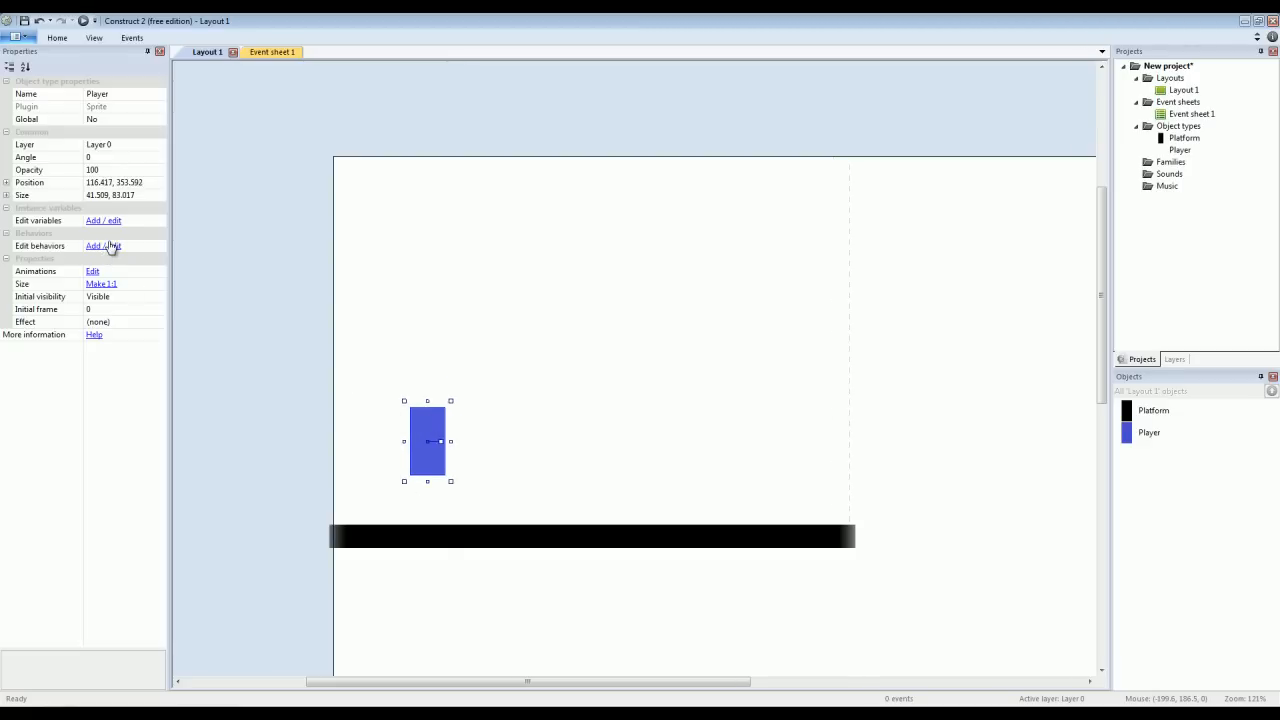
Visit the Player's behaviors to give it Platform movement.
click(104, 246)
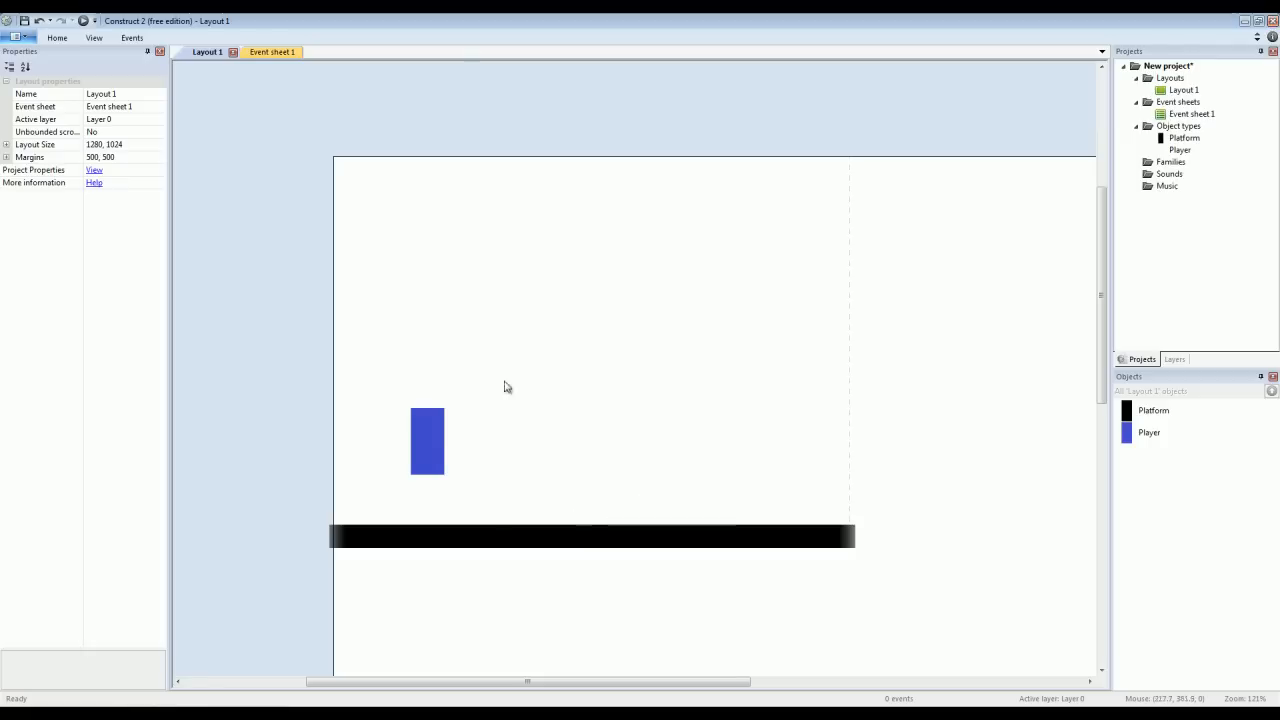
mouse_move(492, 572)
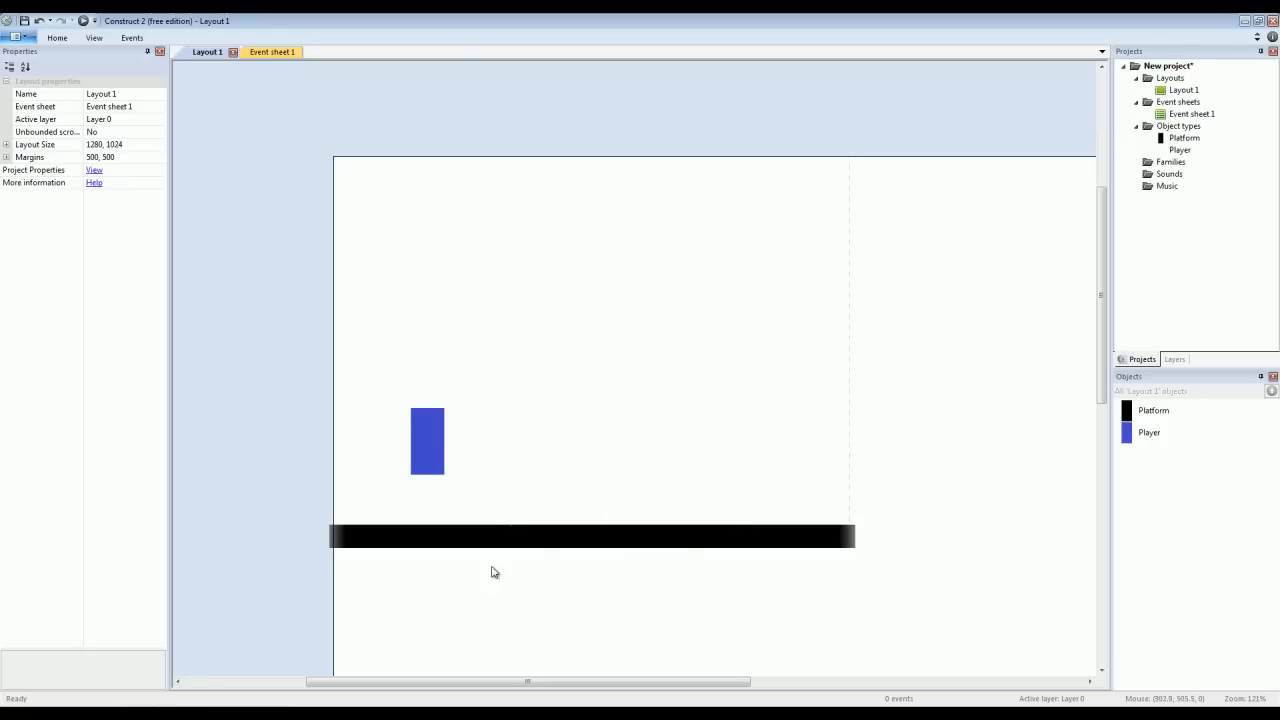
mouse_move(566, 562)
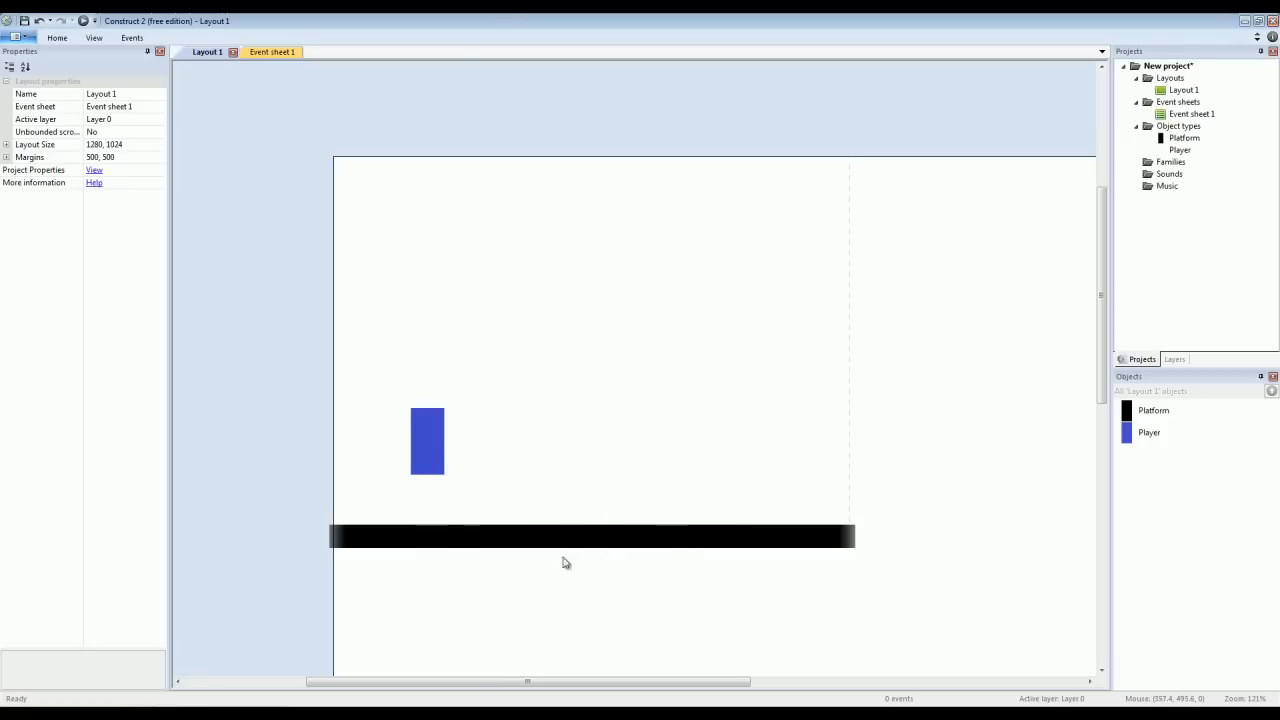
mouse_move(448, 544)
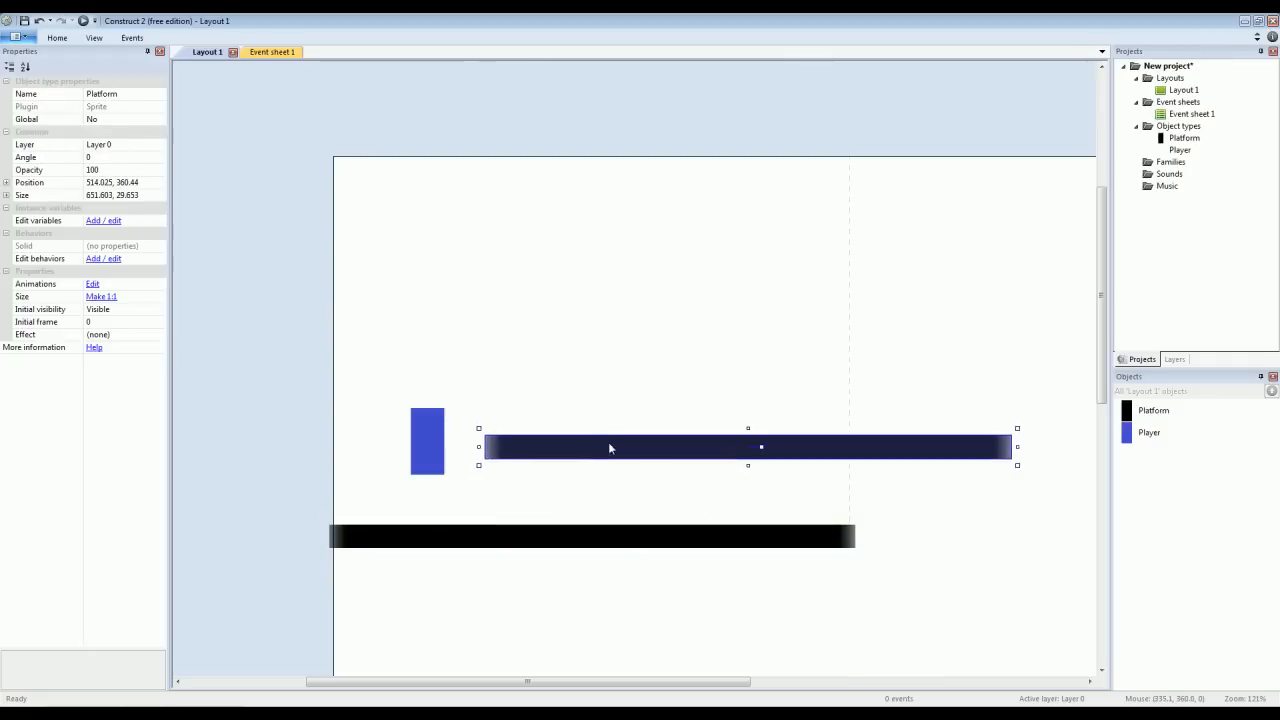
Place a second Platform bar higher up, to the right of the Player.
drag(612, 448, 630, 414)
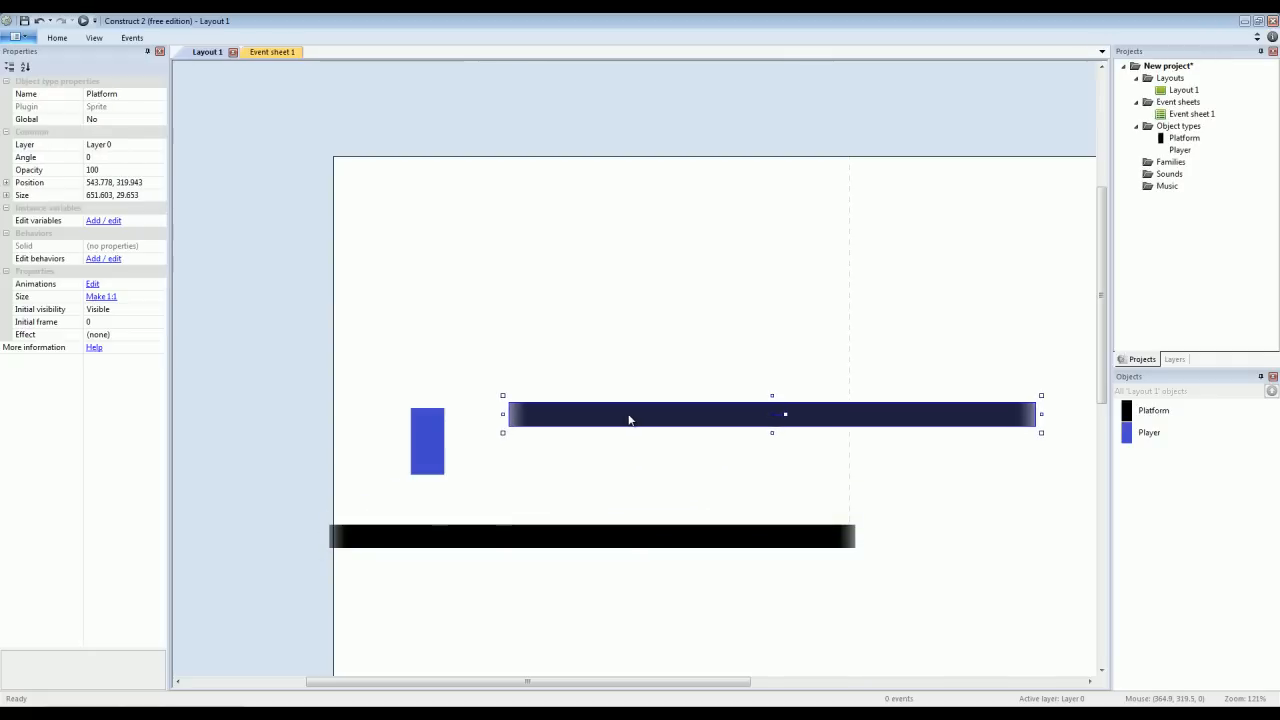
mouse_move(792, 370)
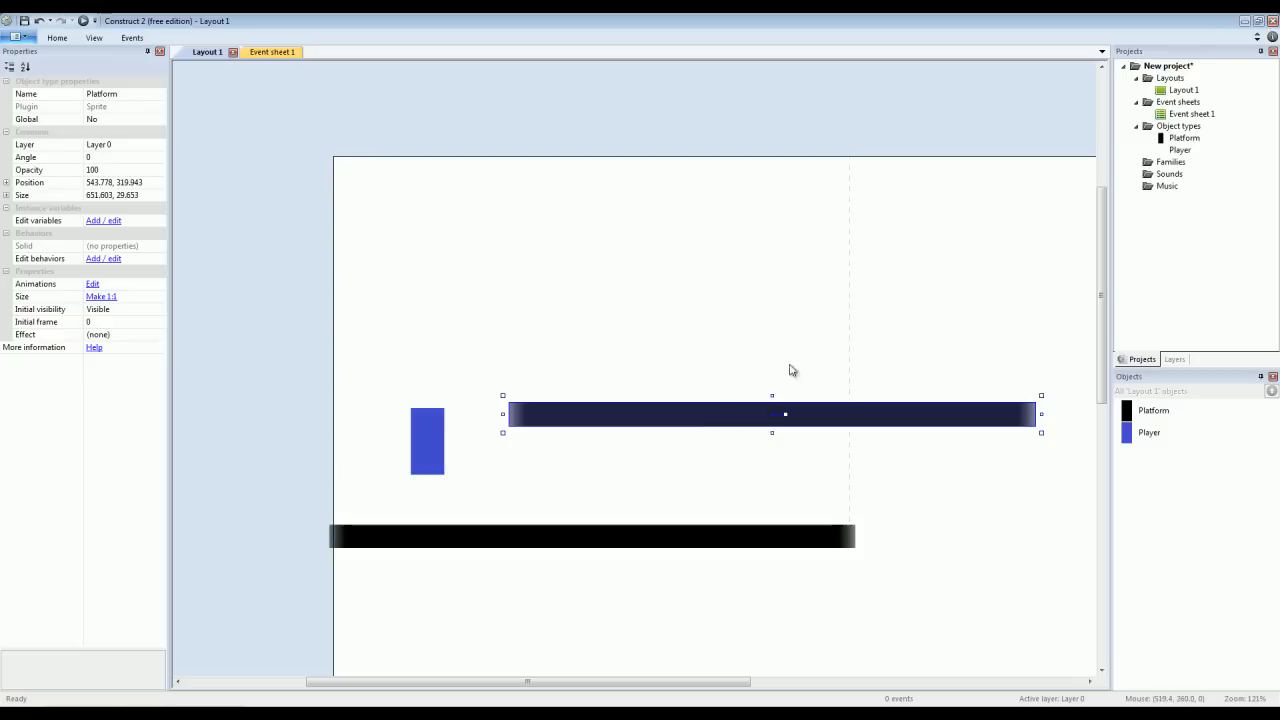
mouse_move(676, 420)
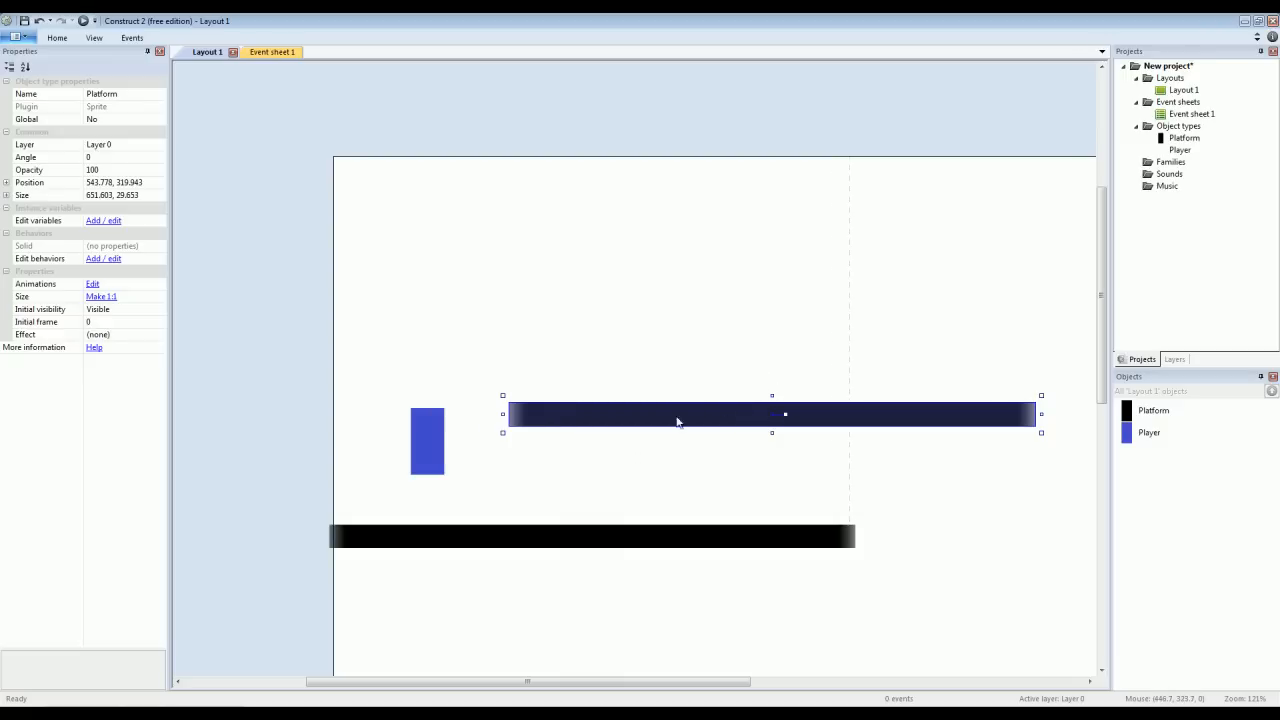
mouse_move(642, 546)
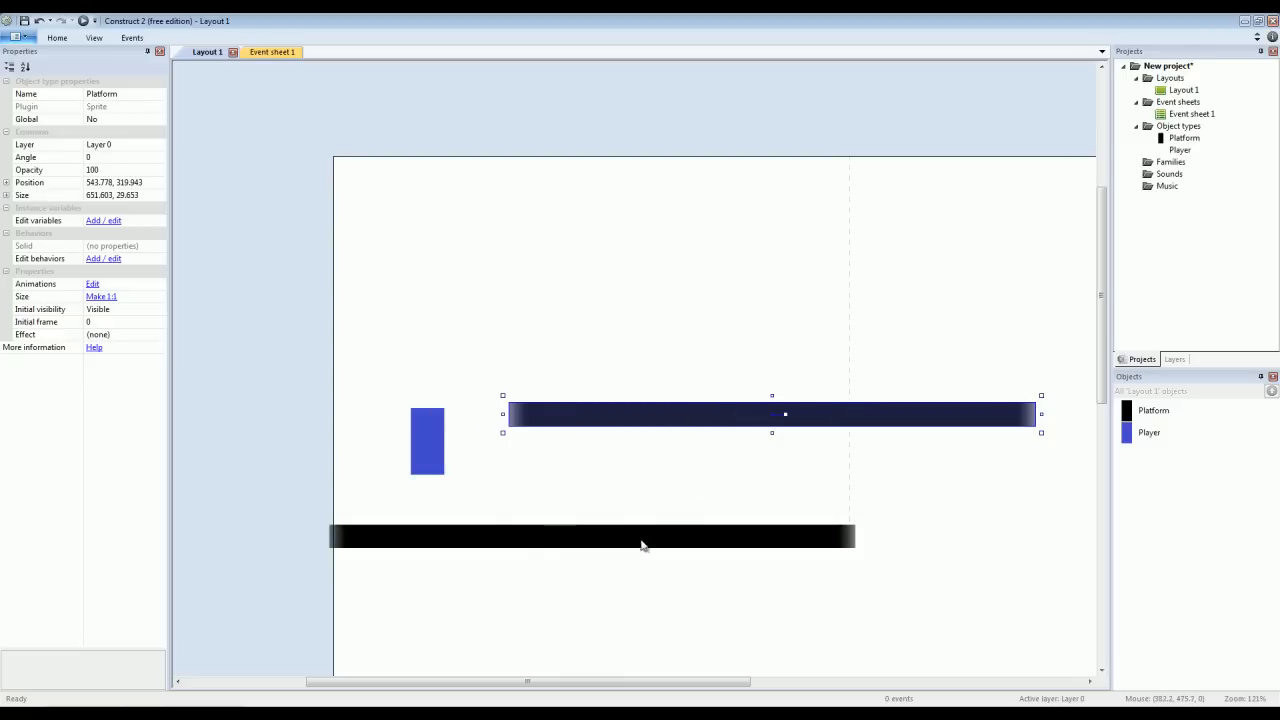
mouse_move(788, 424)
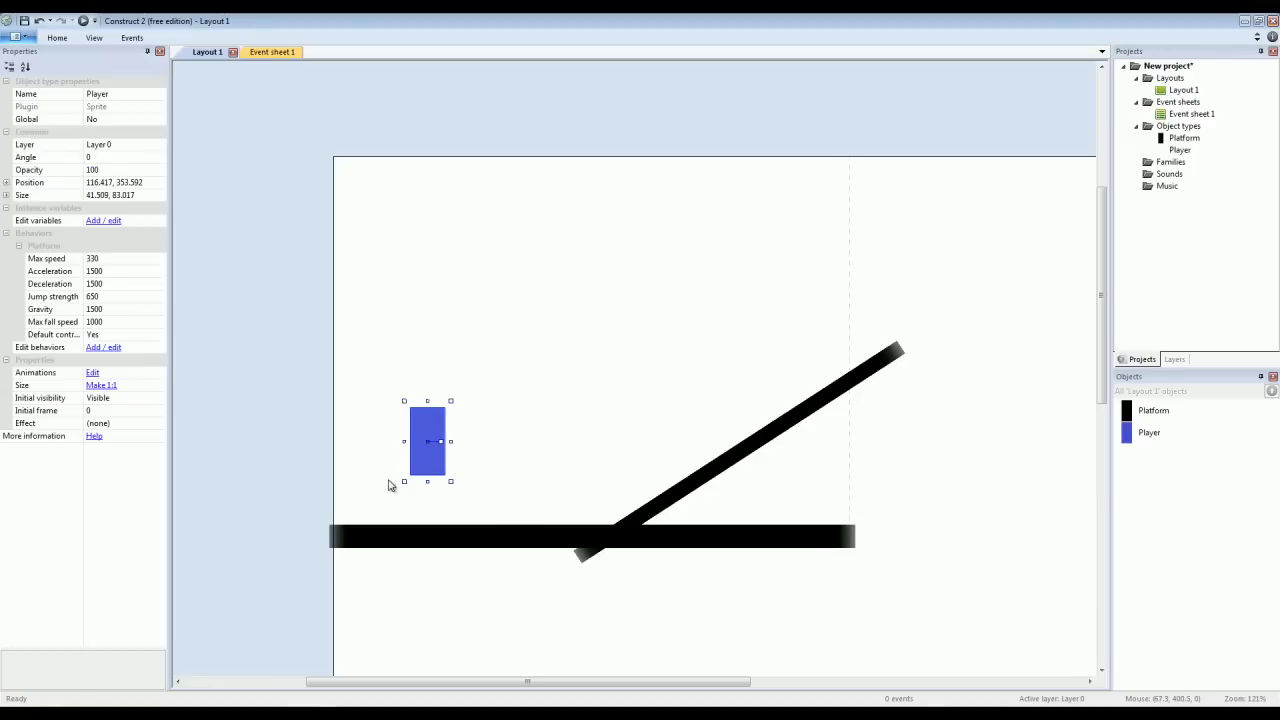
Add Ball.png from the Assets folder and position it above the ramp's top end.
click(548, 374)
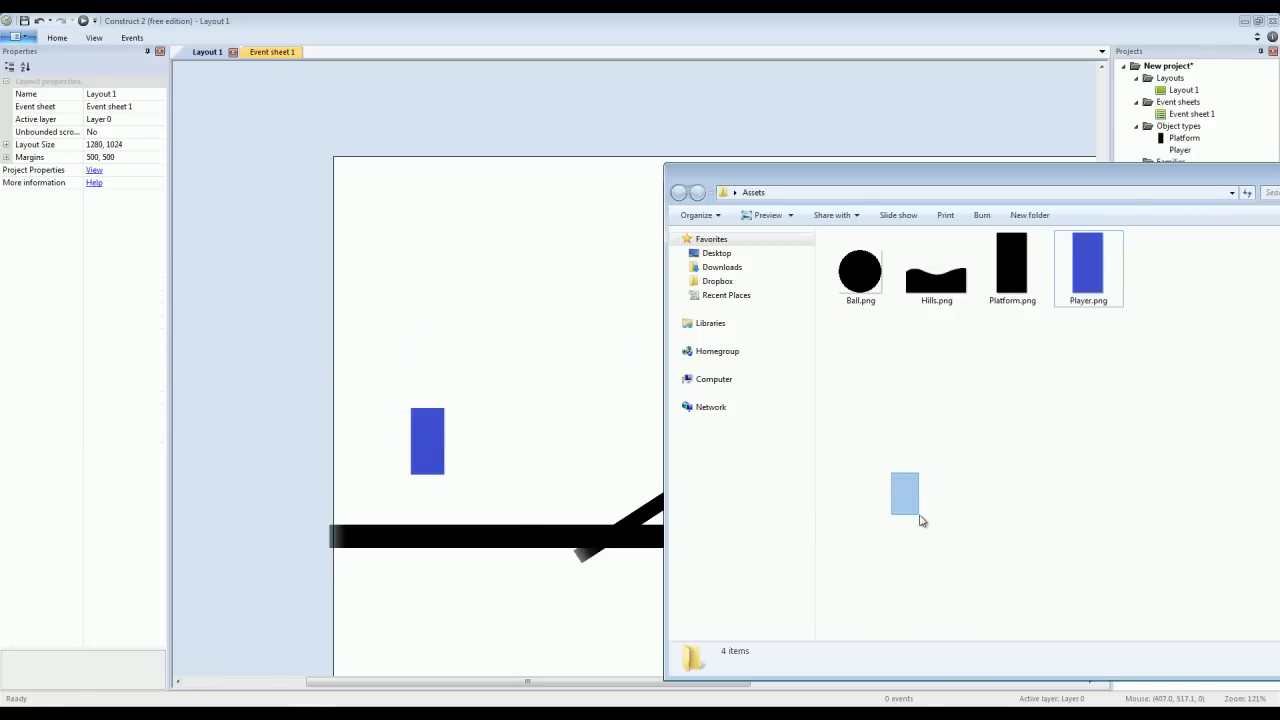
drag(900, 192, 1016, 260)
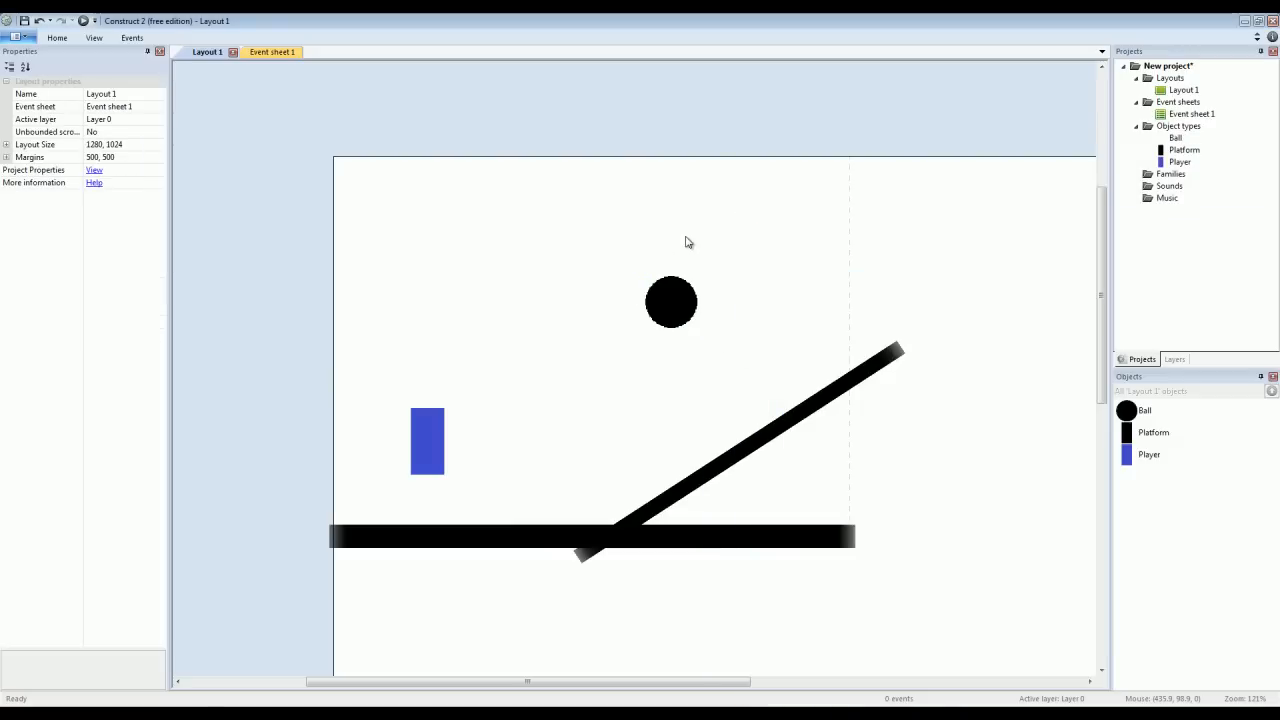
drag(670, 302, 778, 230)
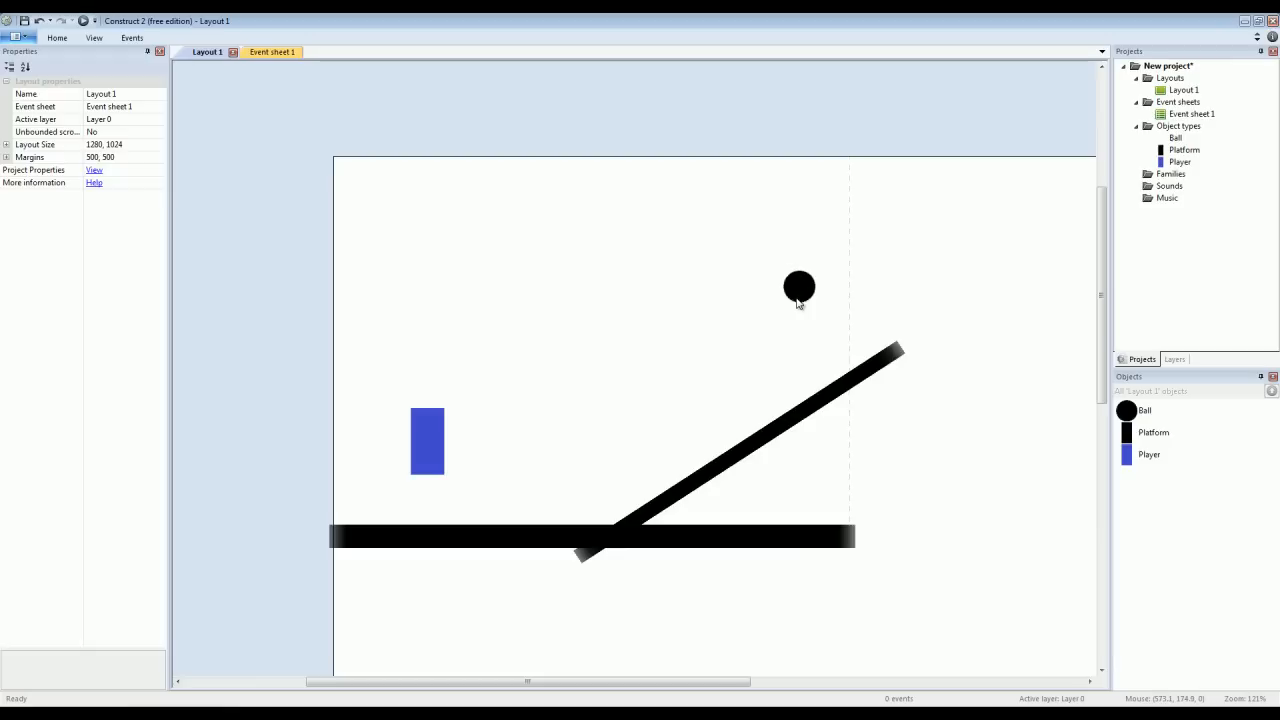
mouse_move(800, 300)
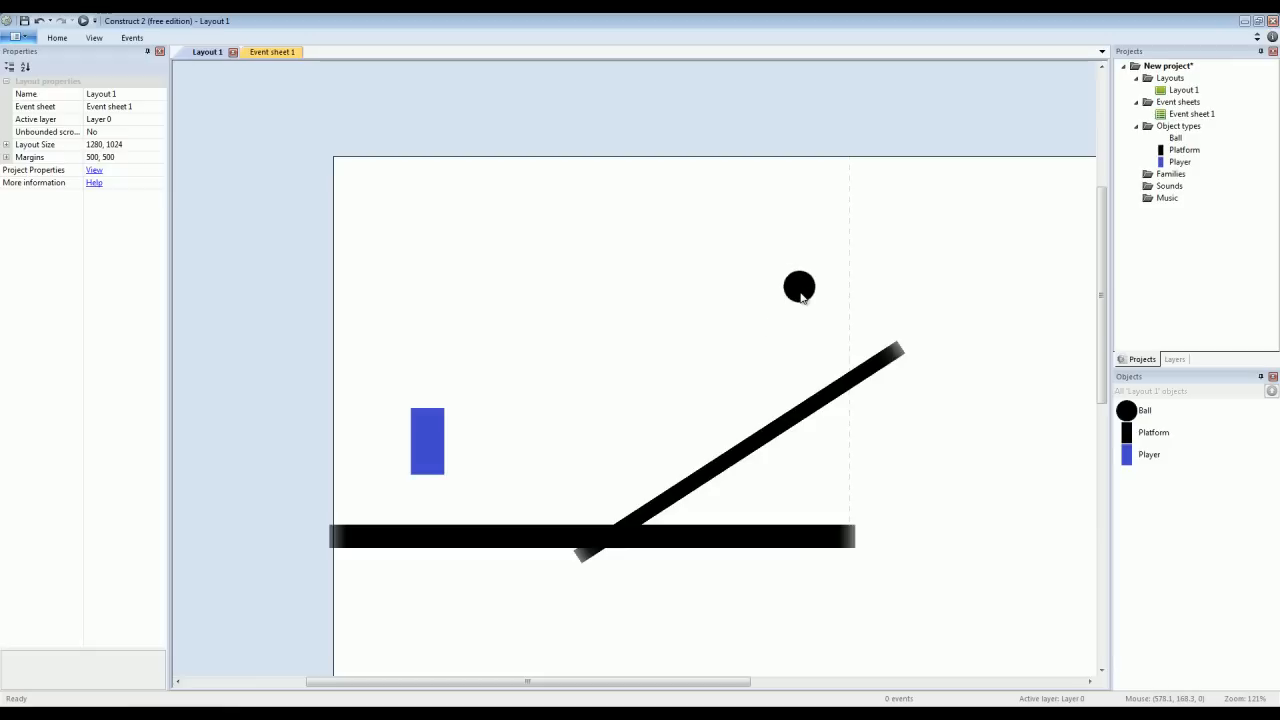
mouse_move(778, 480)
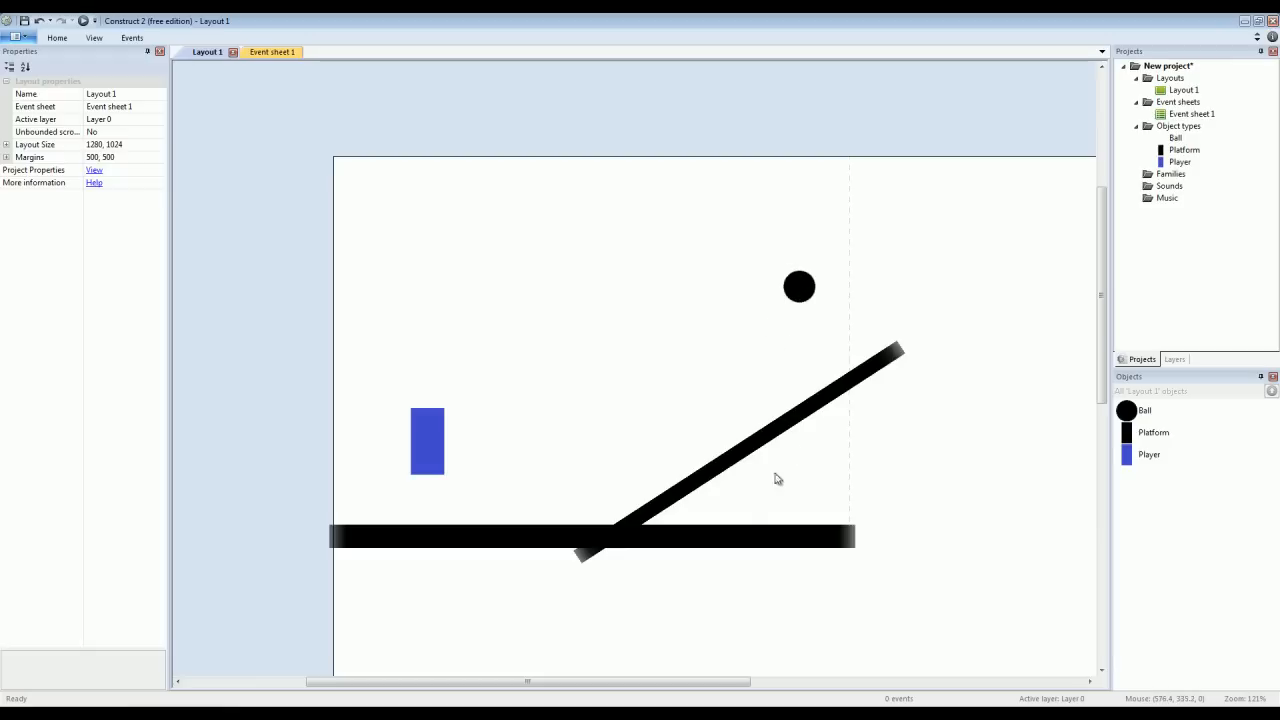
mouse_move(838, 490)
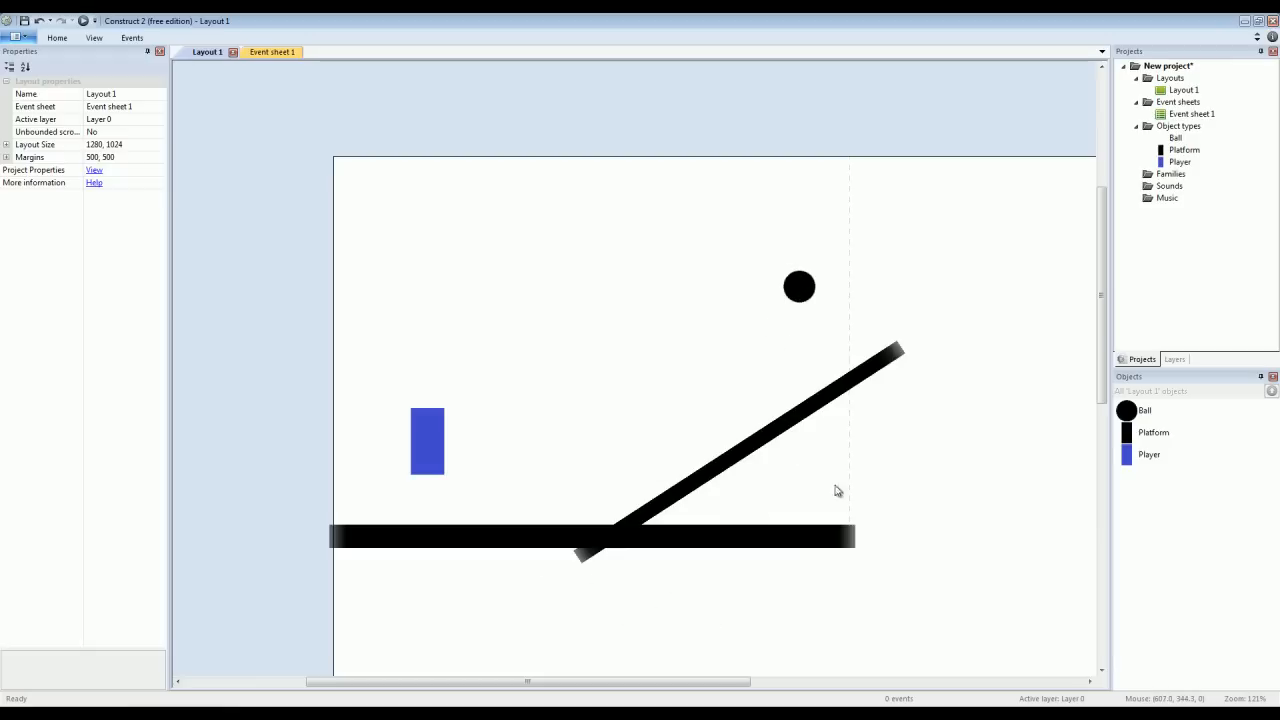
mouse_move(764, 544)
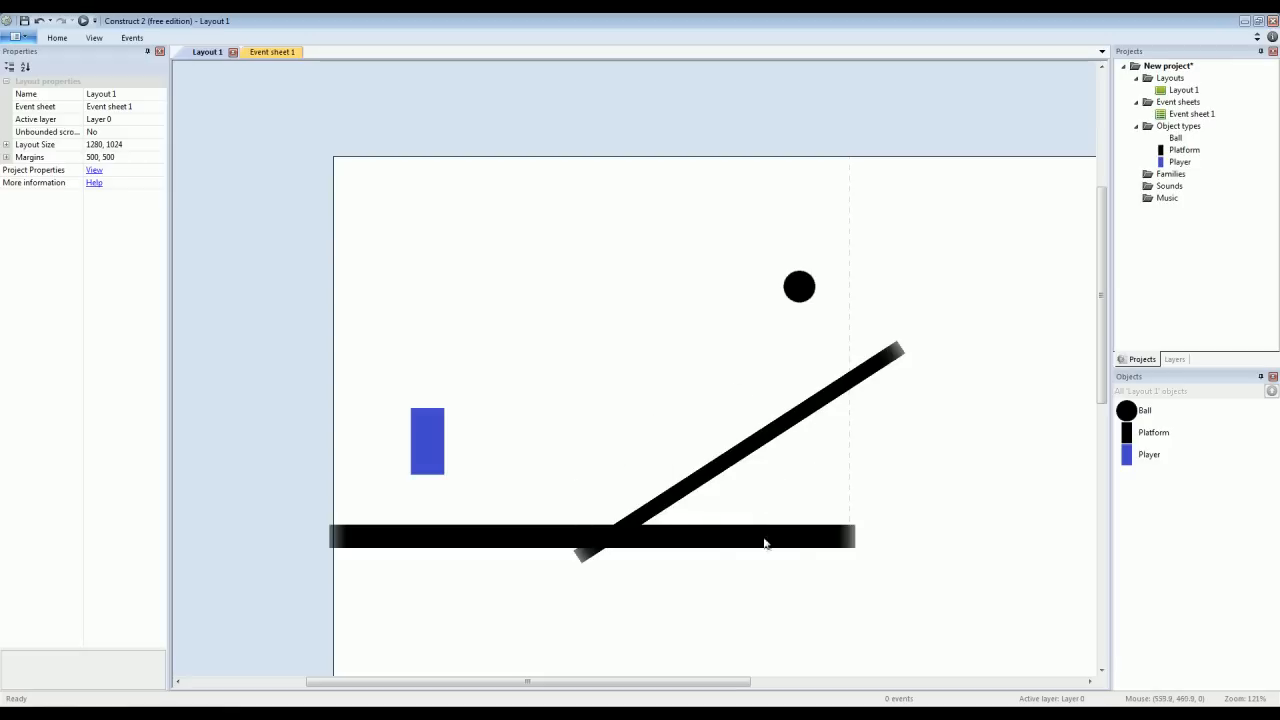
mouse_move(796, 528)
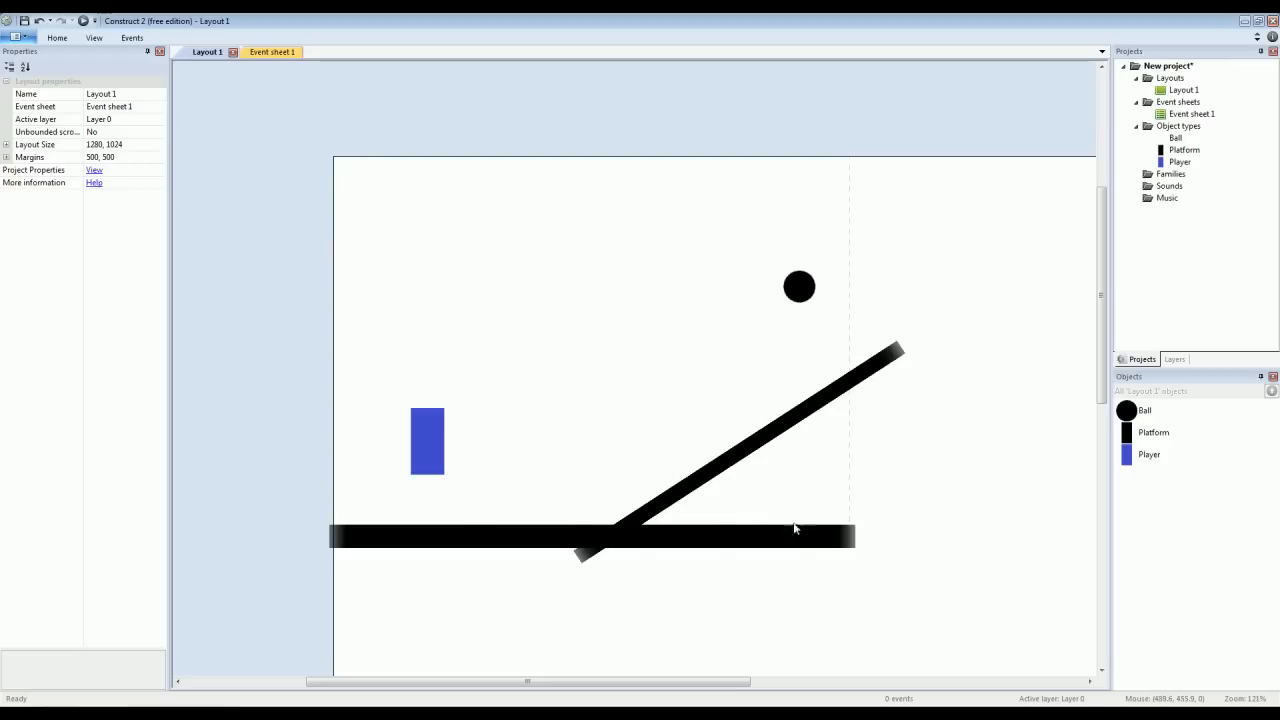
mouse_move(1150, 442)
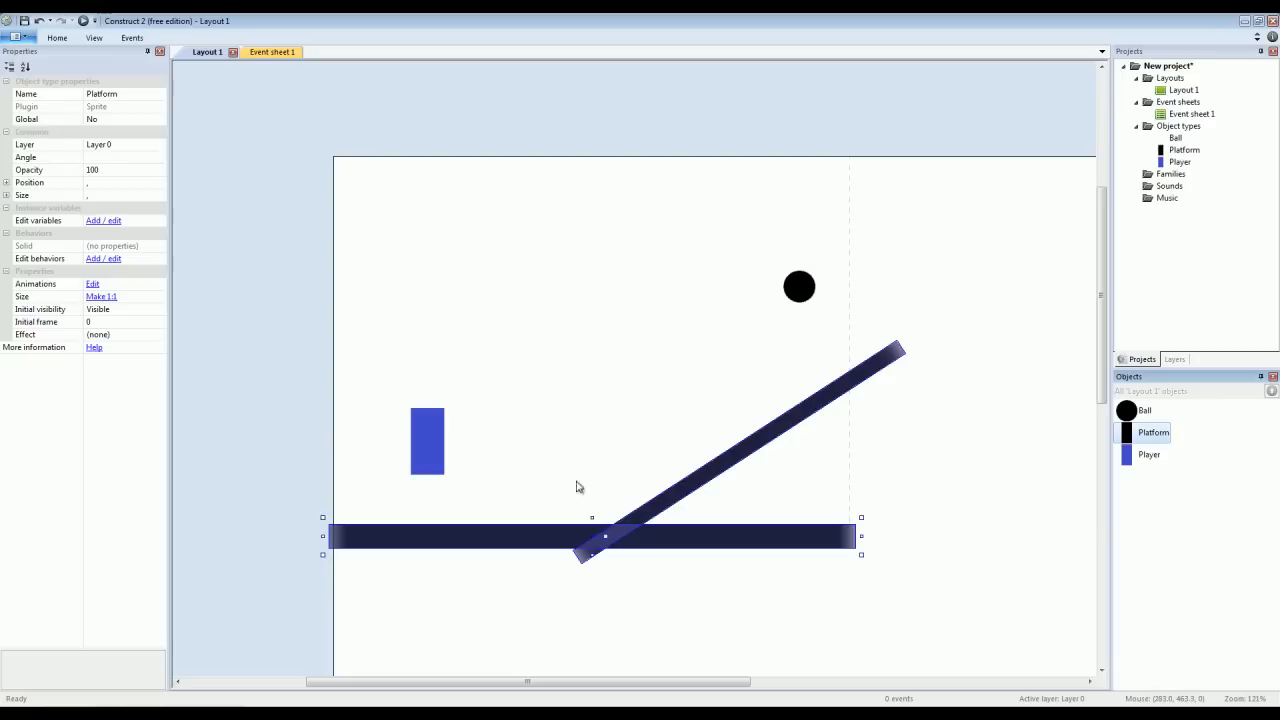
mouse_move(154, 276)
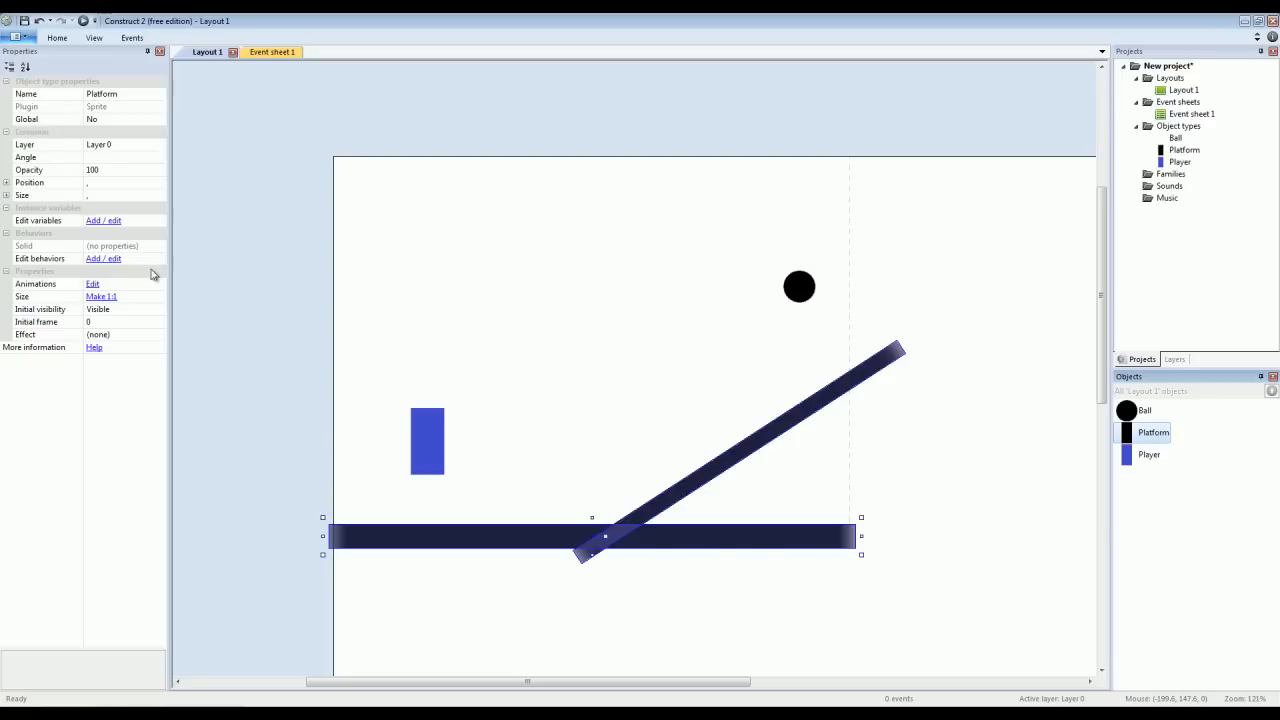
Add Physics to the Platform bars and set Immovable to Yes.
click(104, 258)
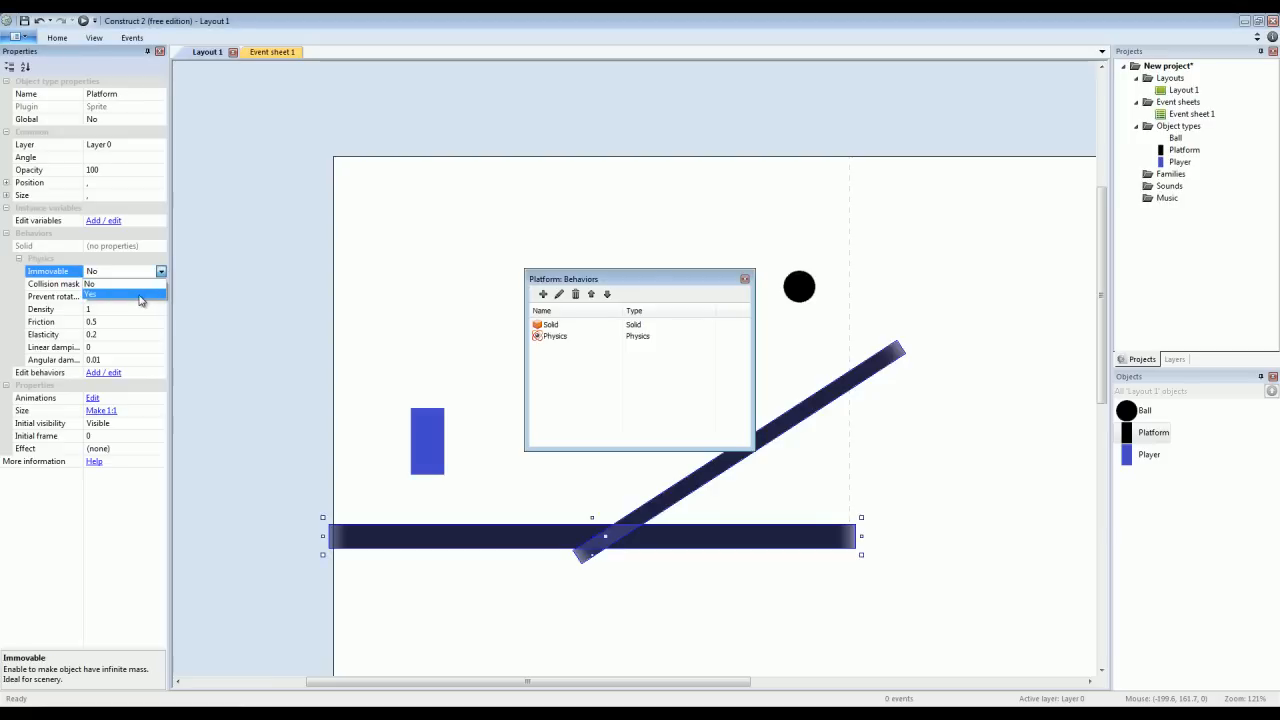
click(124, 294)
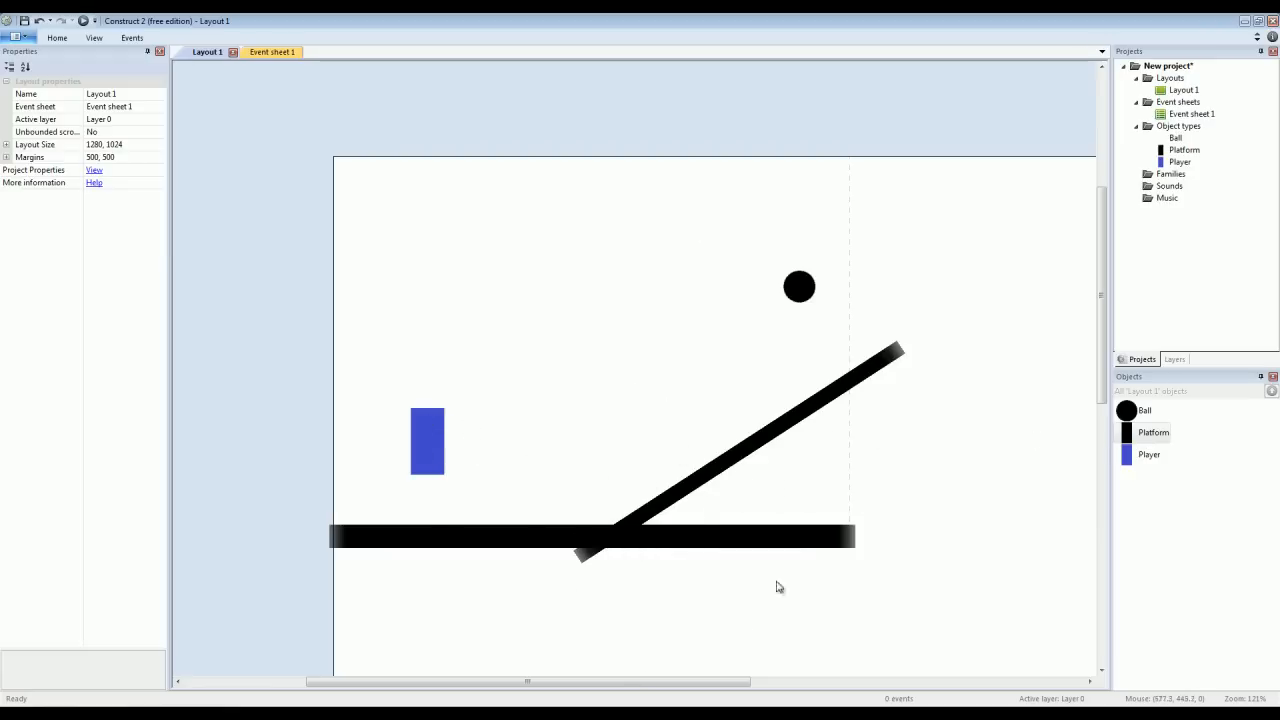
mouse_move(788, 272)
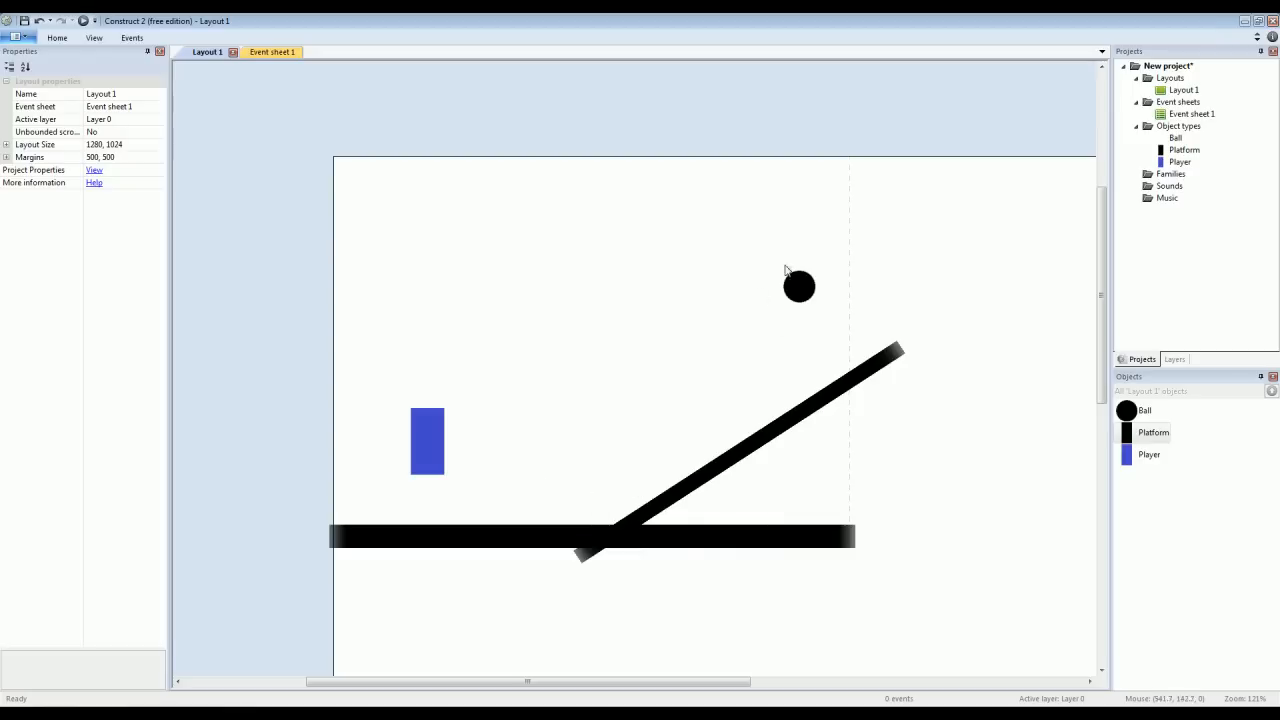
mouse_move(808, 300)
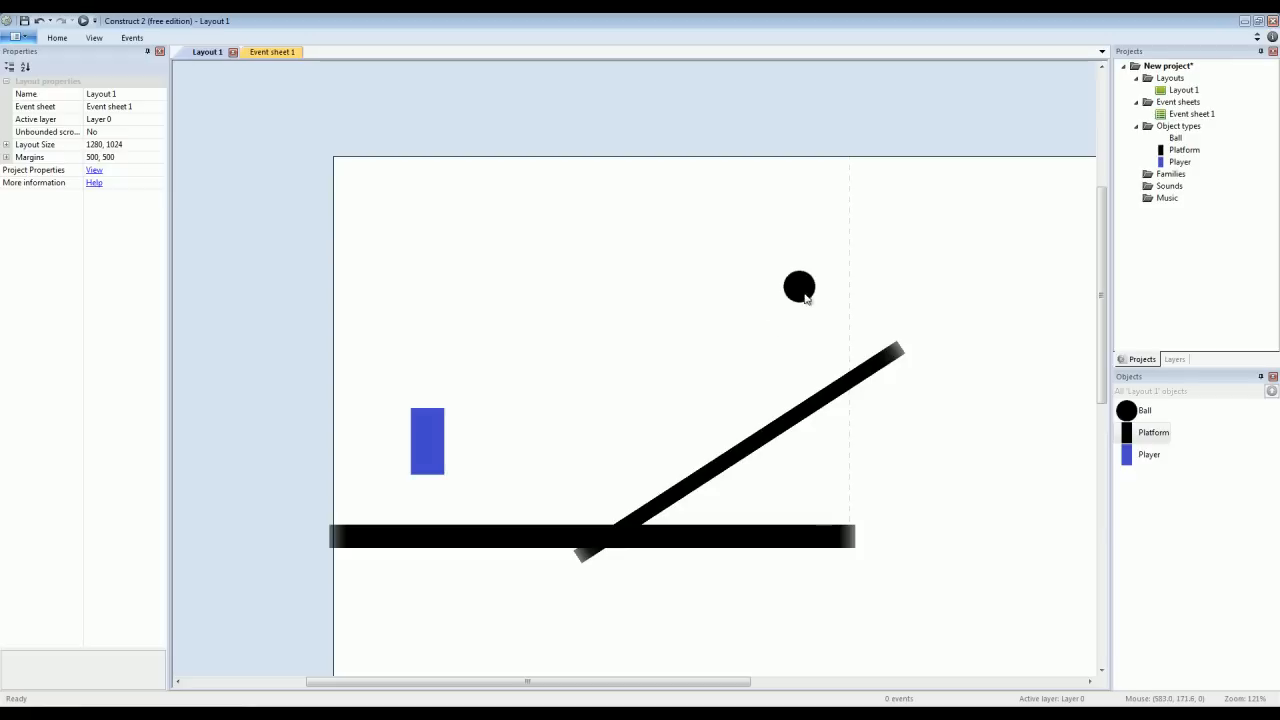
Give the Ball object the Physics behavior.
click(800, 288)
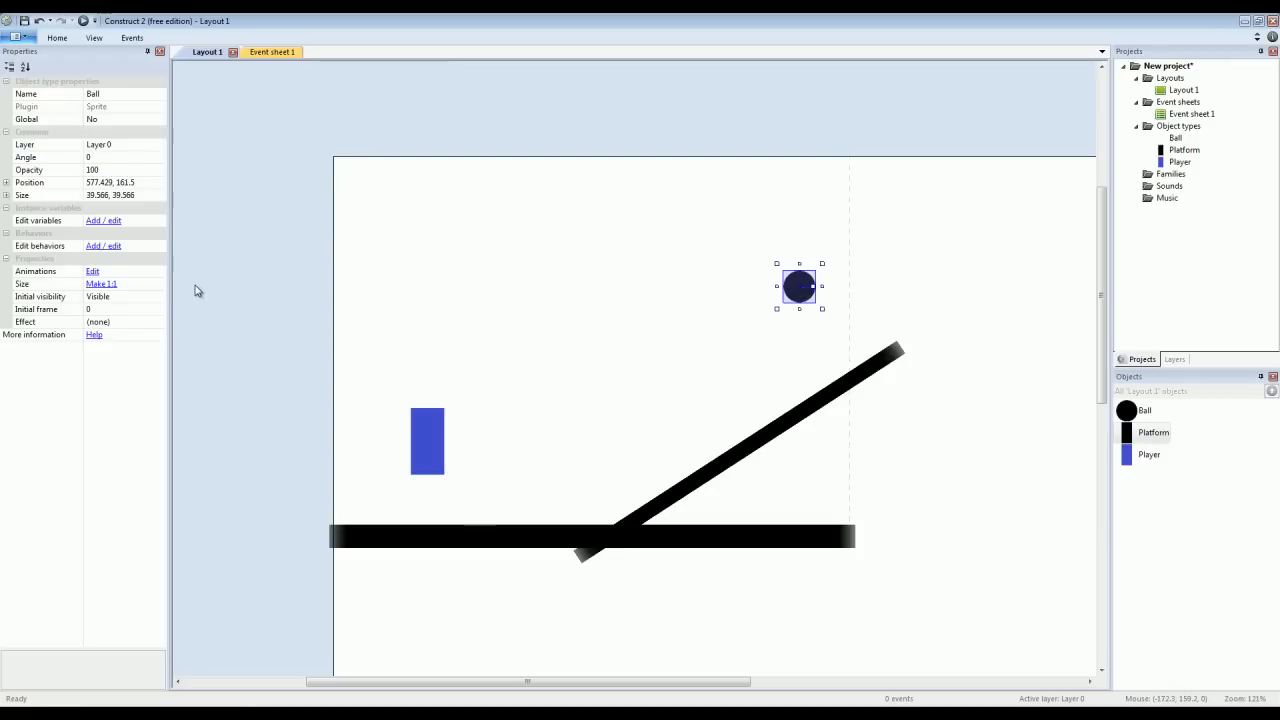
click(104, 246)
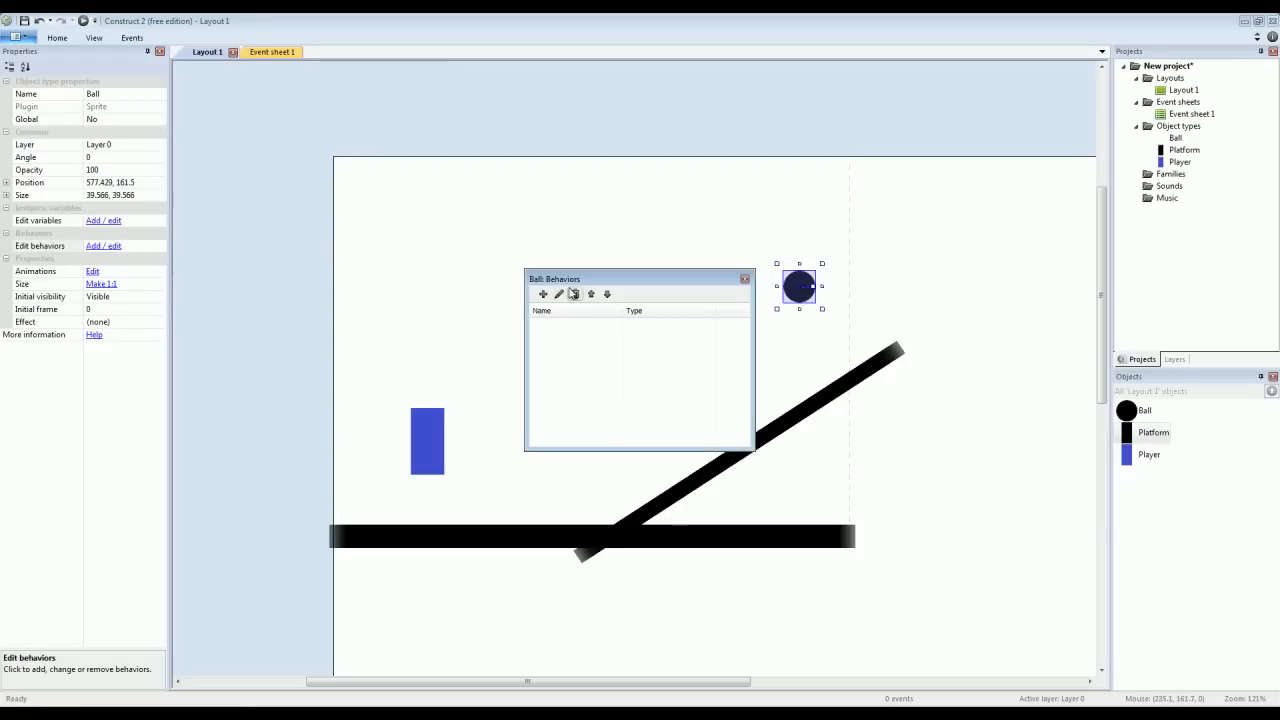
click(544, 292)
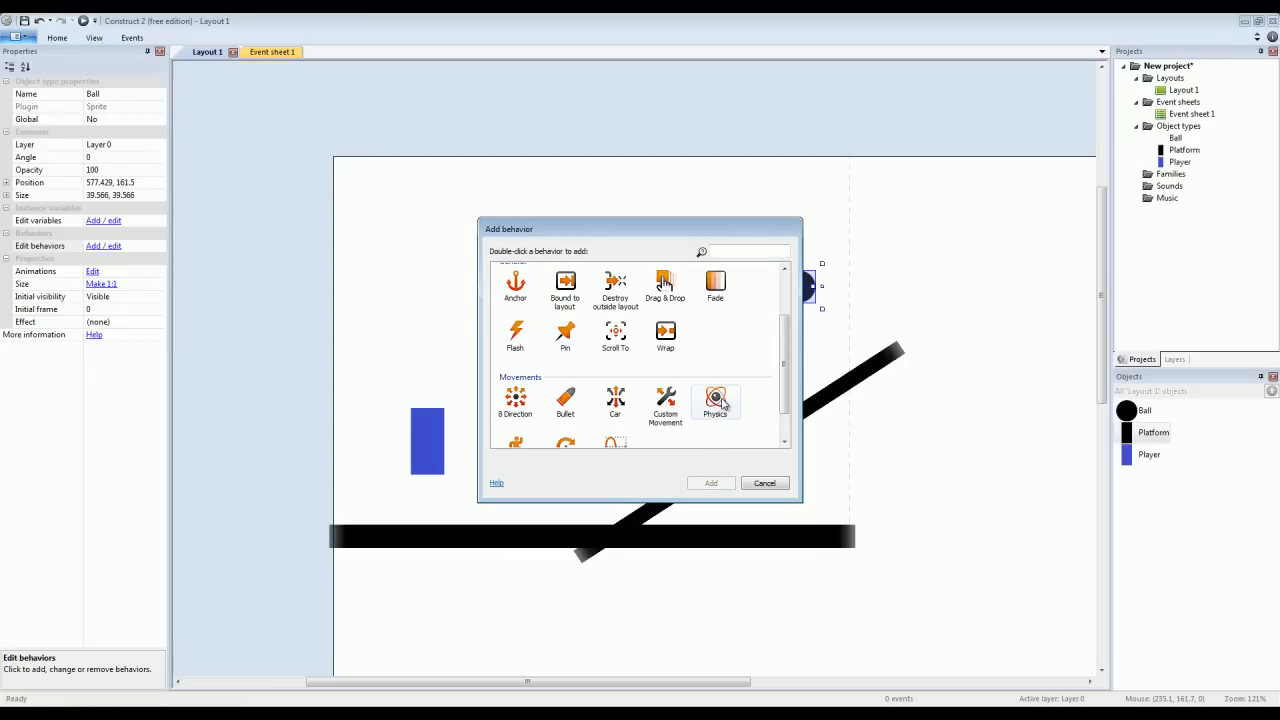
double_click(716, 400)
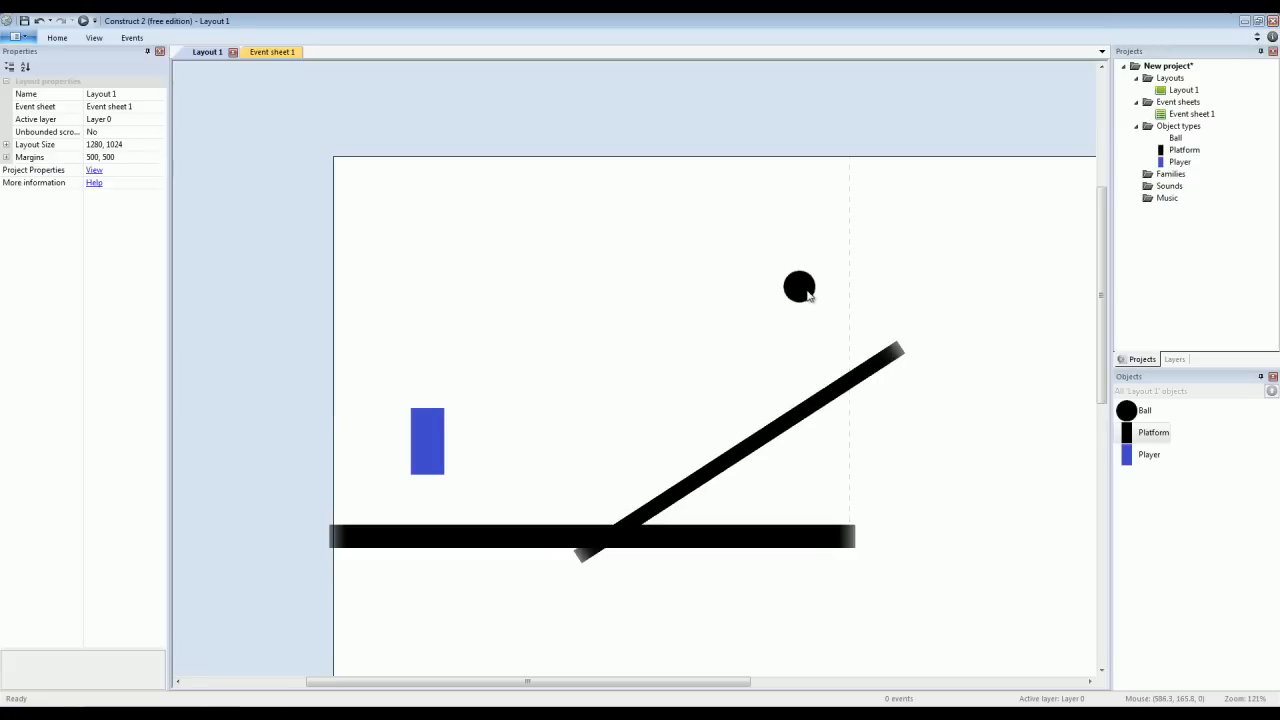
Set the Ball's physics Collision mask to 'Use collision polygon'.
click(800, 286)
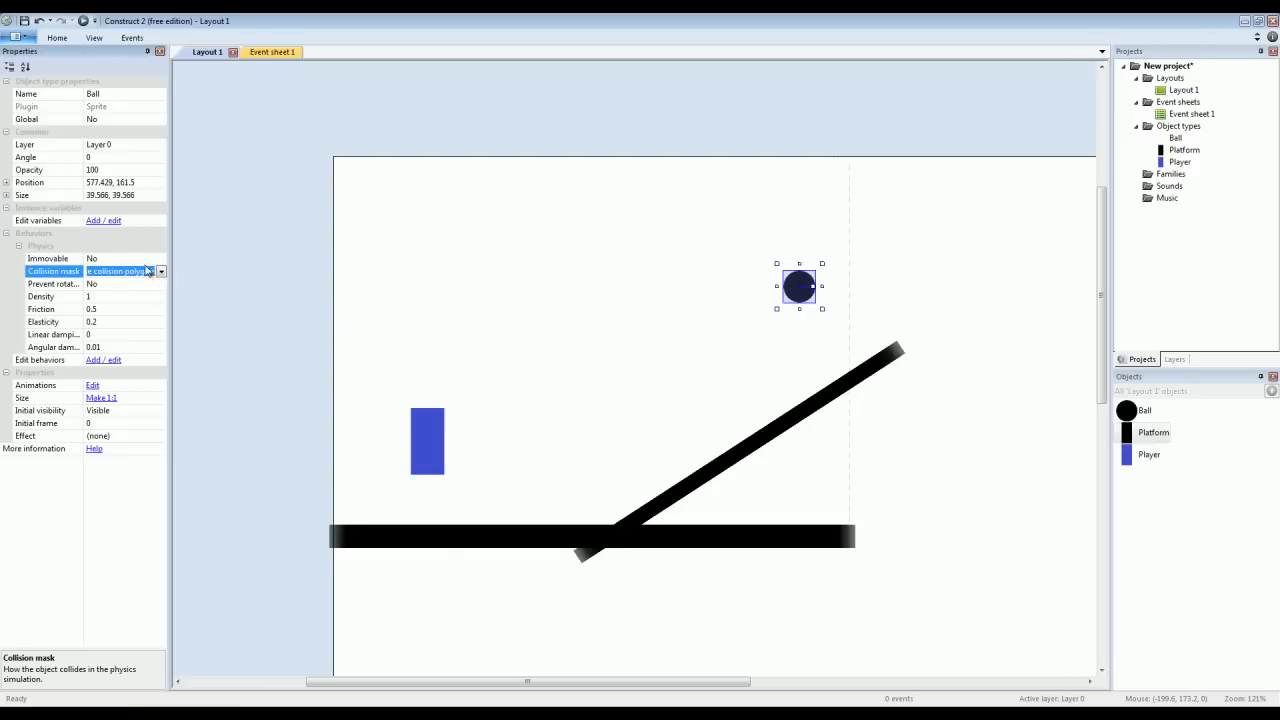
click(116, 272)
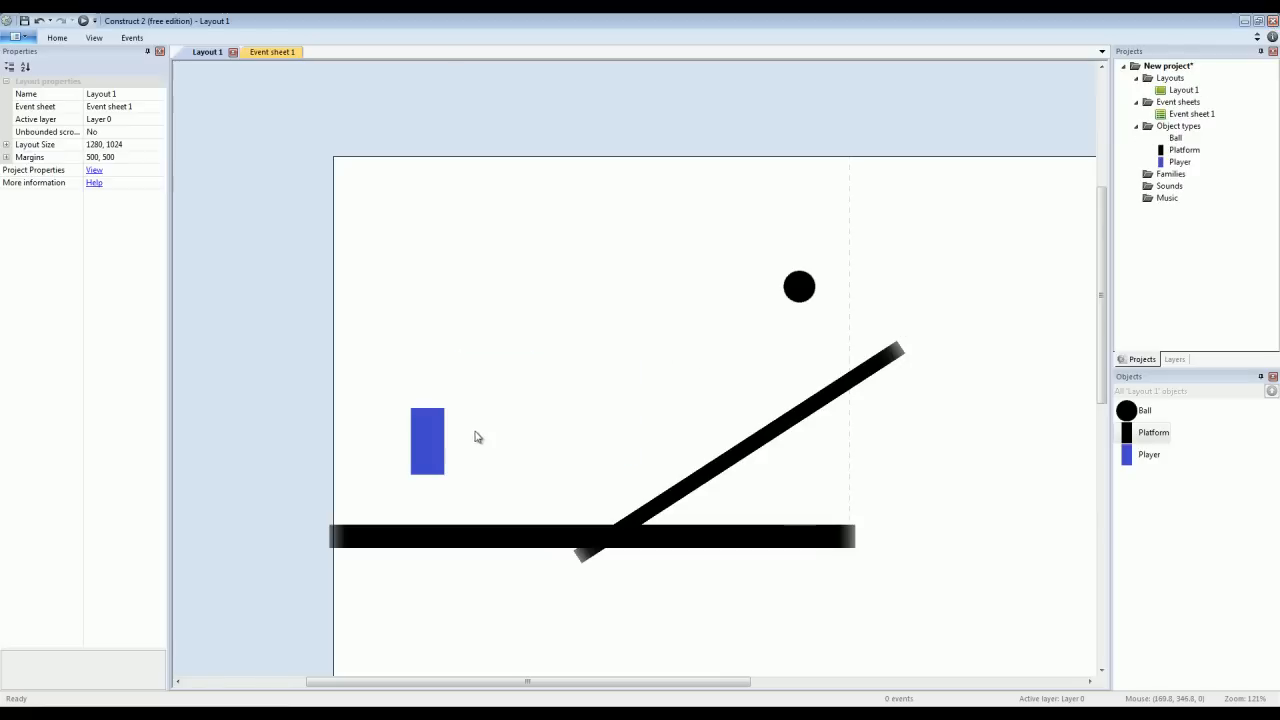
mouse_move(788, 302)
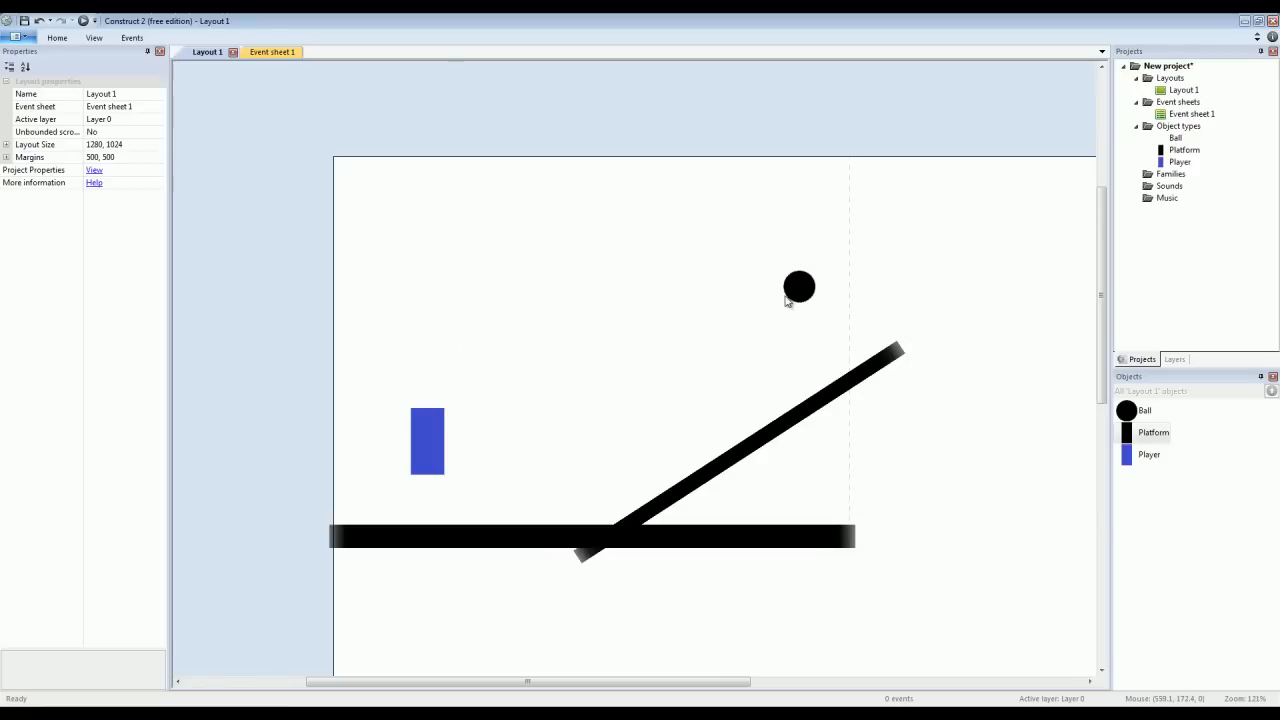
Check the Ball's collision polygon in the image editor, confirming it traces the round ball.
click(800, 288)
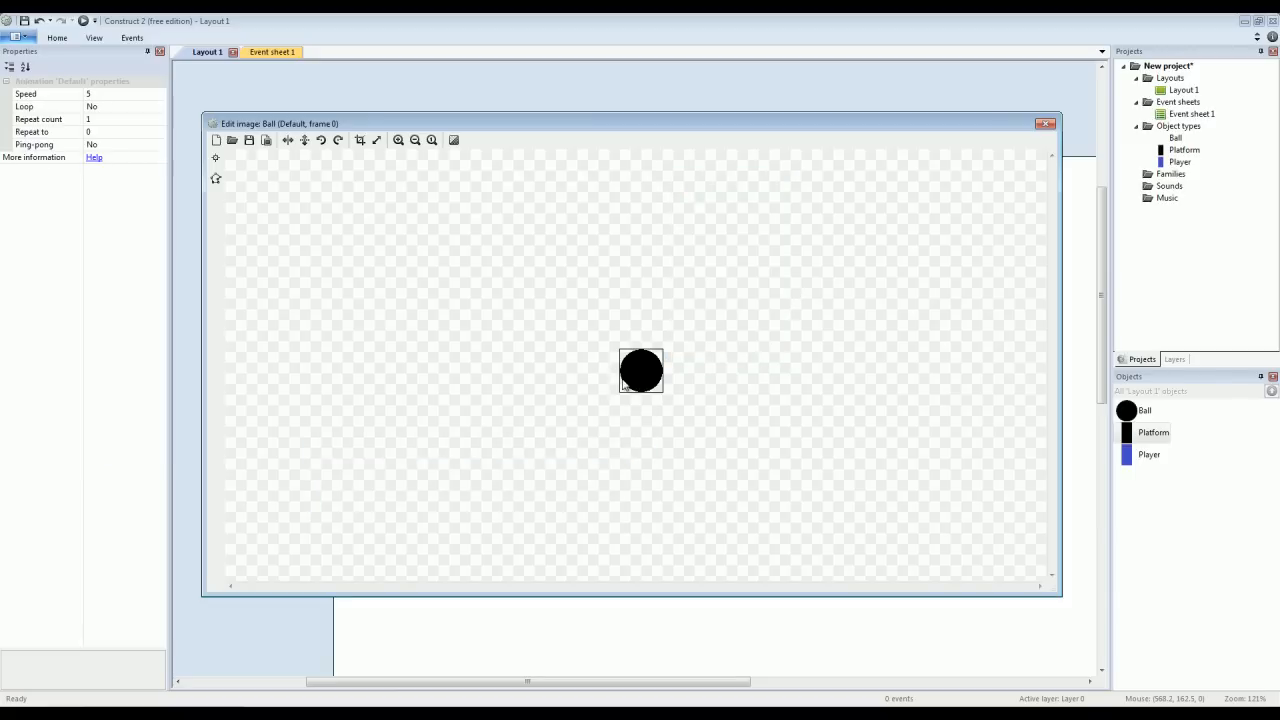
click(396, 140)
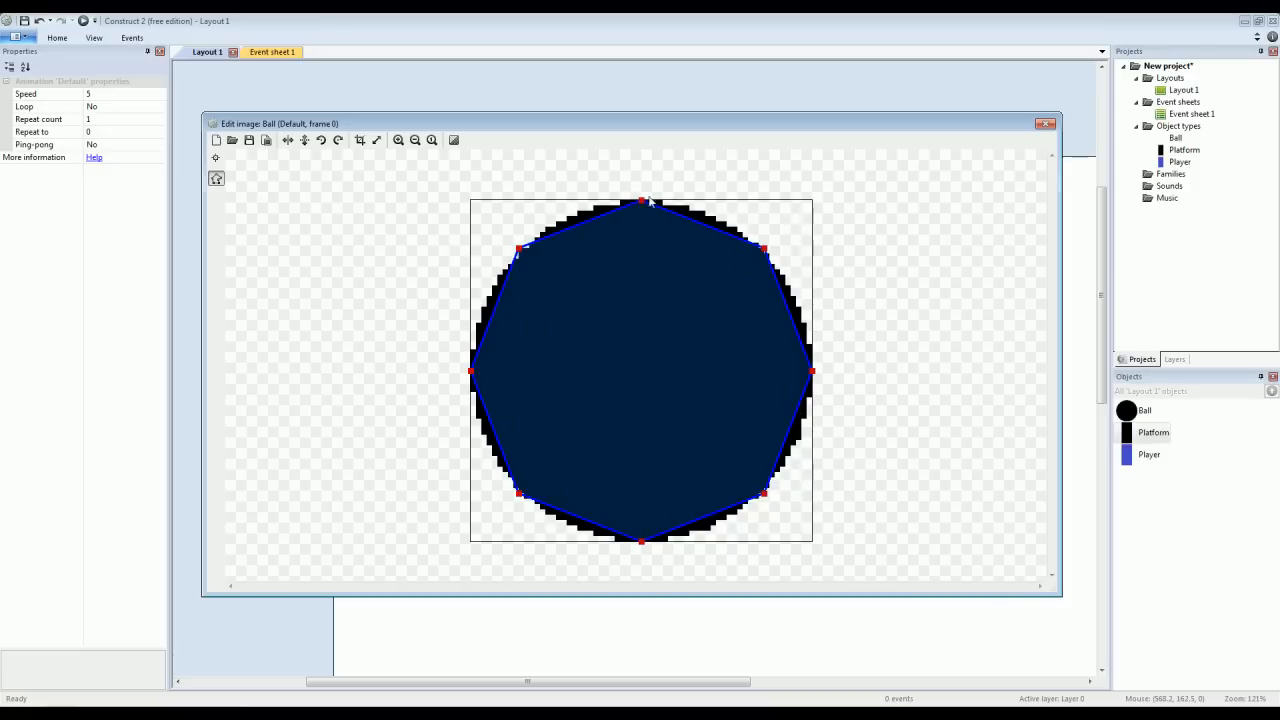
mouse_move(488, 454)
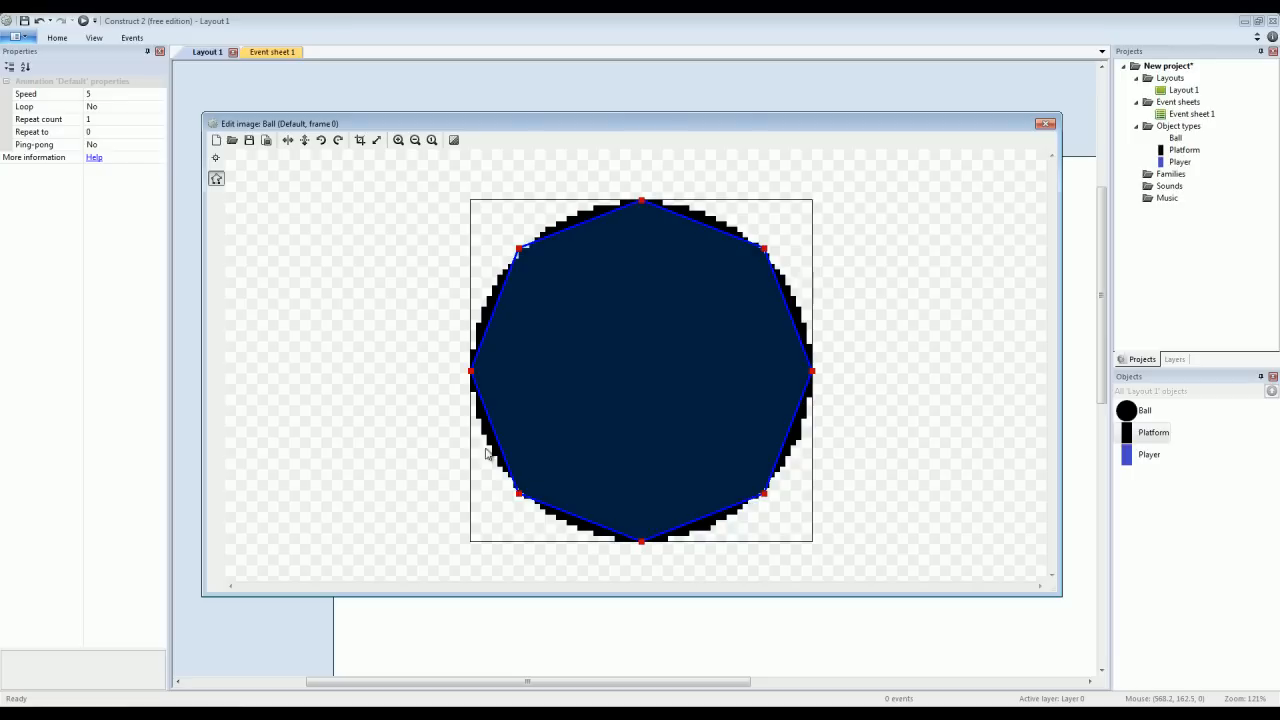
mouse_move(748, 500)
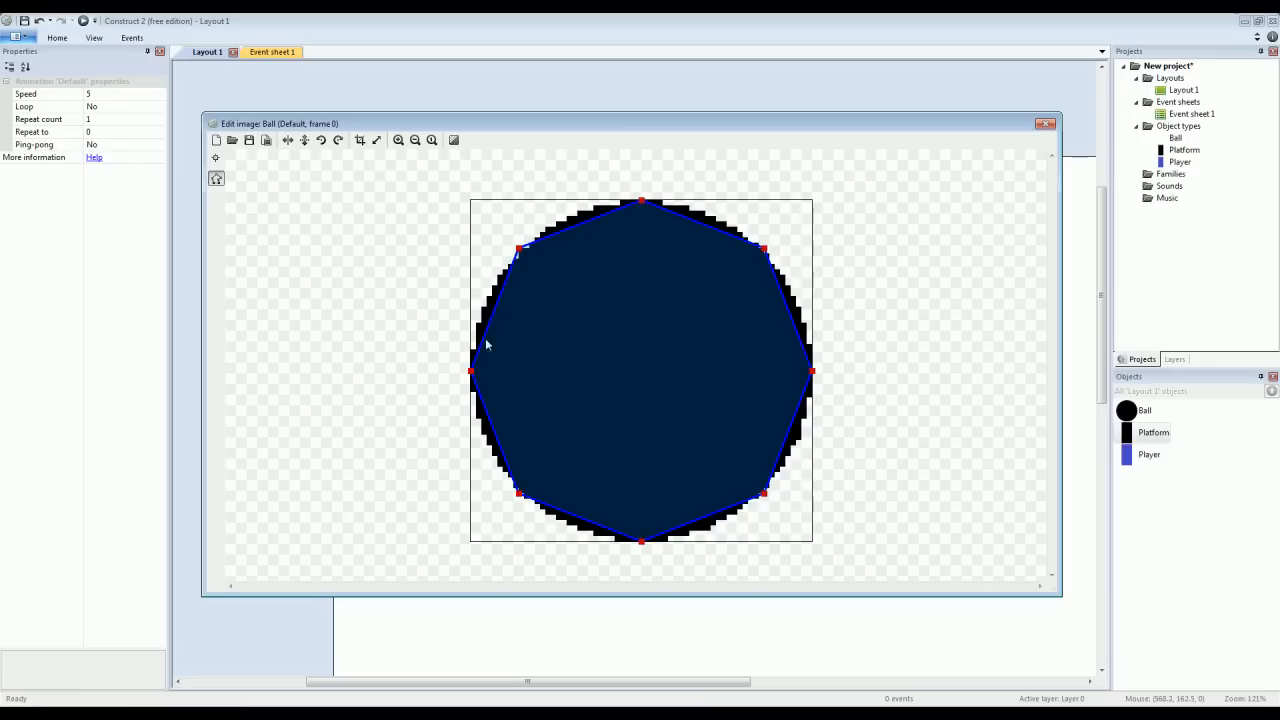
mouse_move(528, 408)
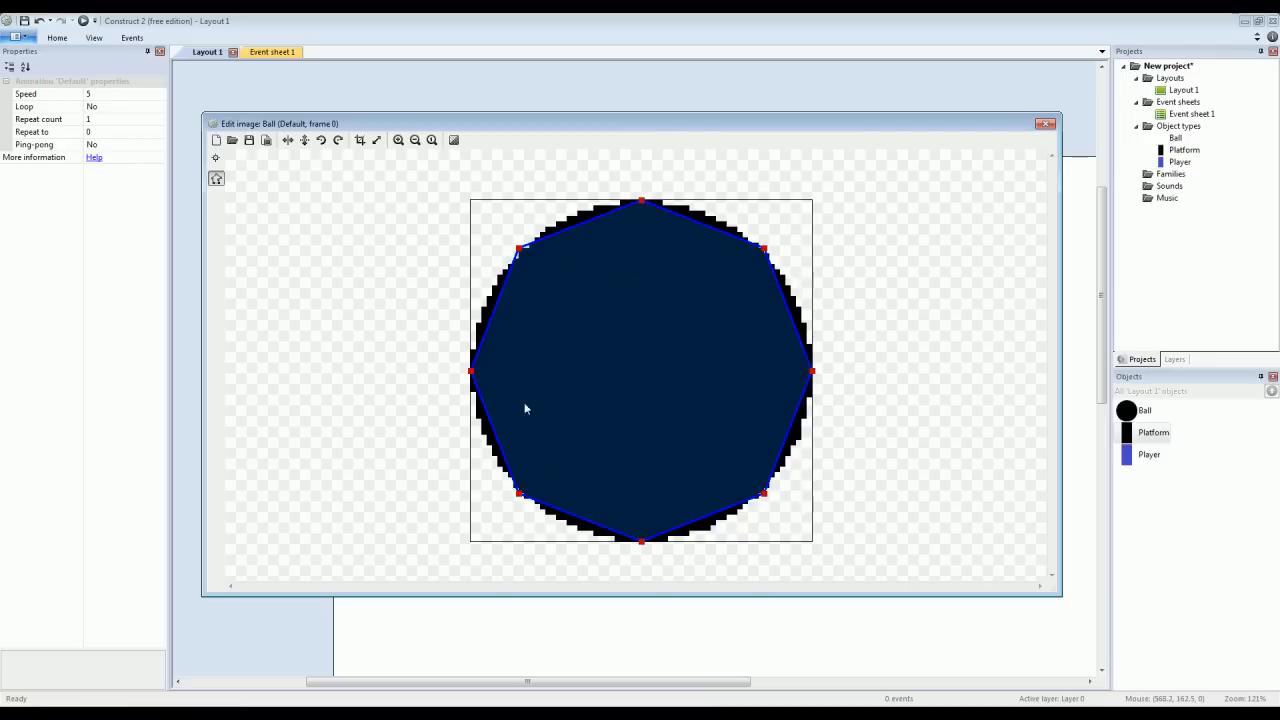
mouse_move(644, 280)
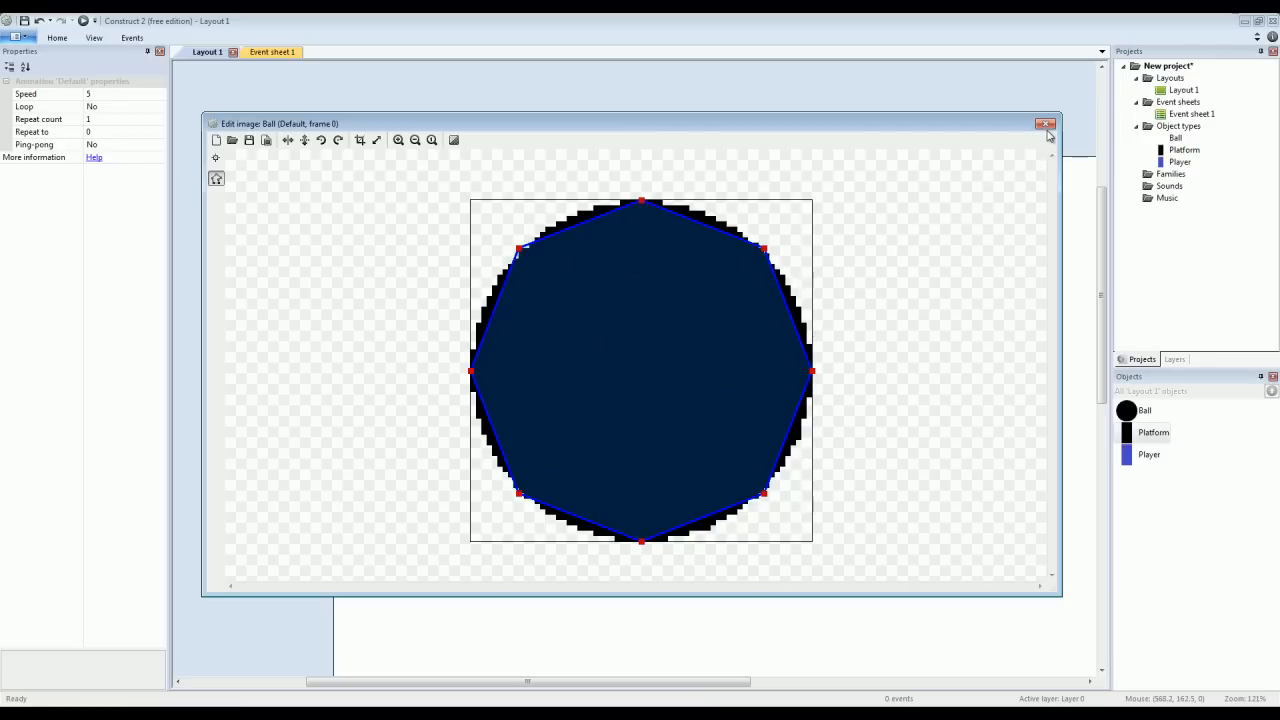
click(1048, 124)
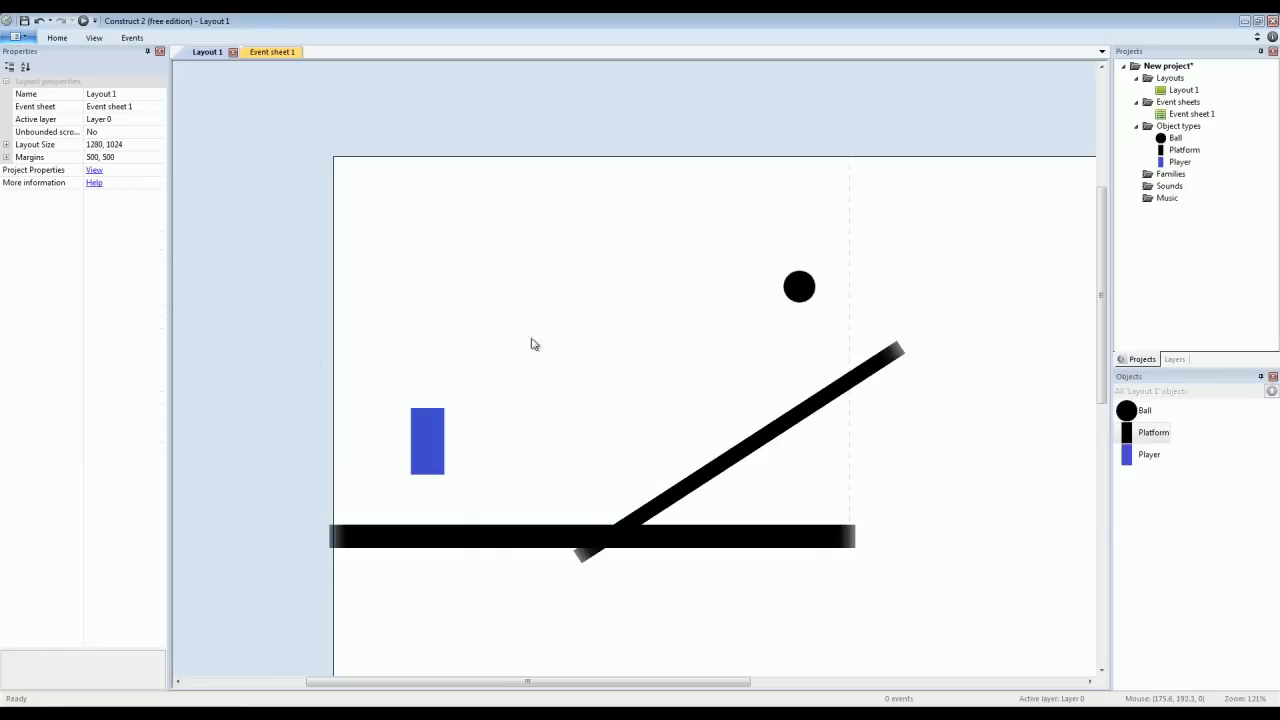
mouse_move(504, 548)
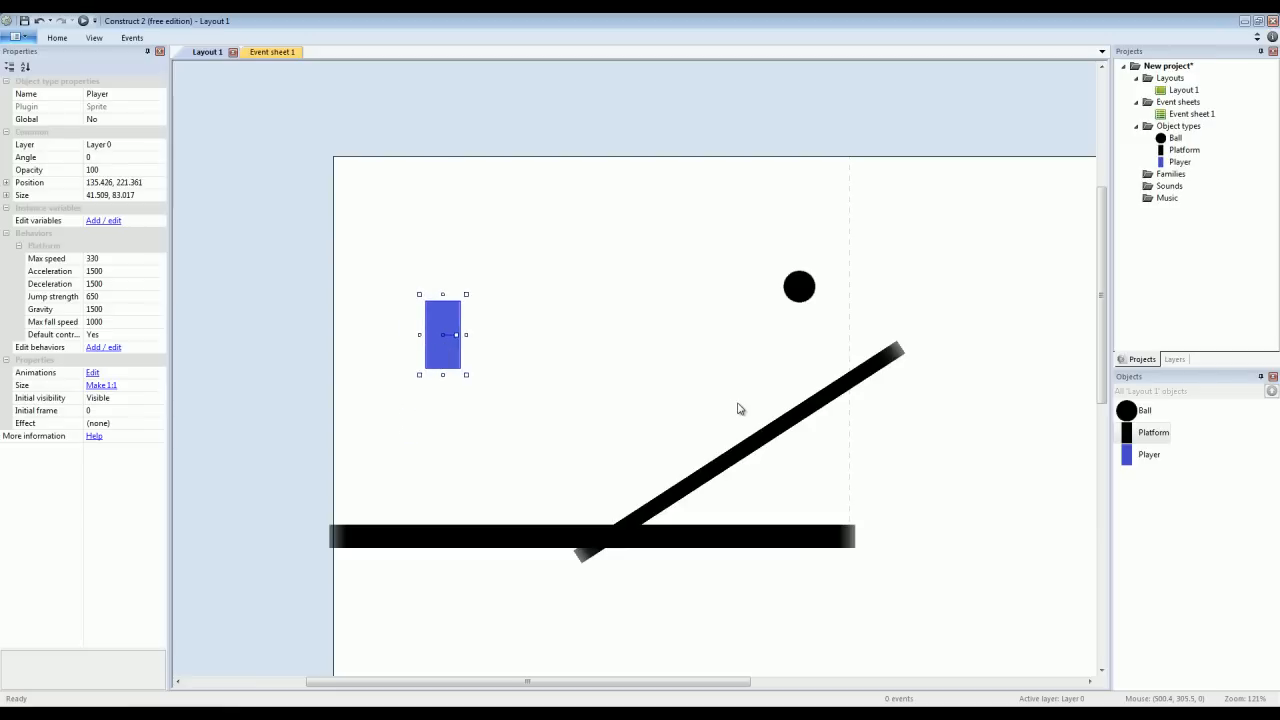
Delete the Platform object from the project and bring Hills.png in from the Assets folder.
click(740, 408)
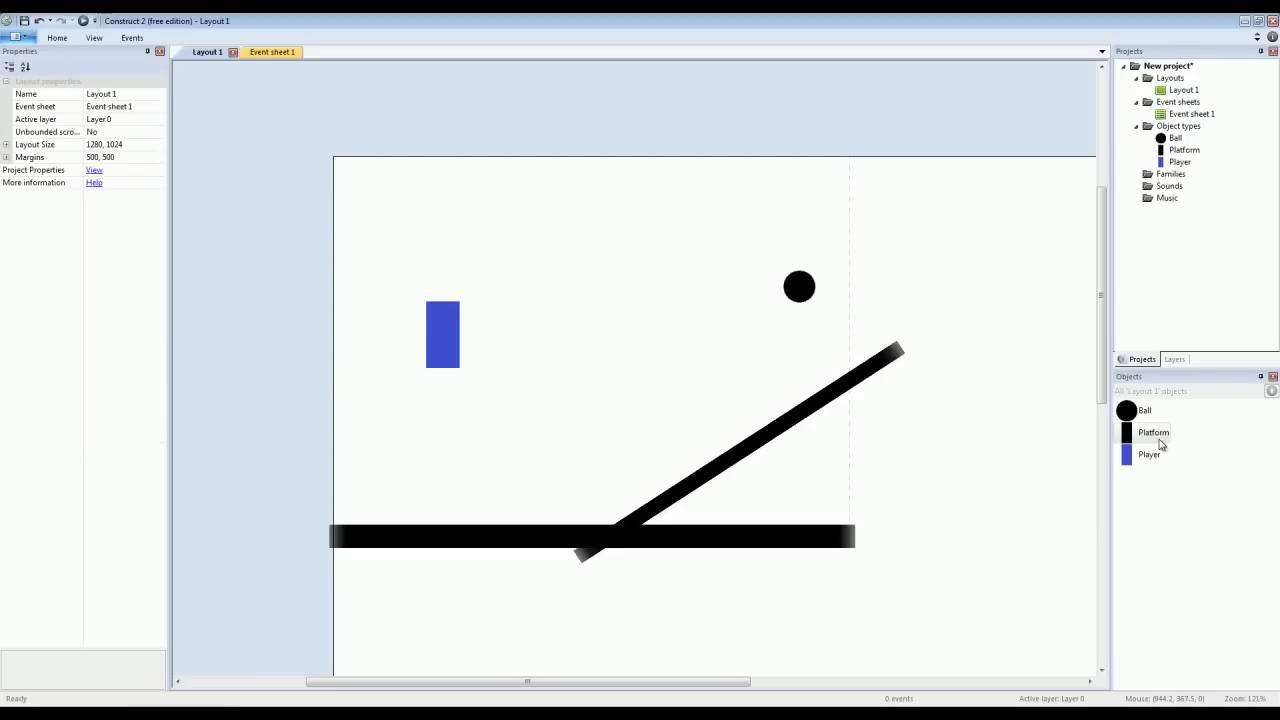
right_click(1152, 432)
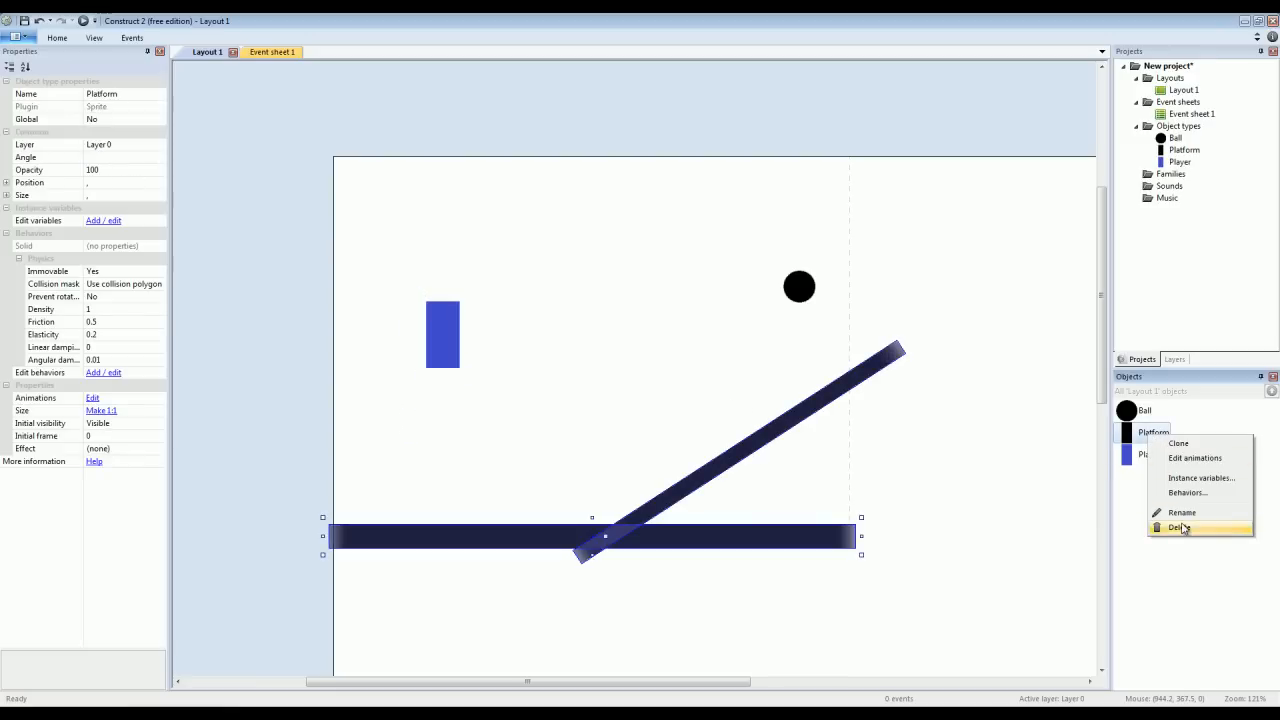
click(1176, 528)
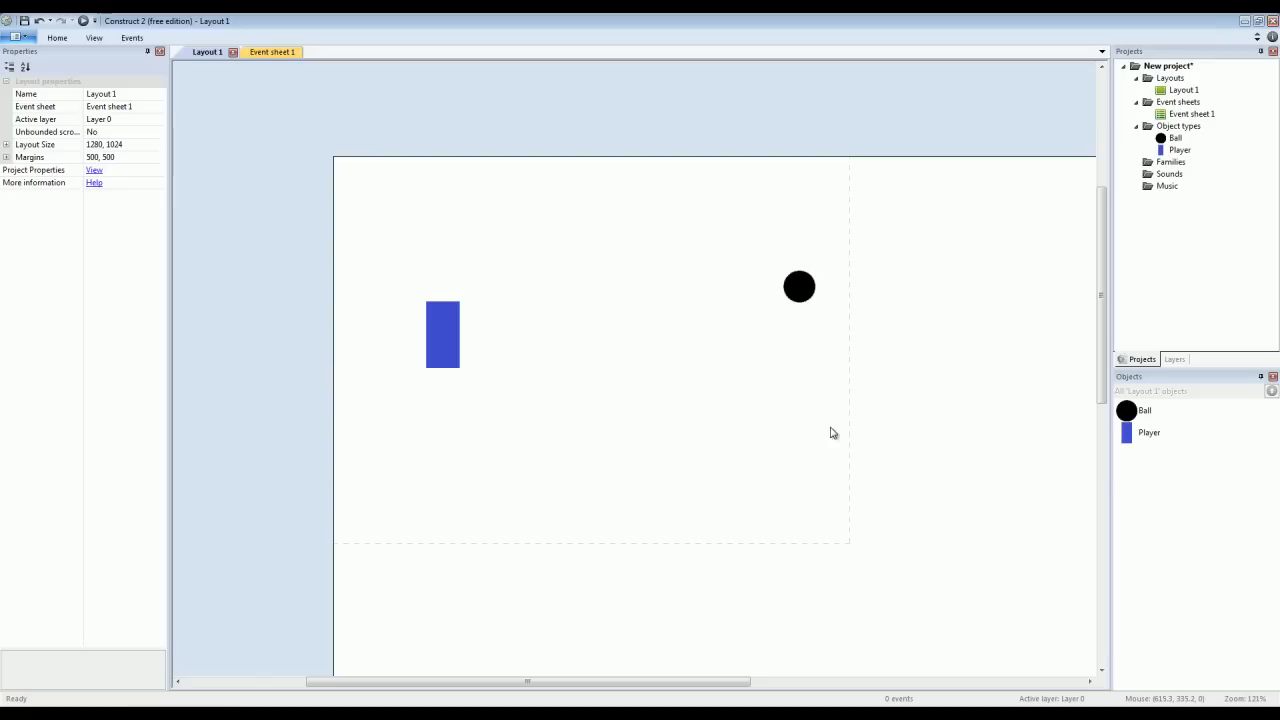
mouse_move(700, 408)
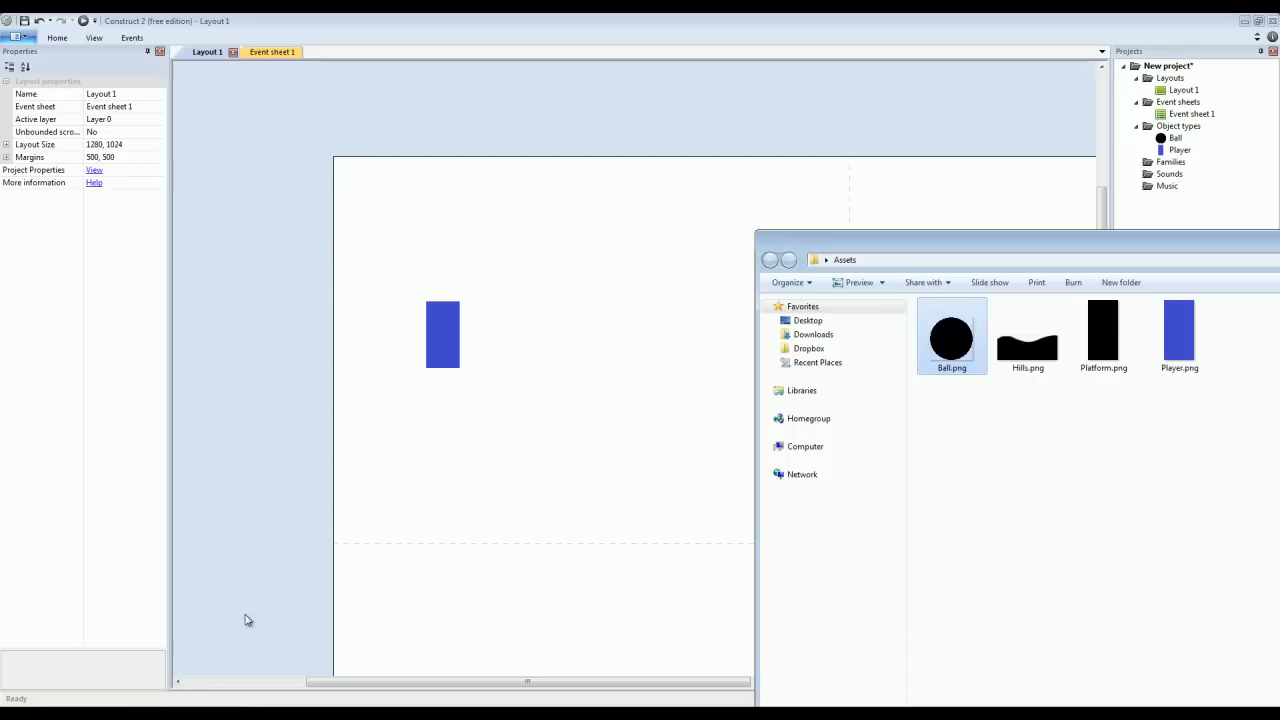
click(1028, 336)
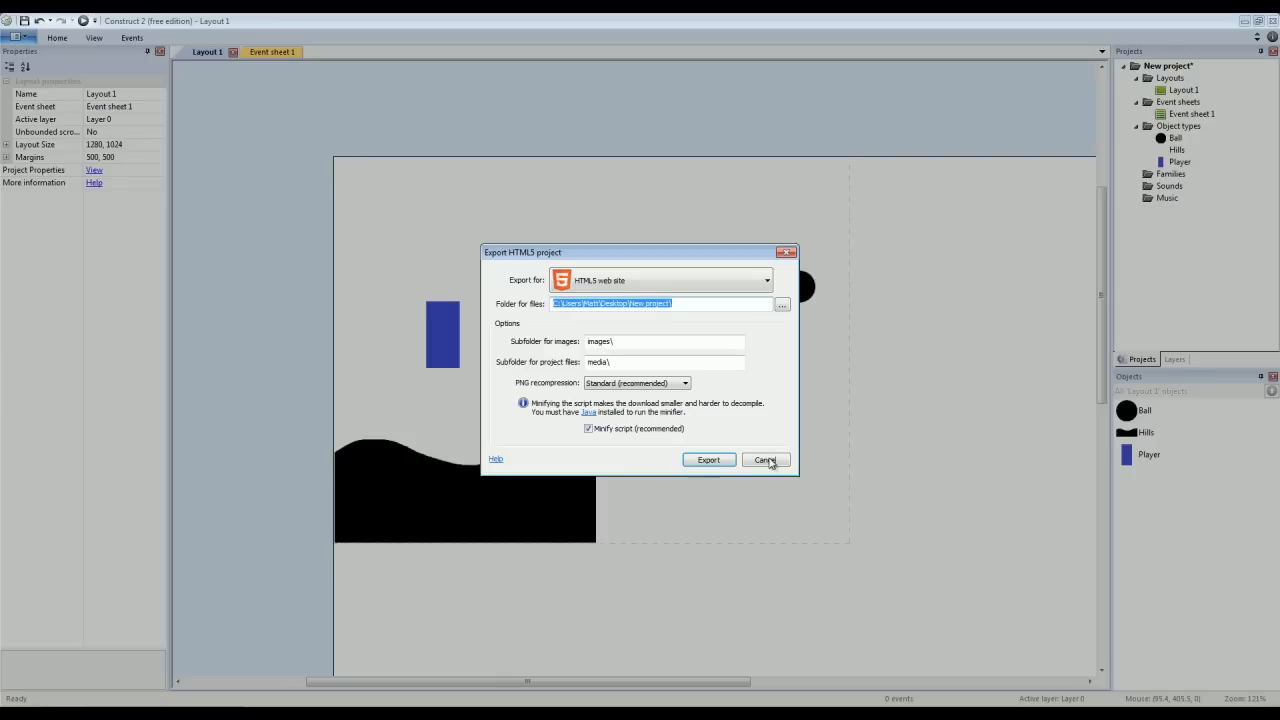
Dismiss the export dialog and place a second Hills piece to form continuous wavy ground.
click(764, 460)
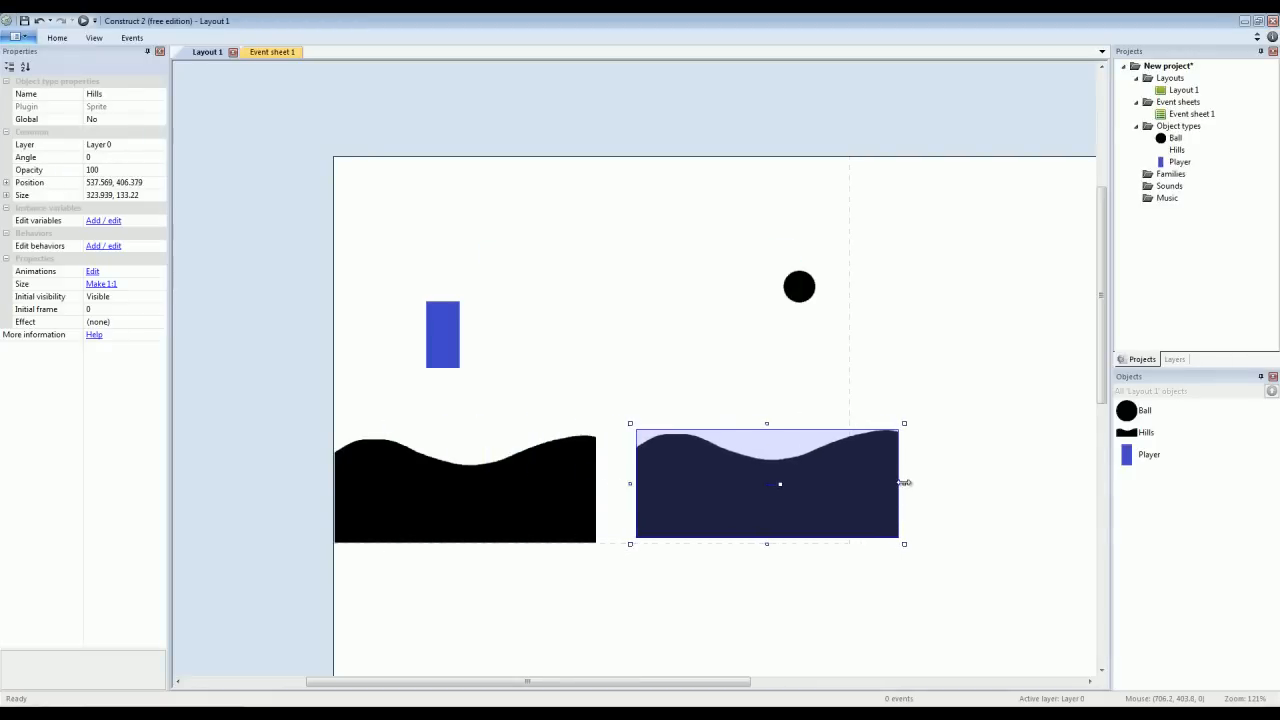
drag(768, 482, 692, 482)
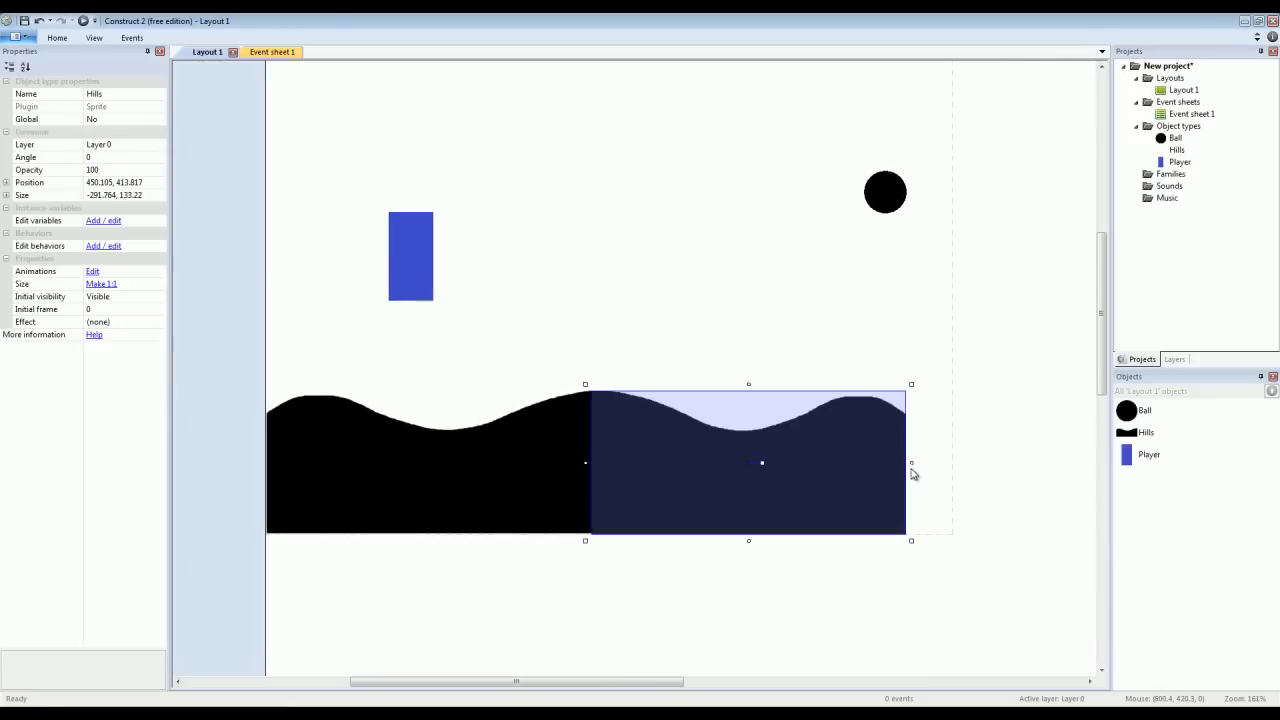
drag(910, 462, 956, 462)
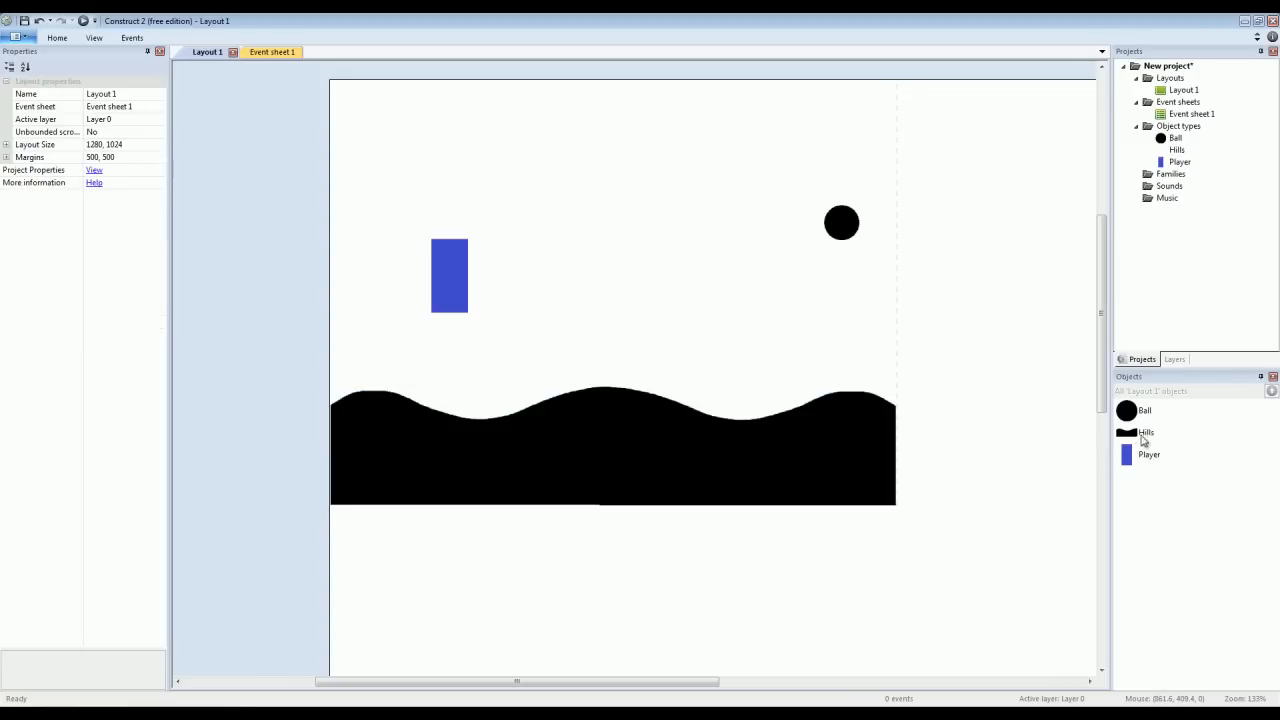
click(1148, 432)
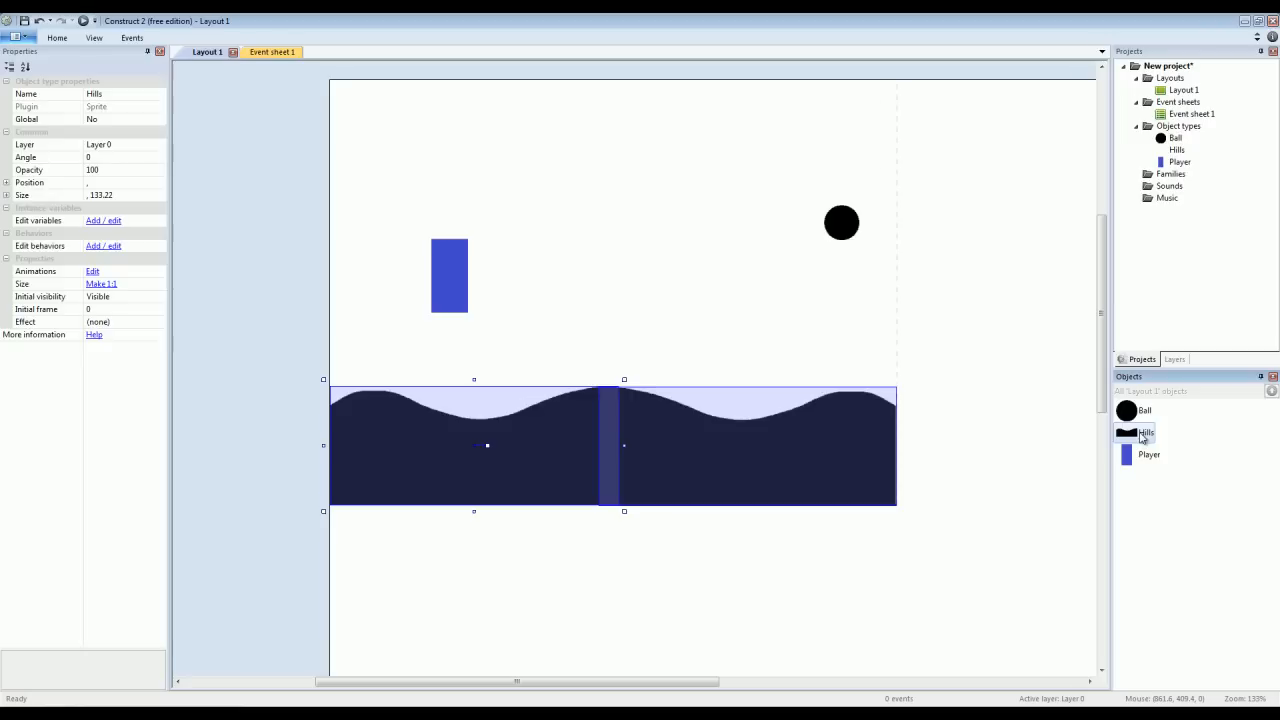
Give Hills the Solid behavior and an immovable Physics behavior.
click(104, 246)
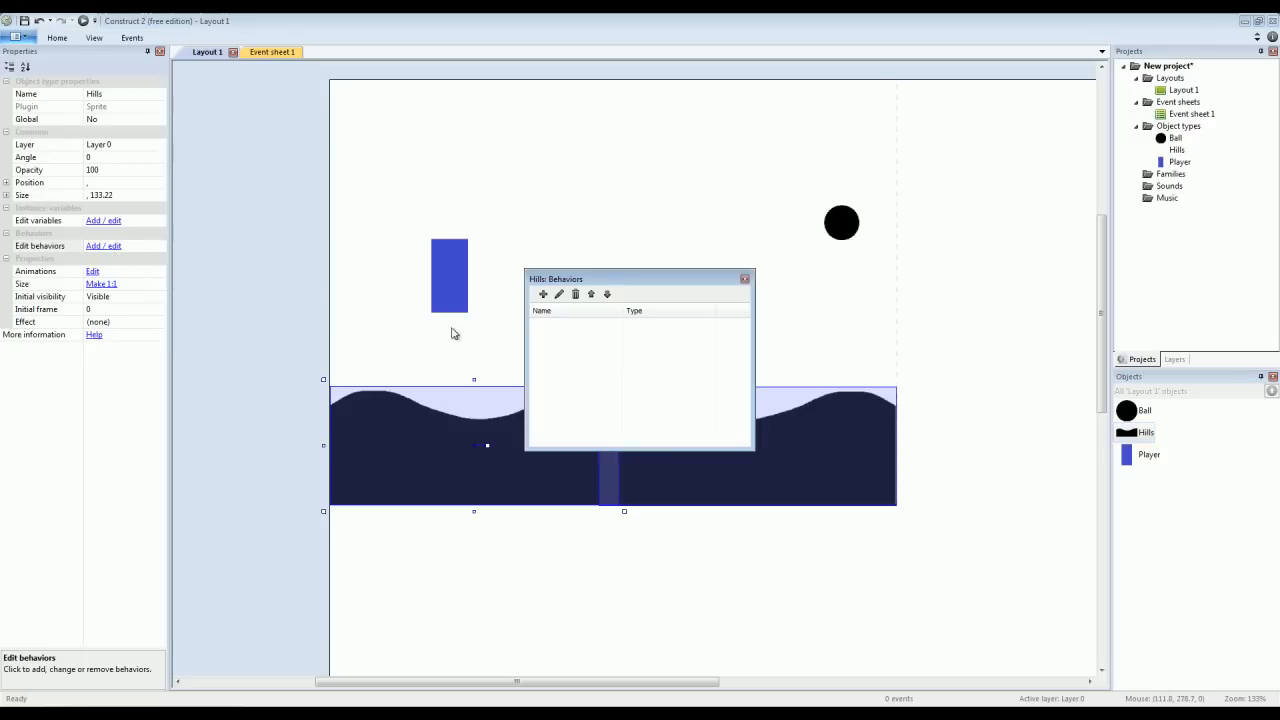
click(544, 294)
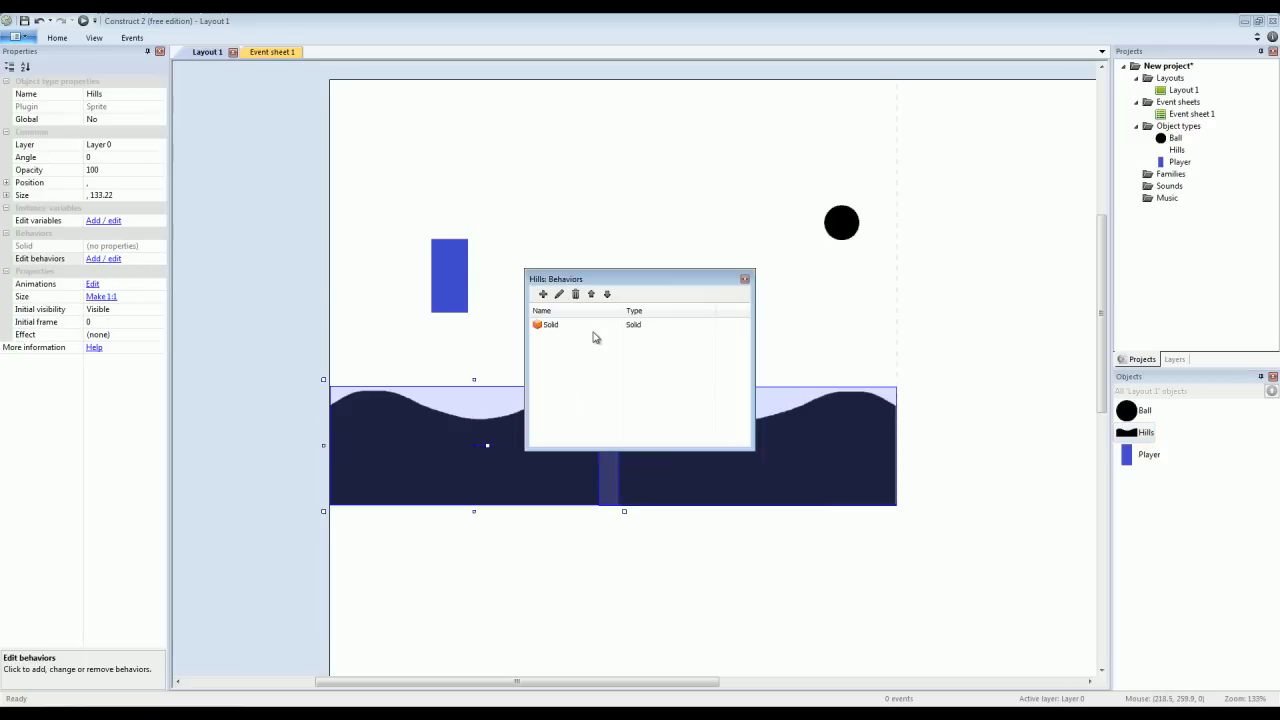
click(544, 294)
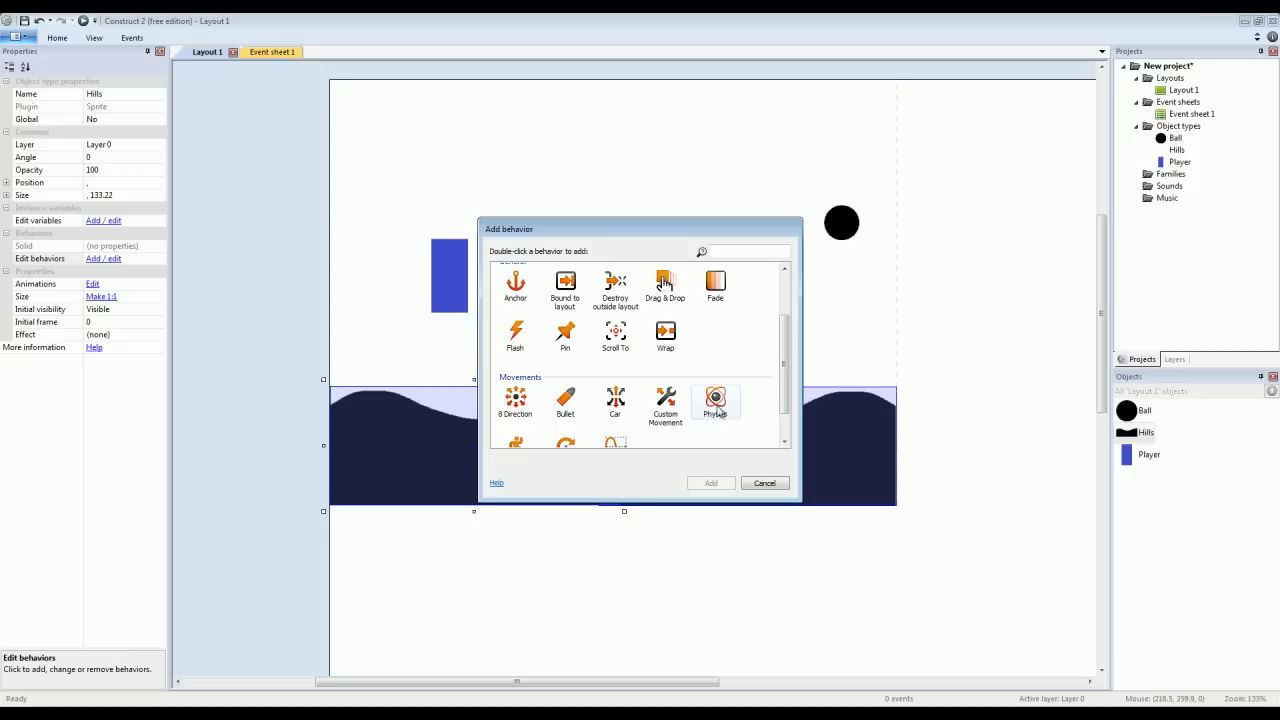
double_click(716, 400)
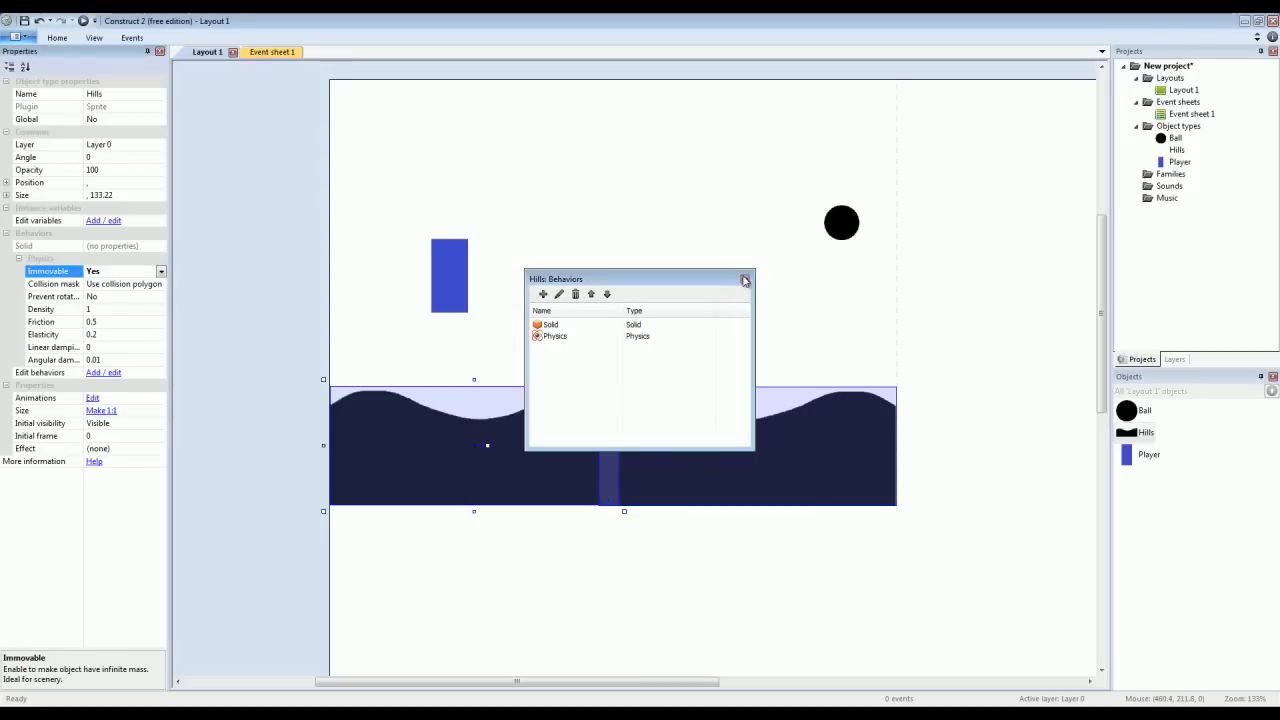
click(744, 280)
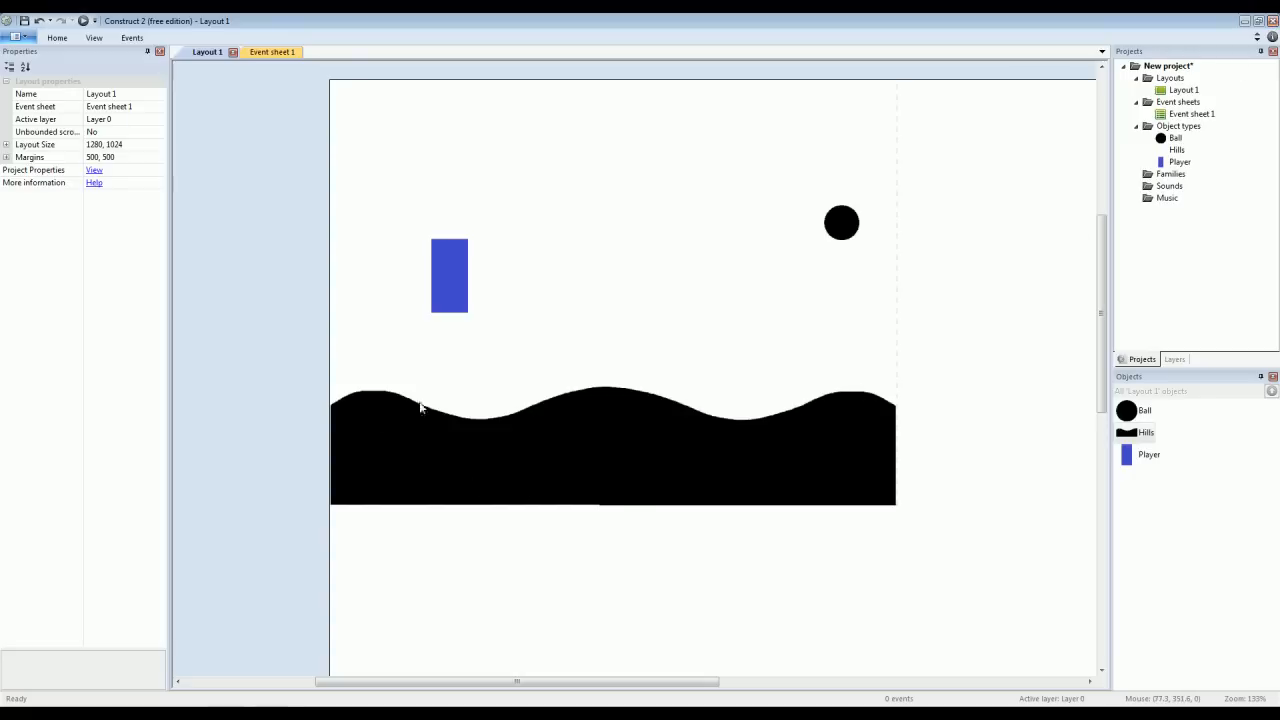
mouse_move(584, 472)
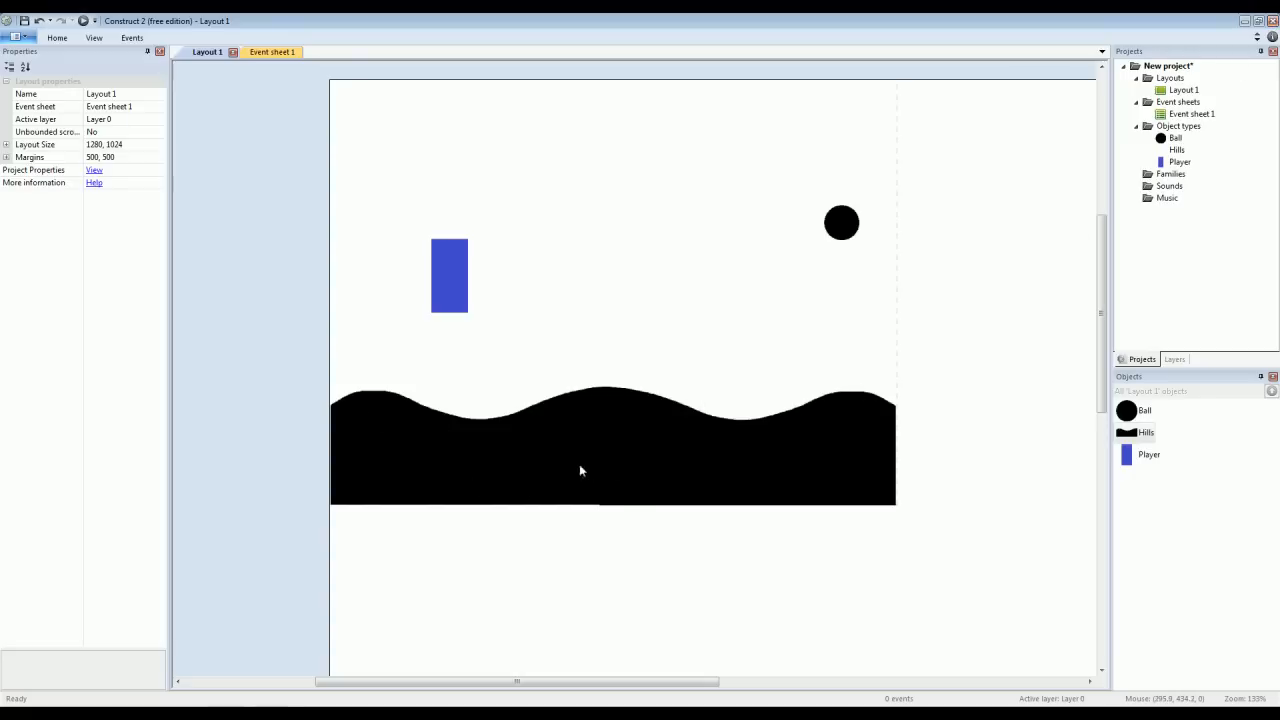
mouse_move(590, 516)
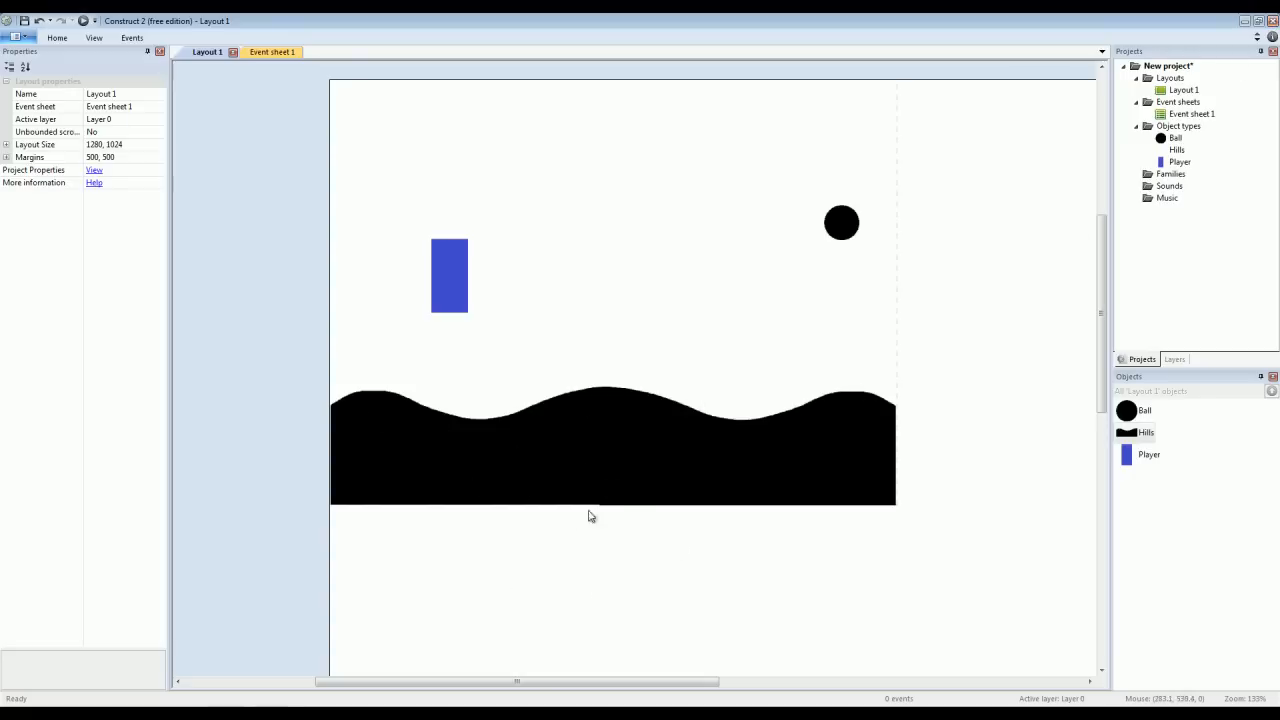
mouse_move(528, 536)
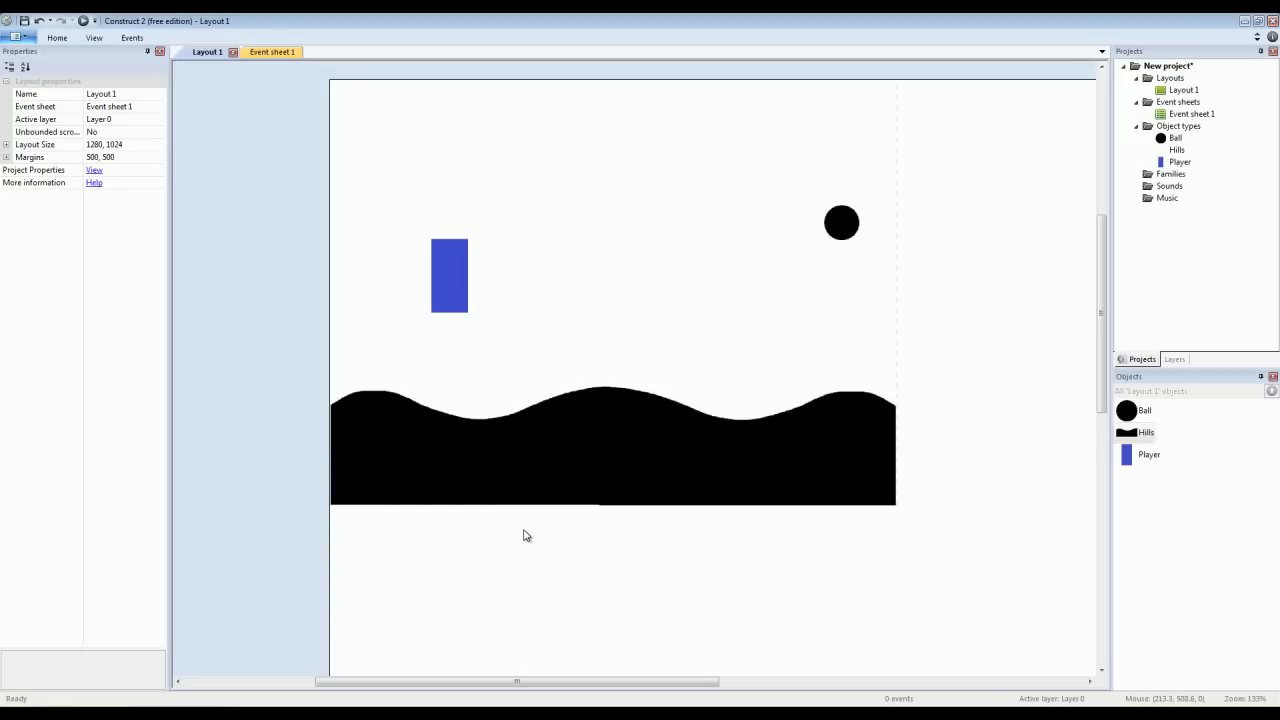
Show the Hills collision polygon in the image editor, ready for tracing the hill shape.
click(476, 464)
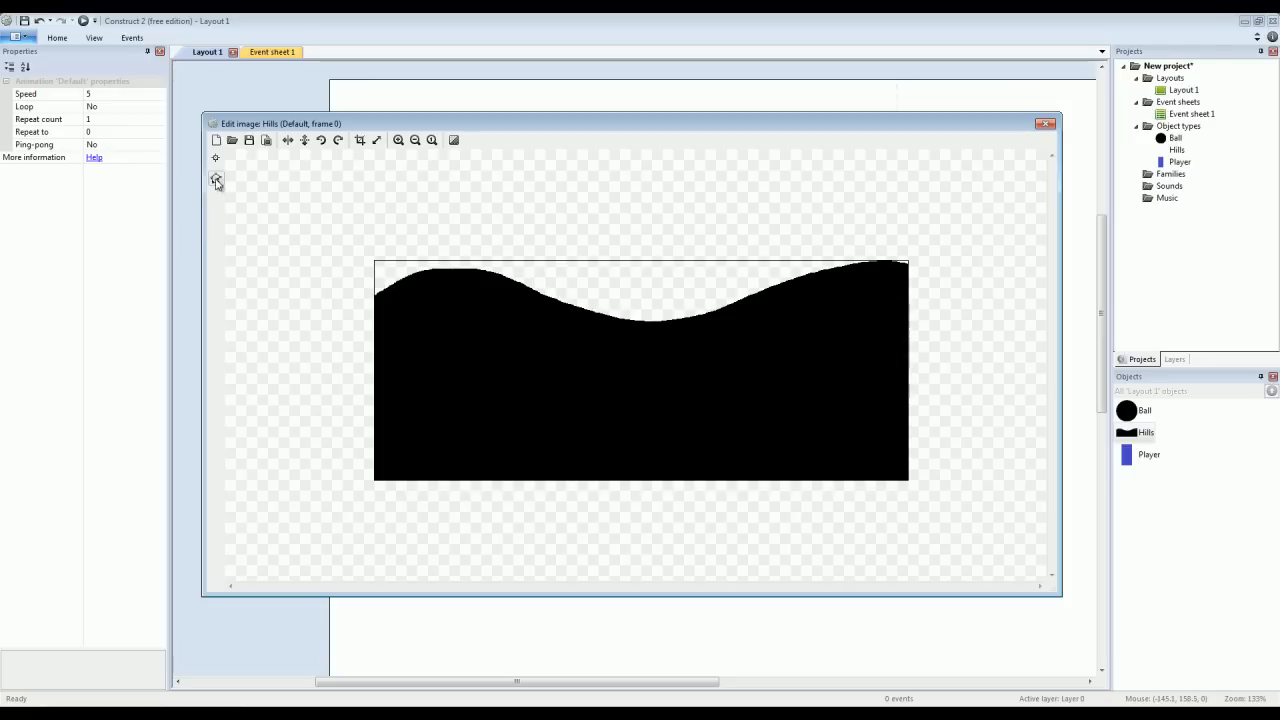
click(216, 178)
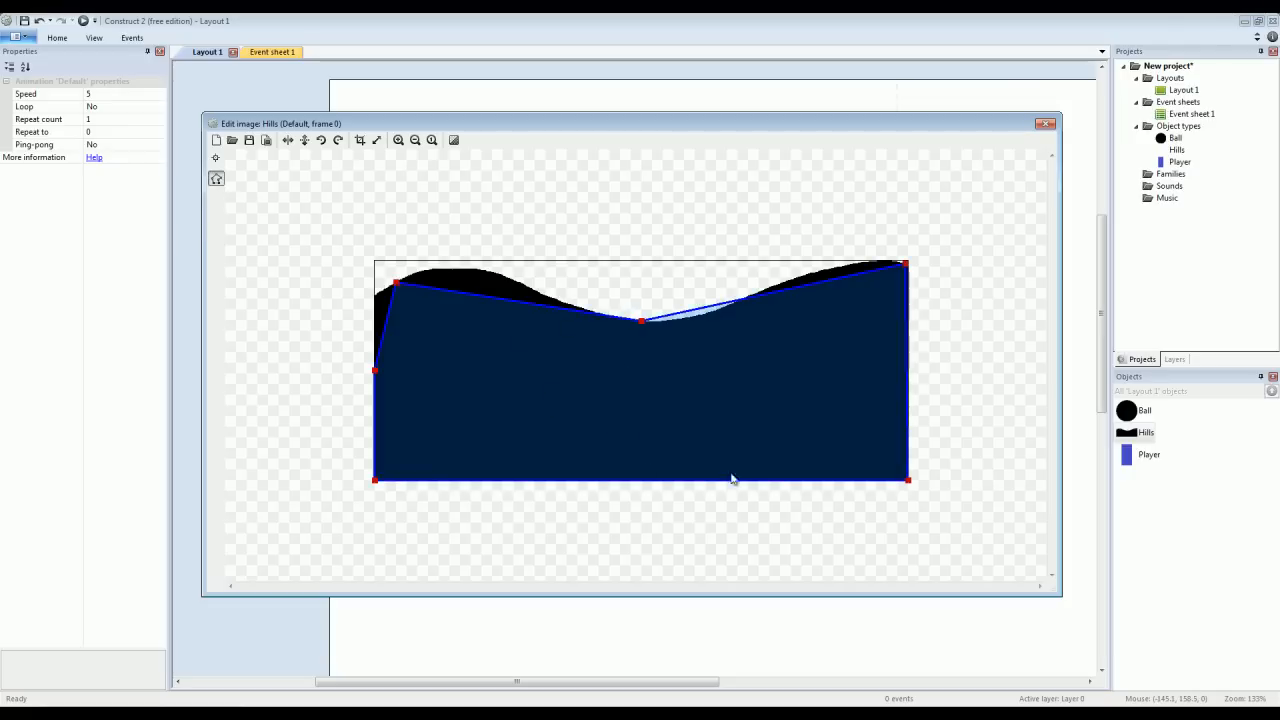
mouse_move(644, 356)
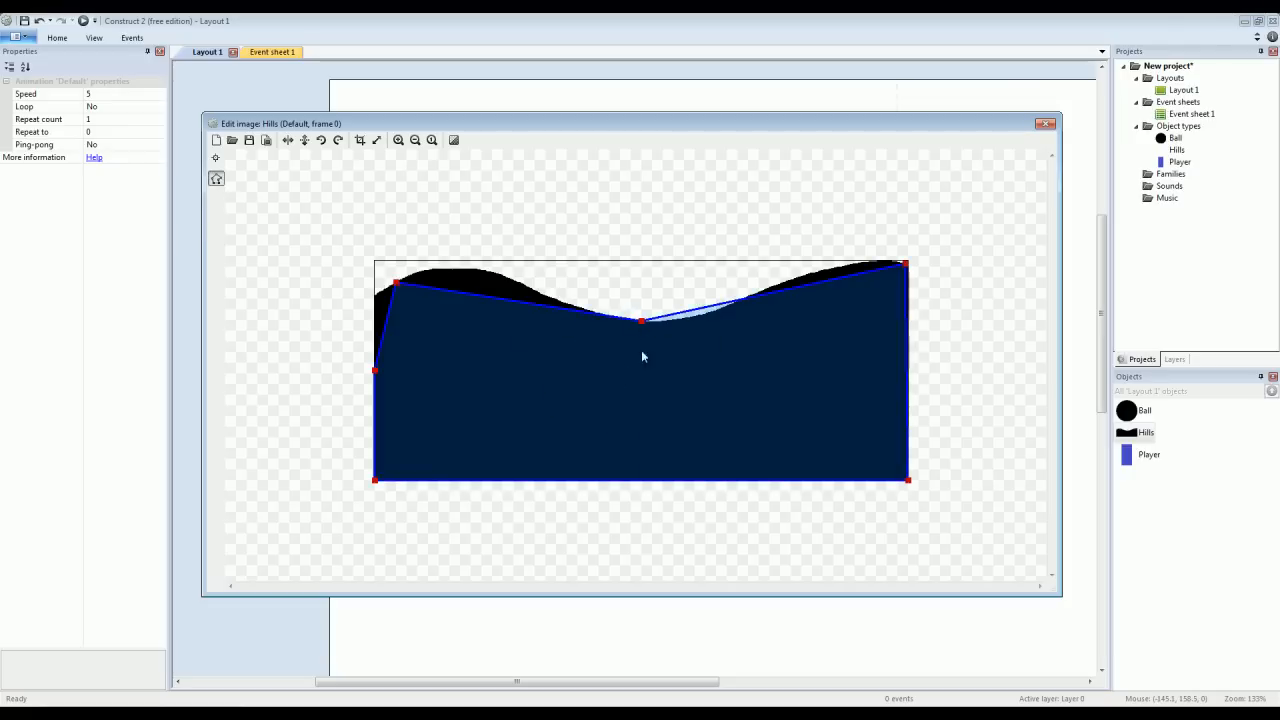
mouse_move(578, 382)
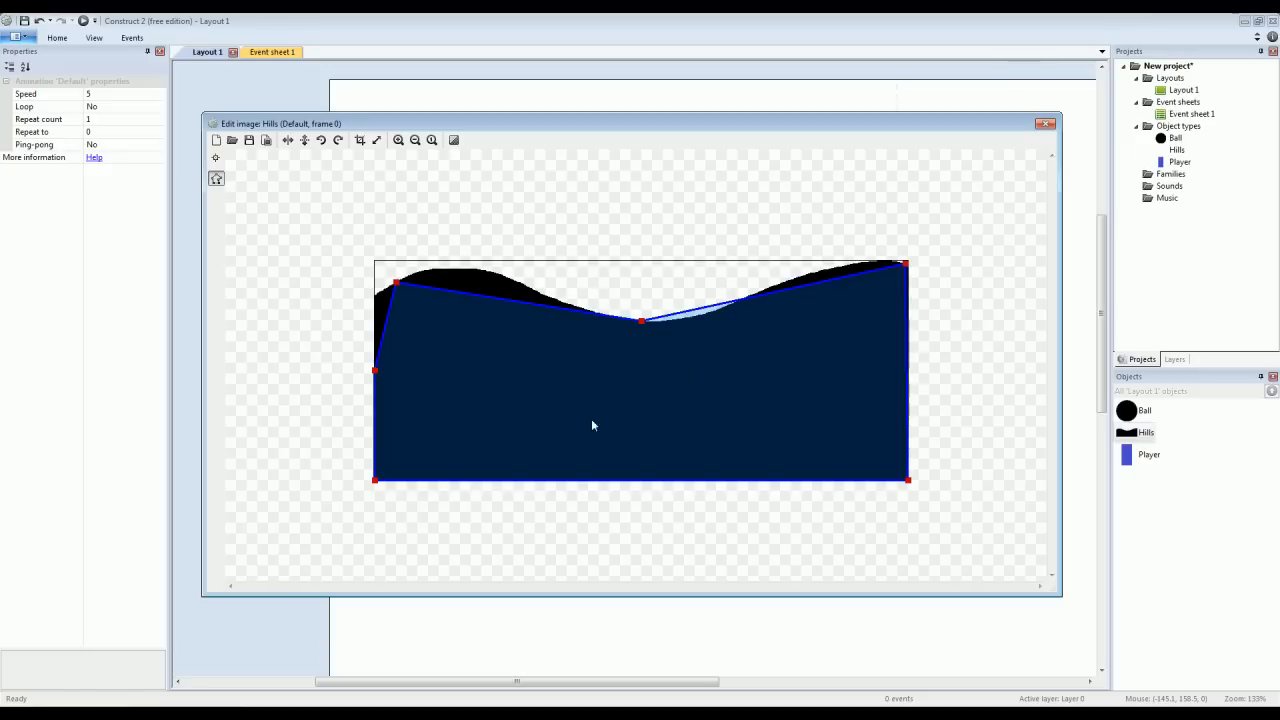
mouse_move(784, 258)
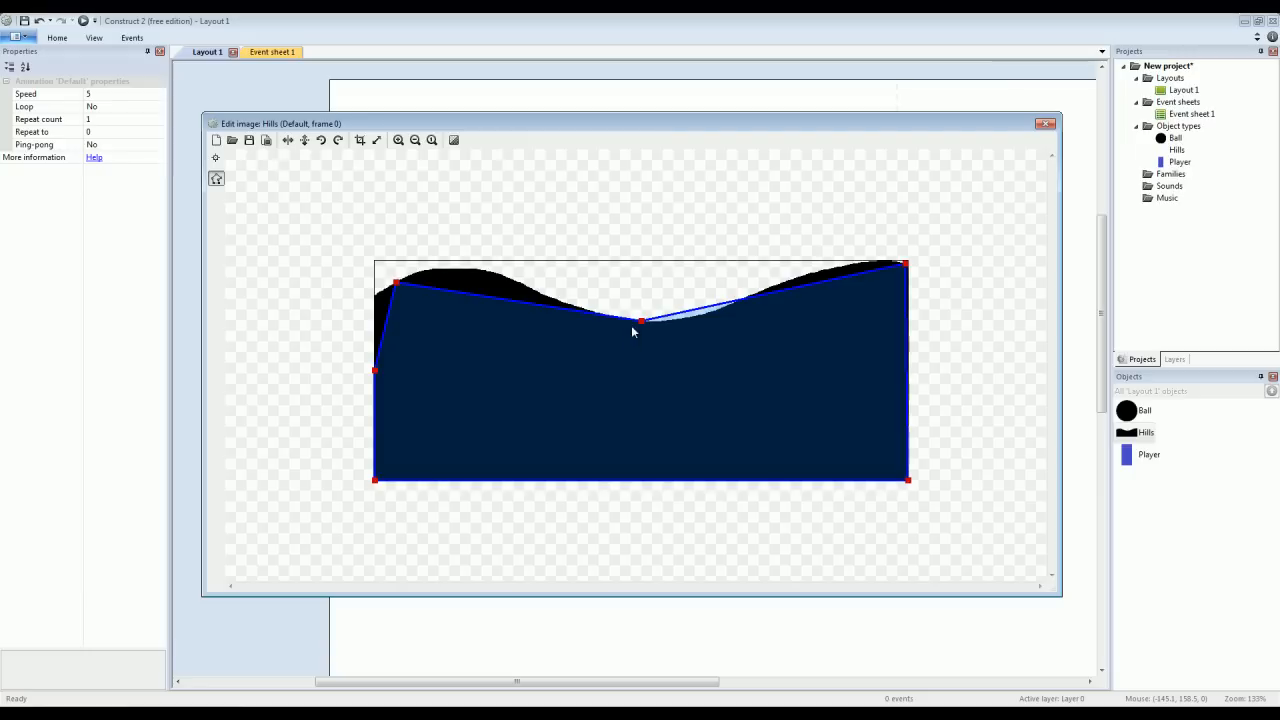
mouse_move(516, 352)
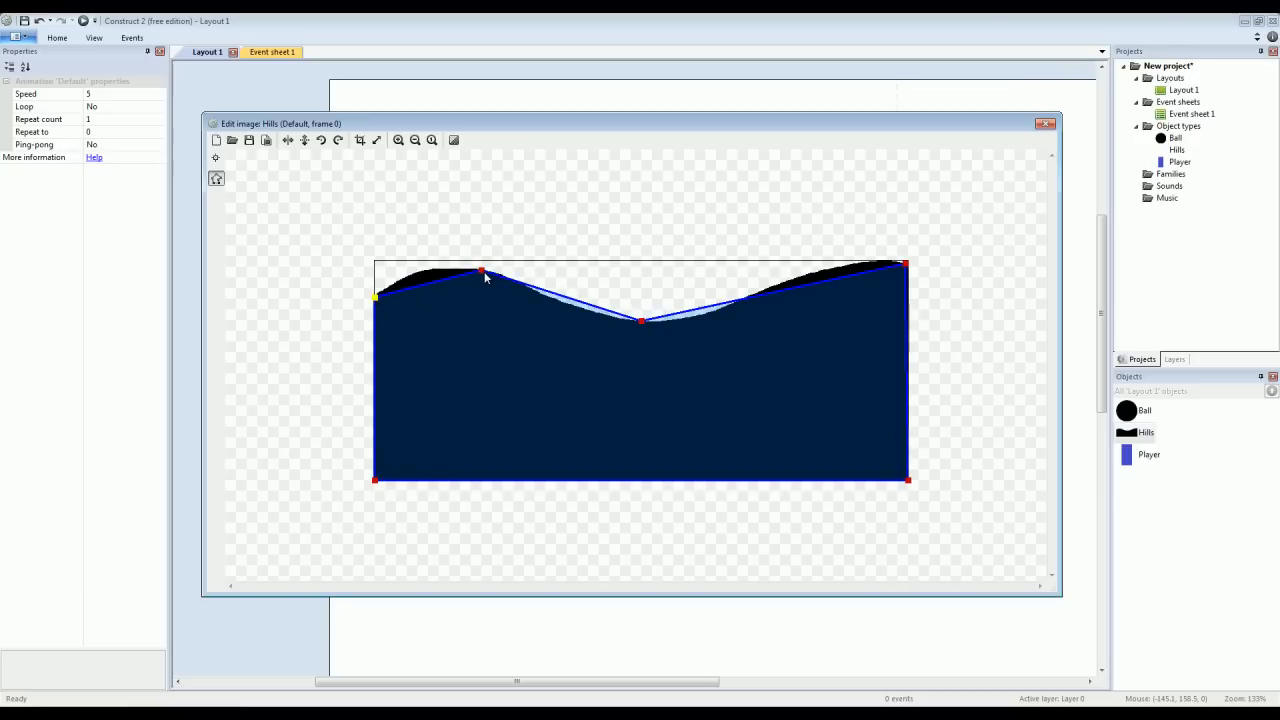
Fit collision points along the left hill crest and its downward slope.
drag(480, 272, 408, 280)
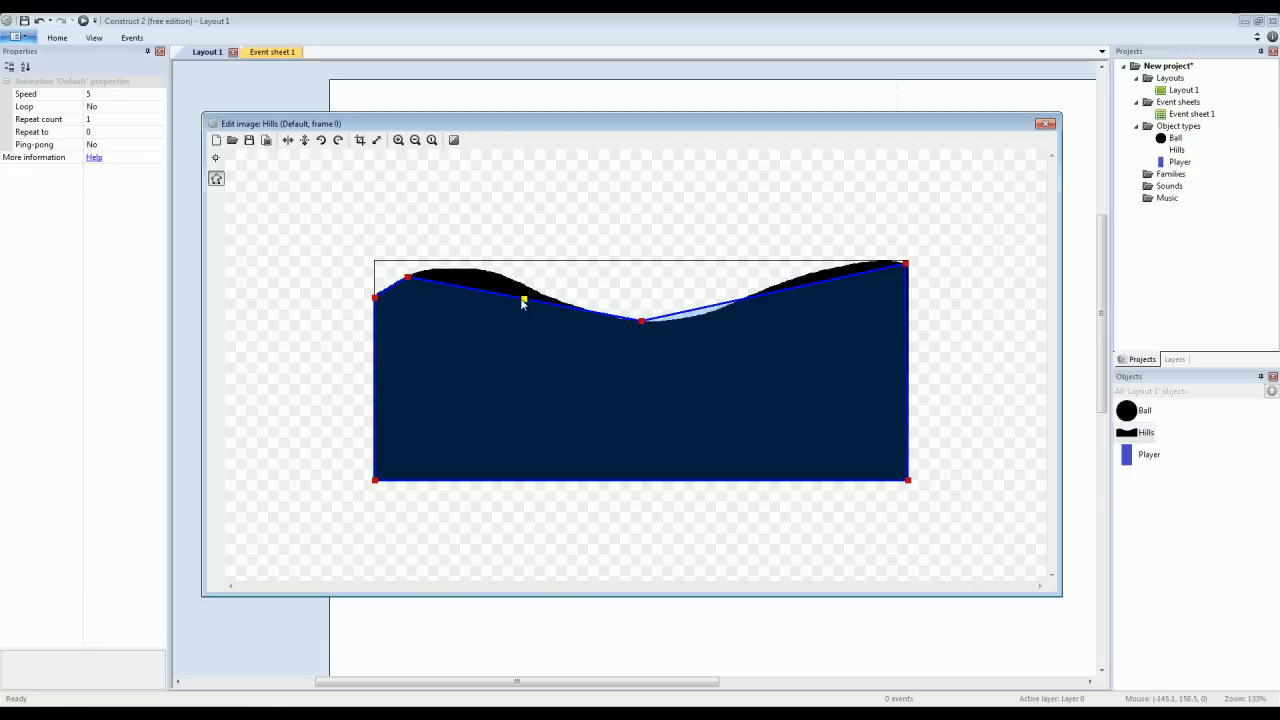
drag(524, 302, 440, 272)
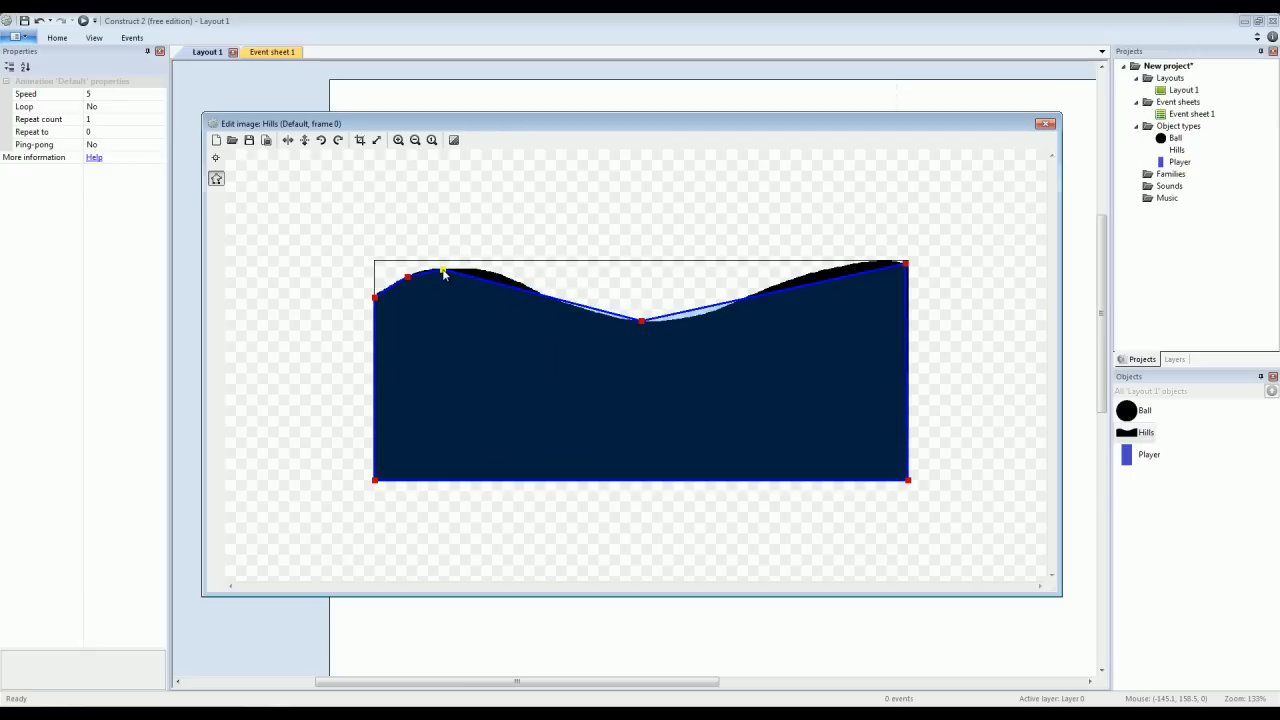
drag(444, 272, 484, 272)
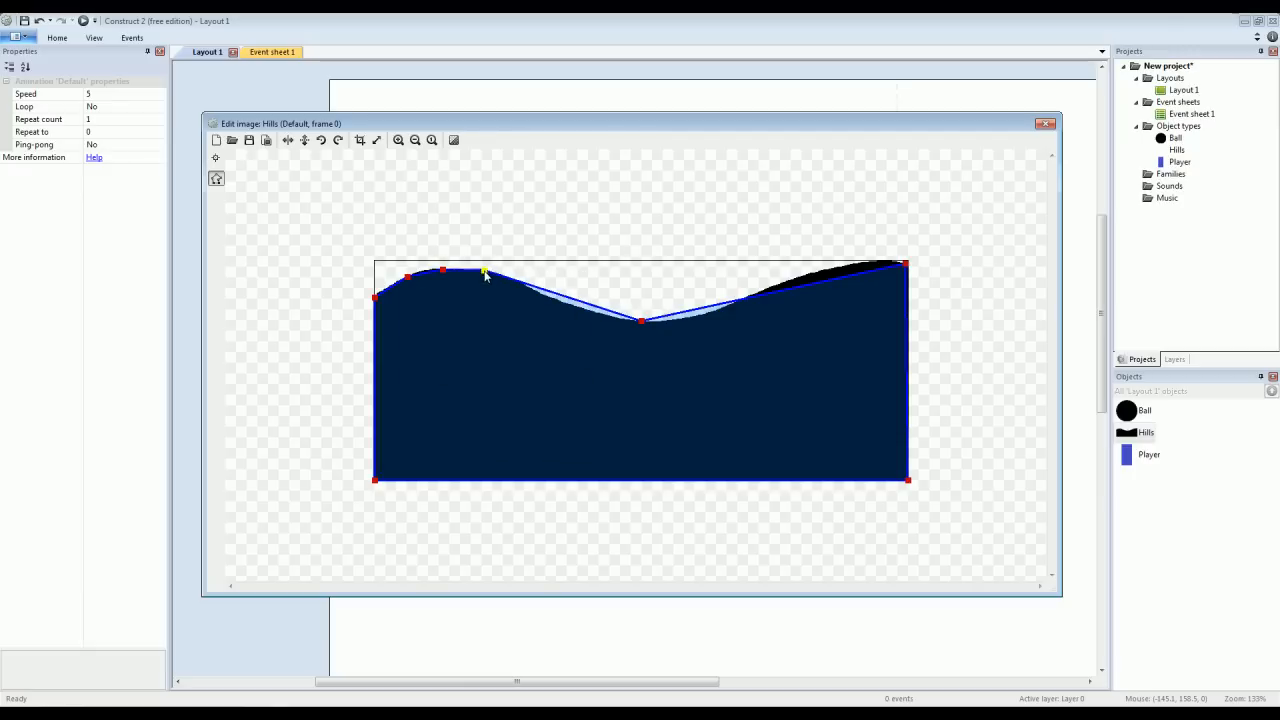
drag(484, 272, 540, 296)
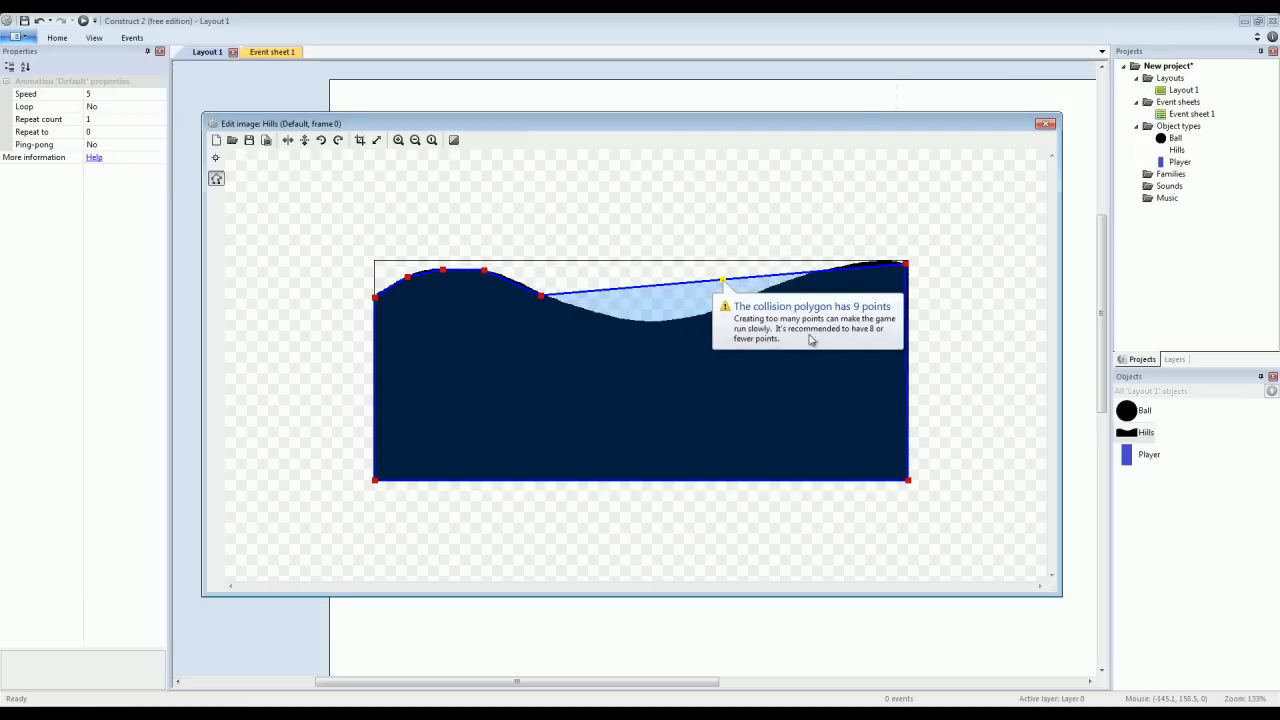
mouse_move(764, 330)
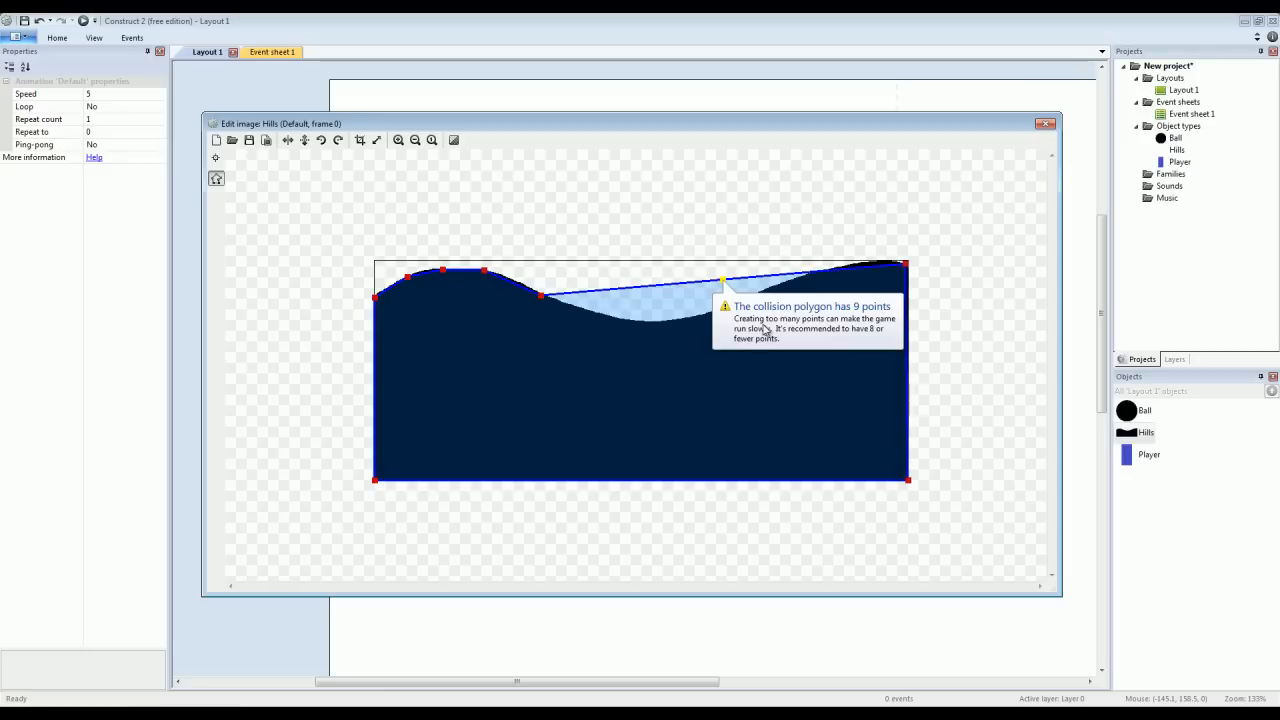
mouse_move(752, 290)
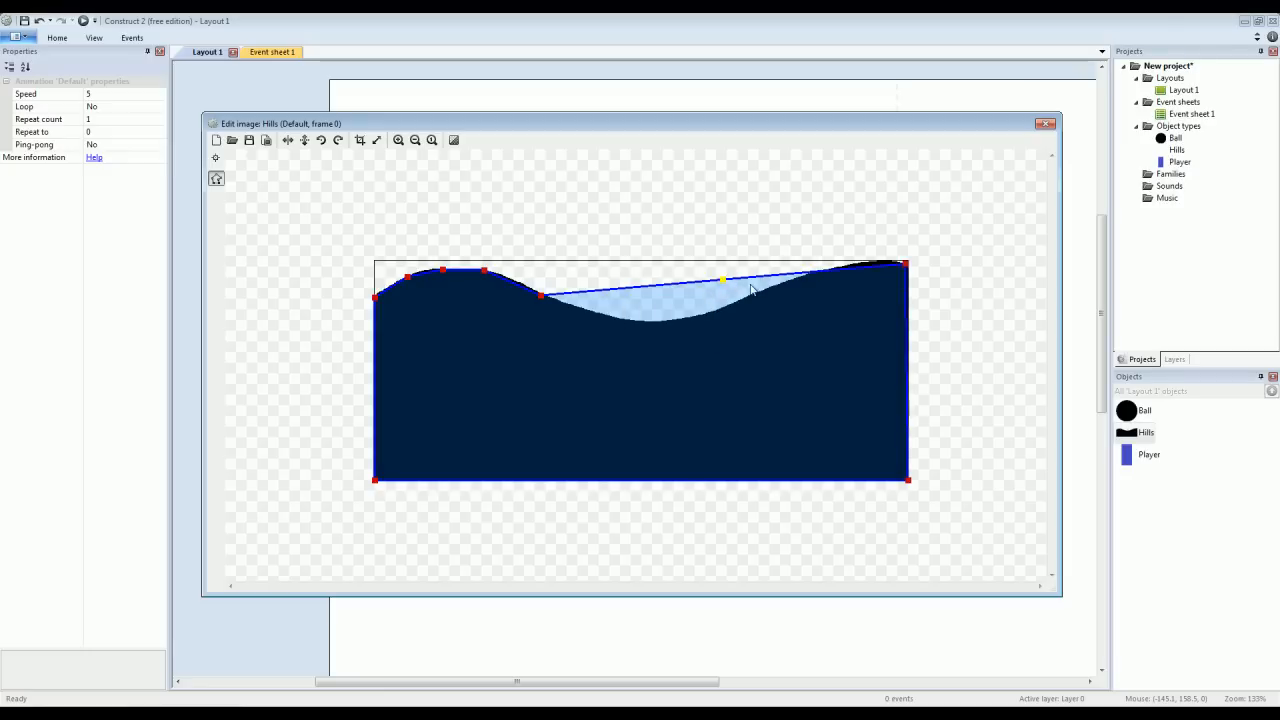
Pull a point into the valley and add points along the right hill, reaching 14 points.
drag(724, 280, 616, 322)
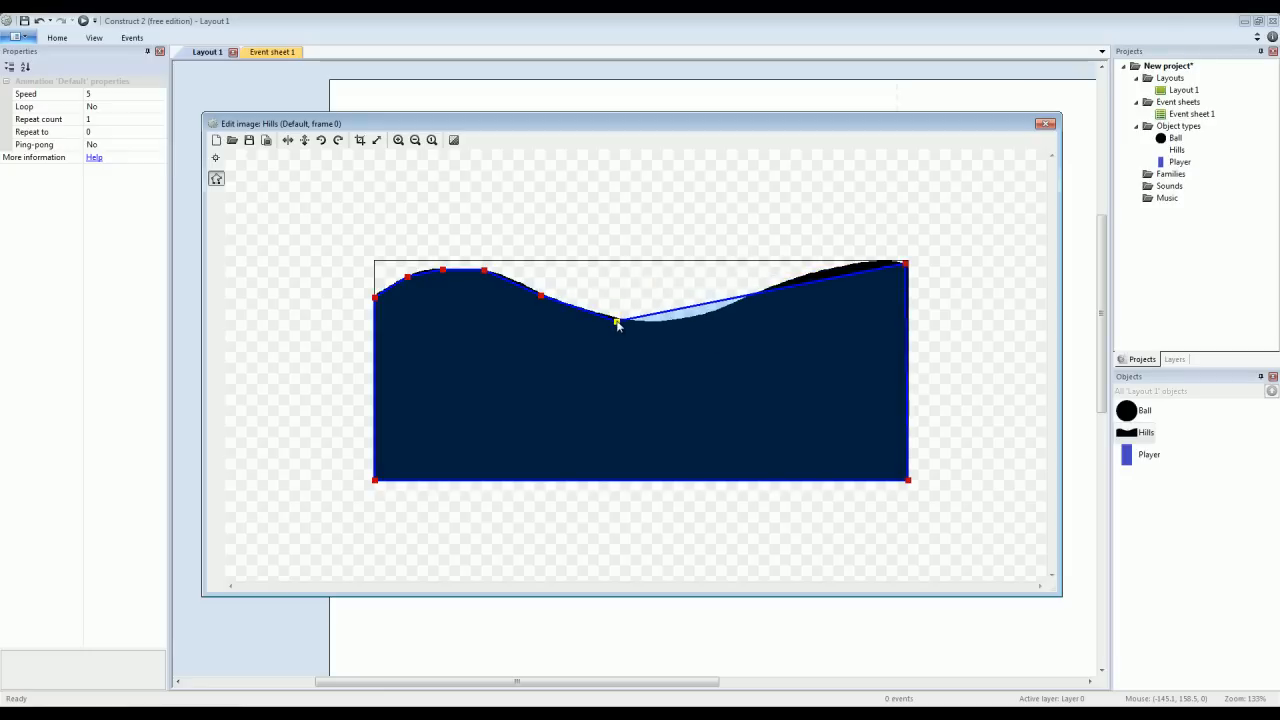
right_click(616, 322)
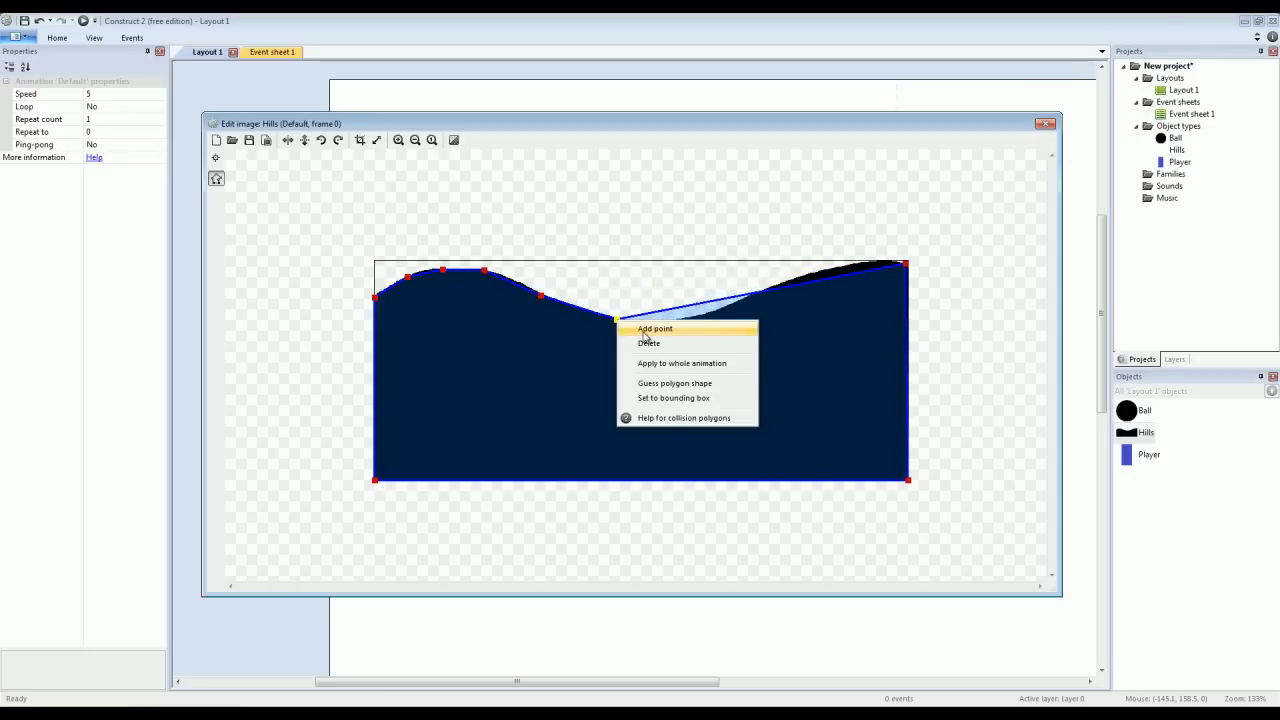
click(656, 328)
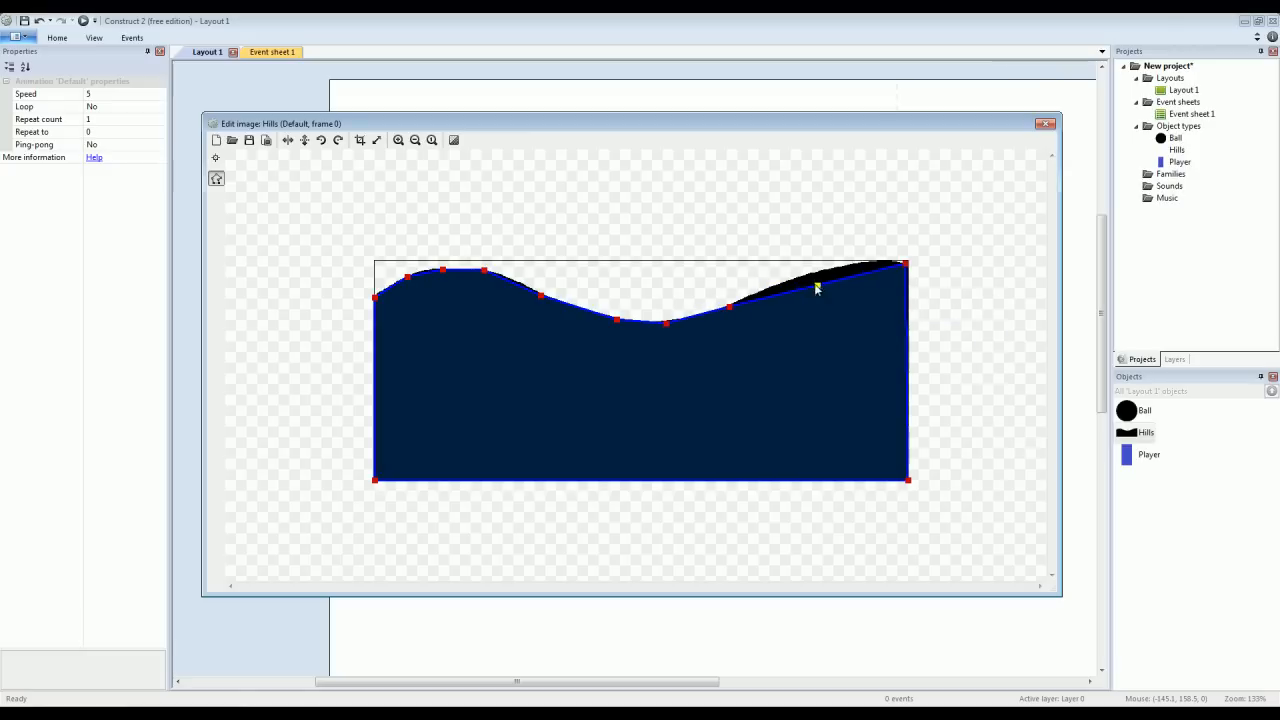
right_click(816, 288)
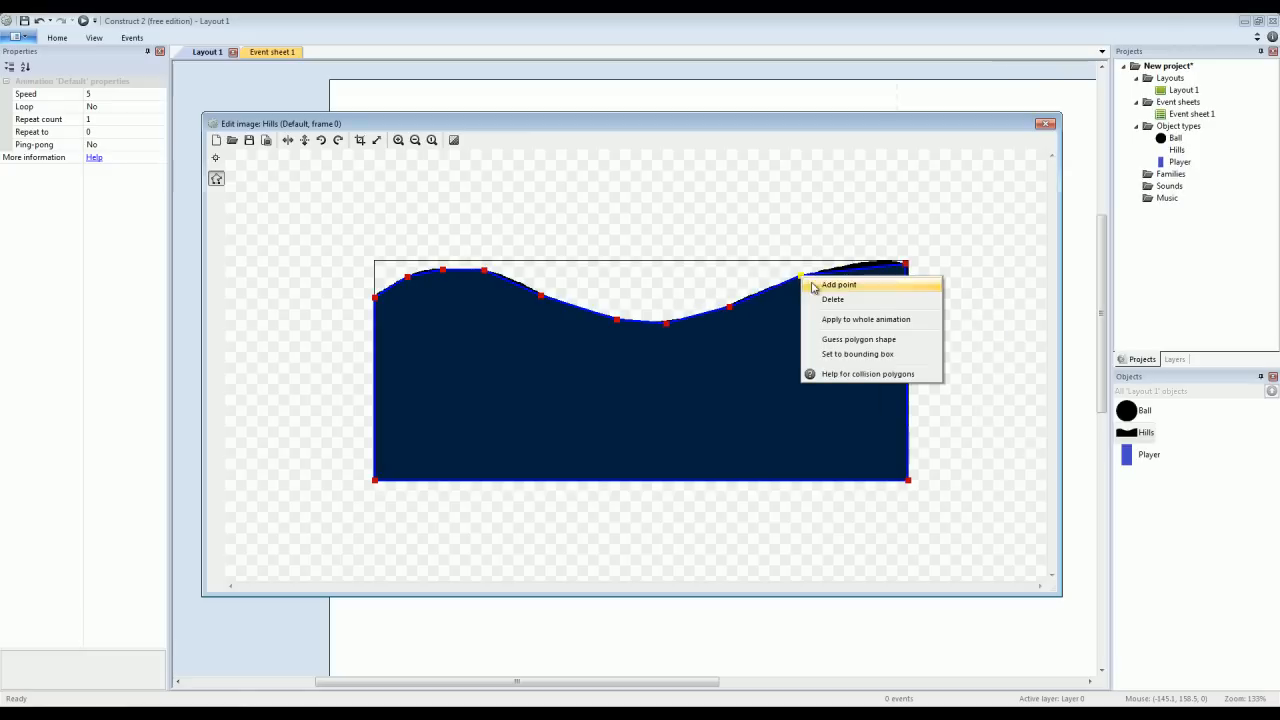
click(840, 284)
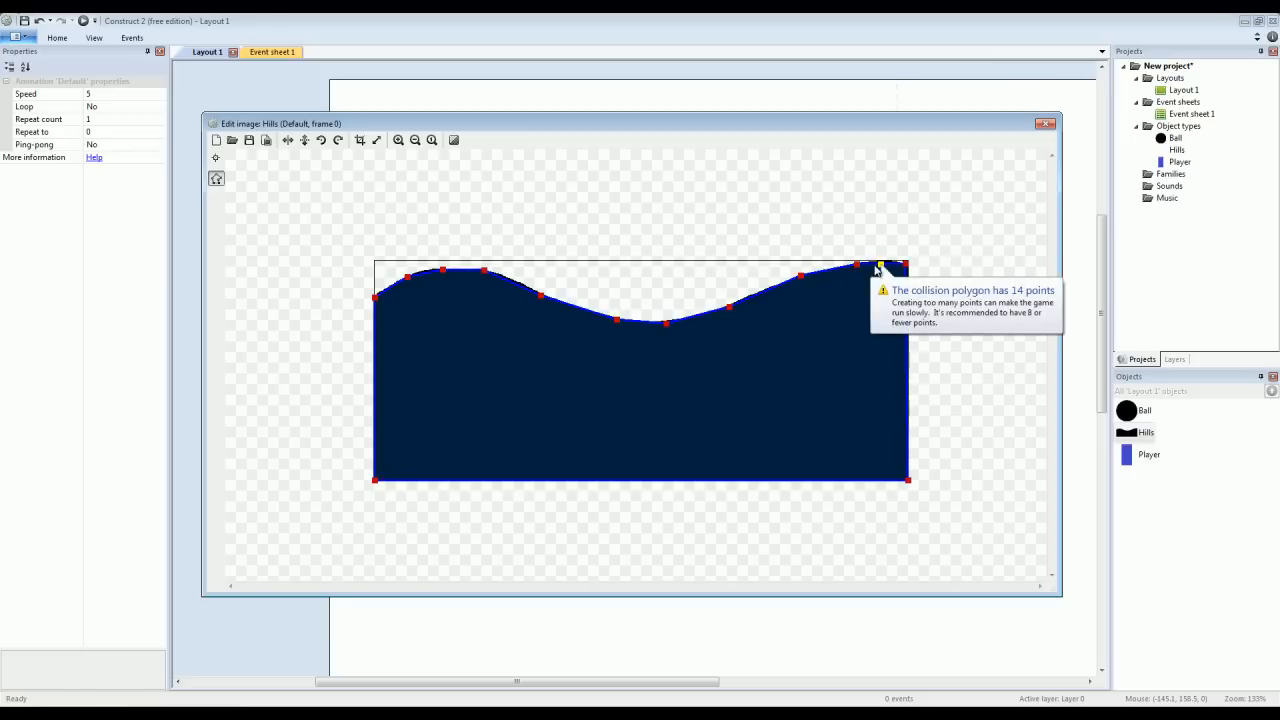
mouse_move(754, 370)
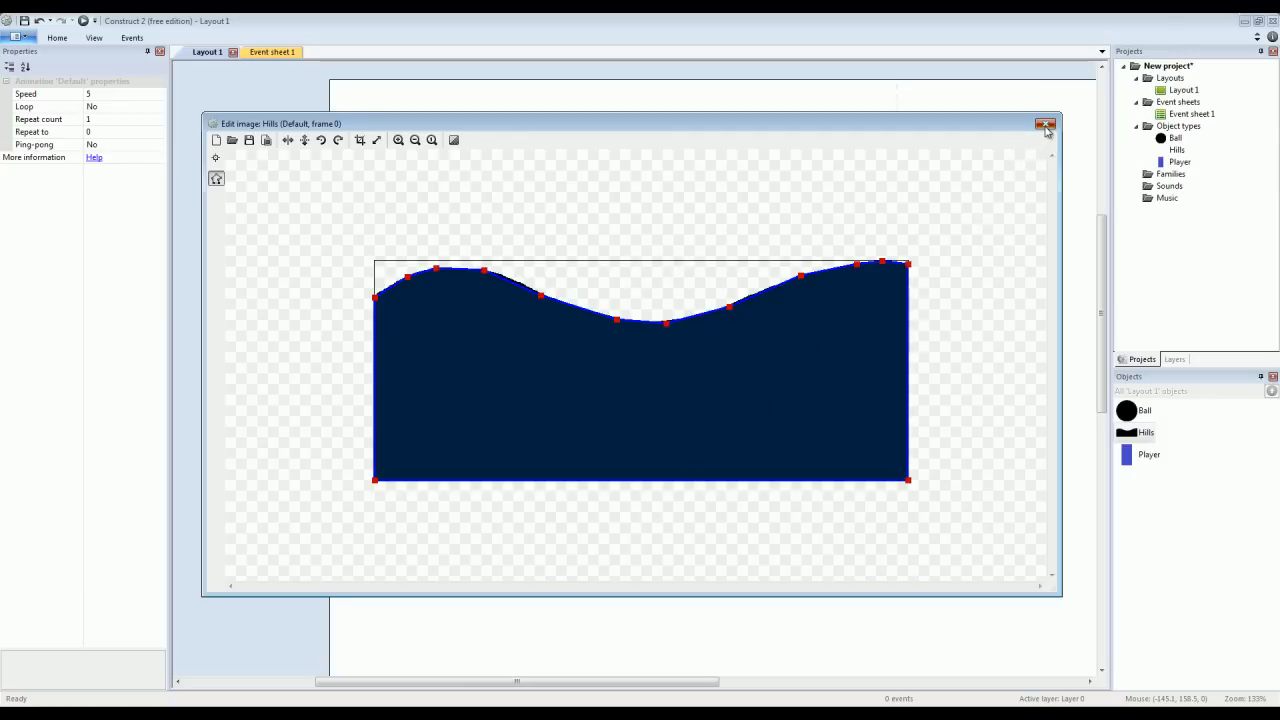
Close the Hills image editor and run the layout as a browser preview.
click(1046, 124)
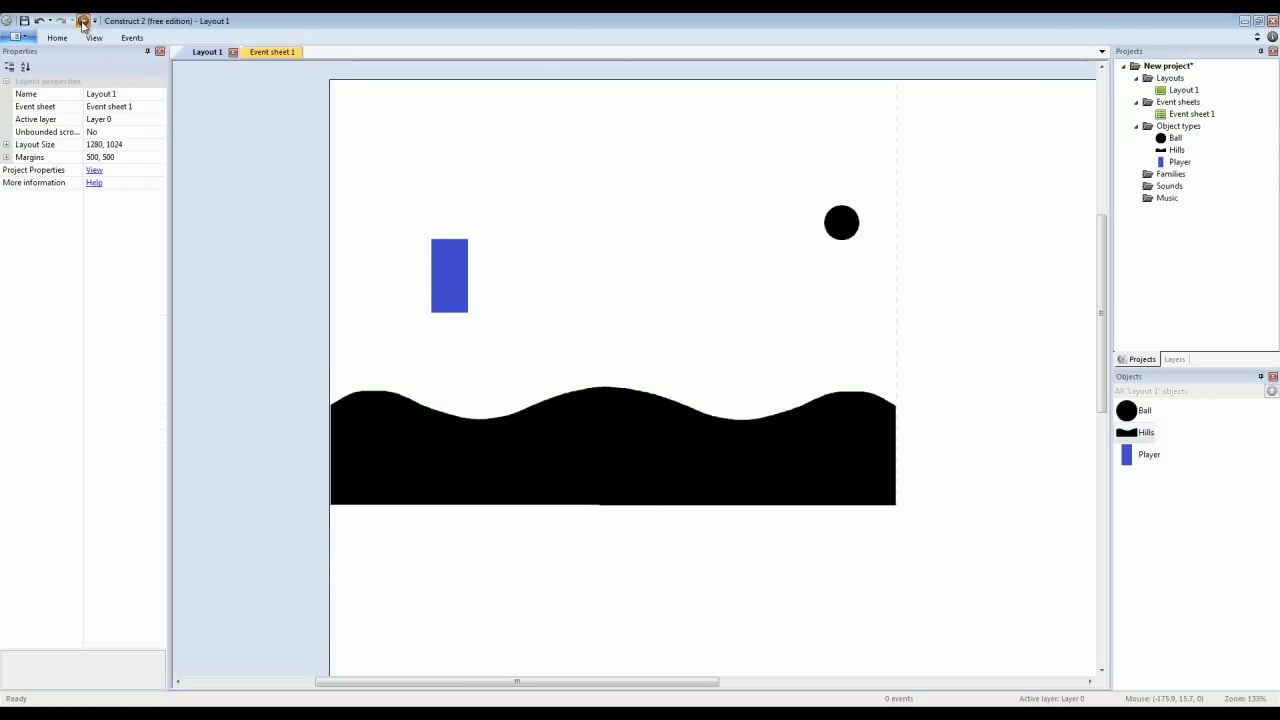
click(84, 20)
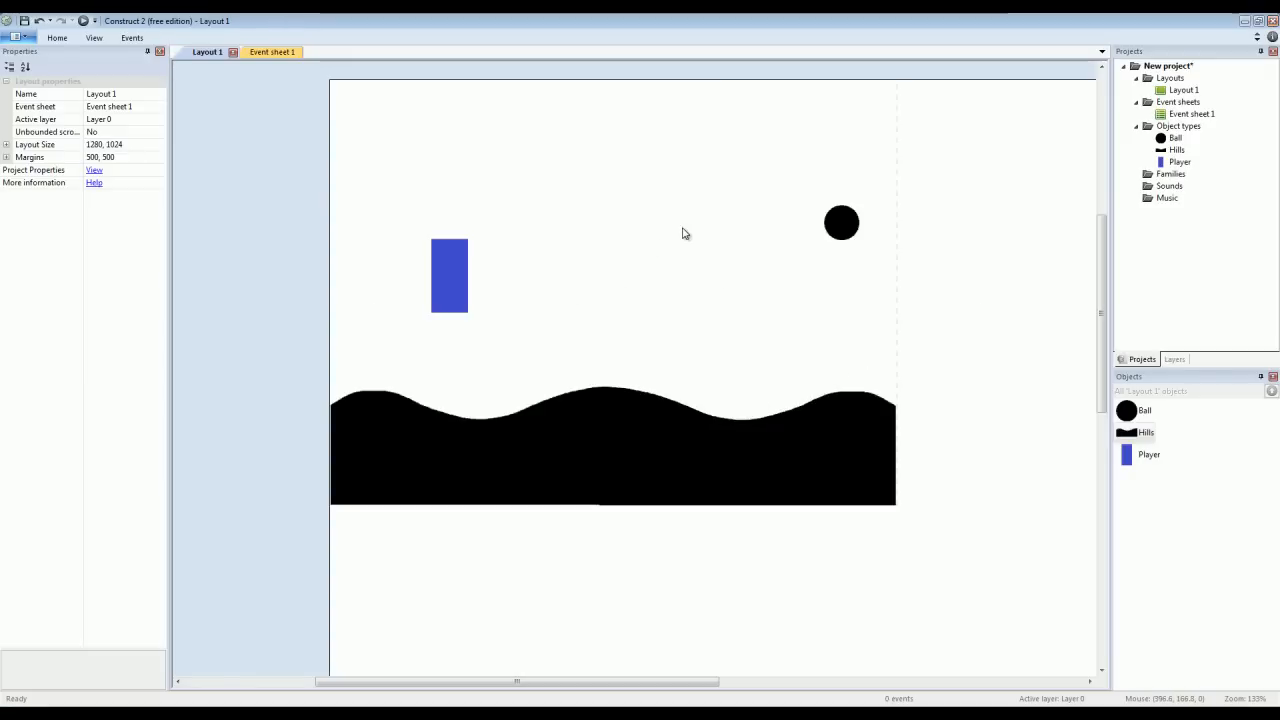
mouse_move(696, 460)
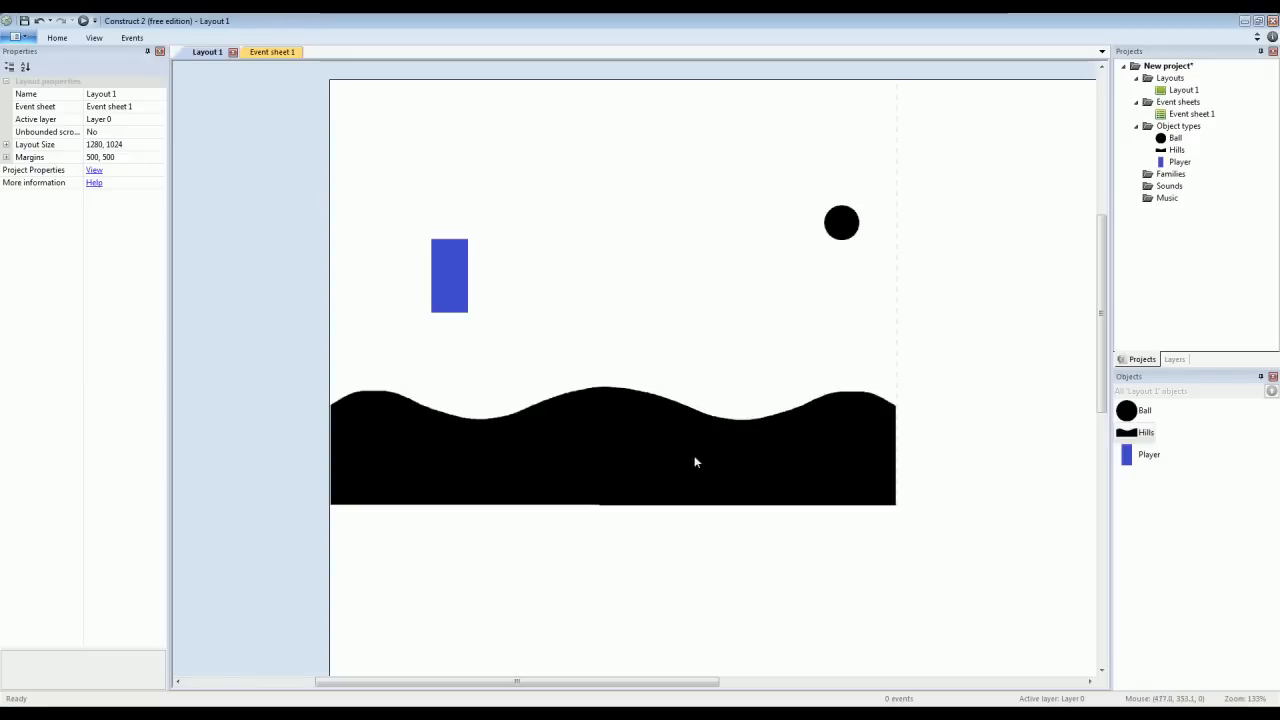
Select all eleven Ball instances and raise their Physics elasticity so they bounce.
click(840, 222)
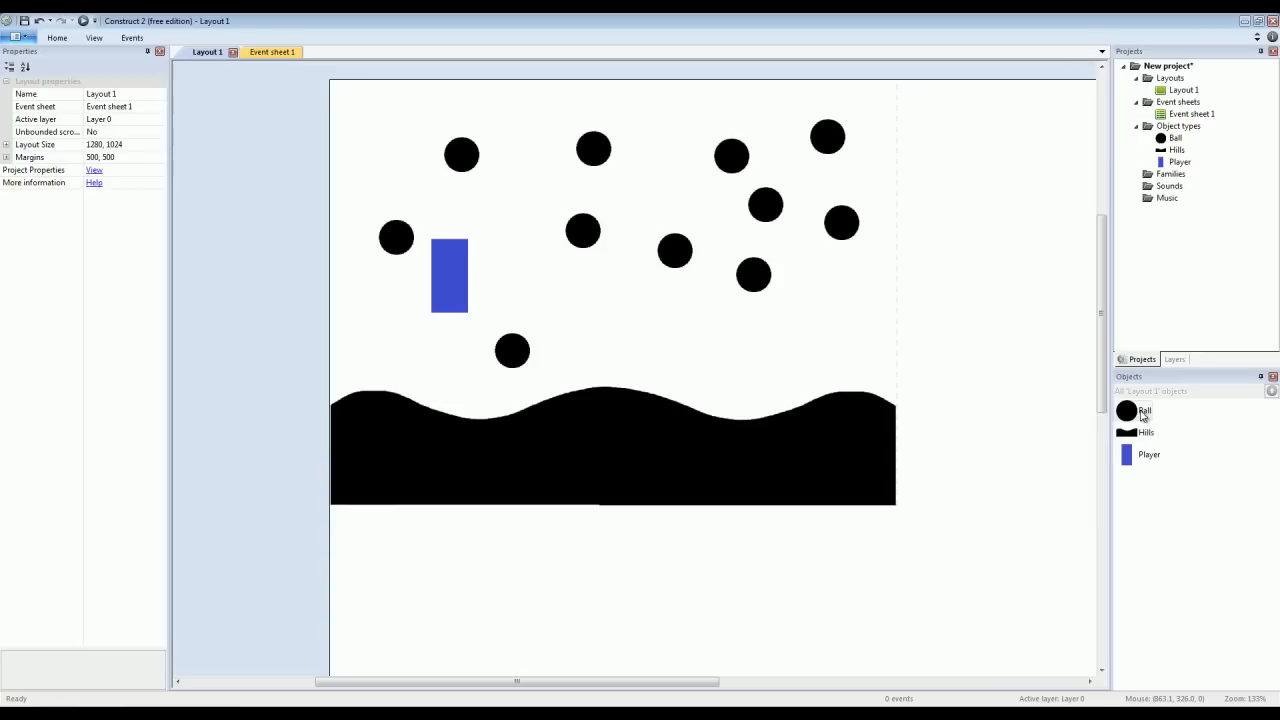
click(840, 222)
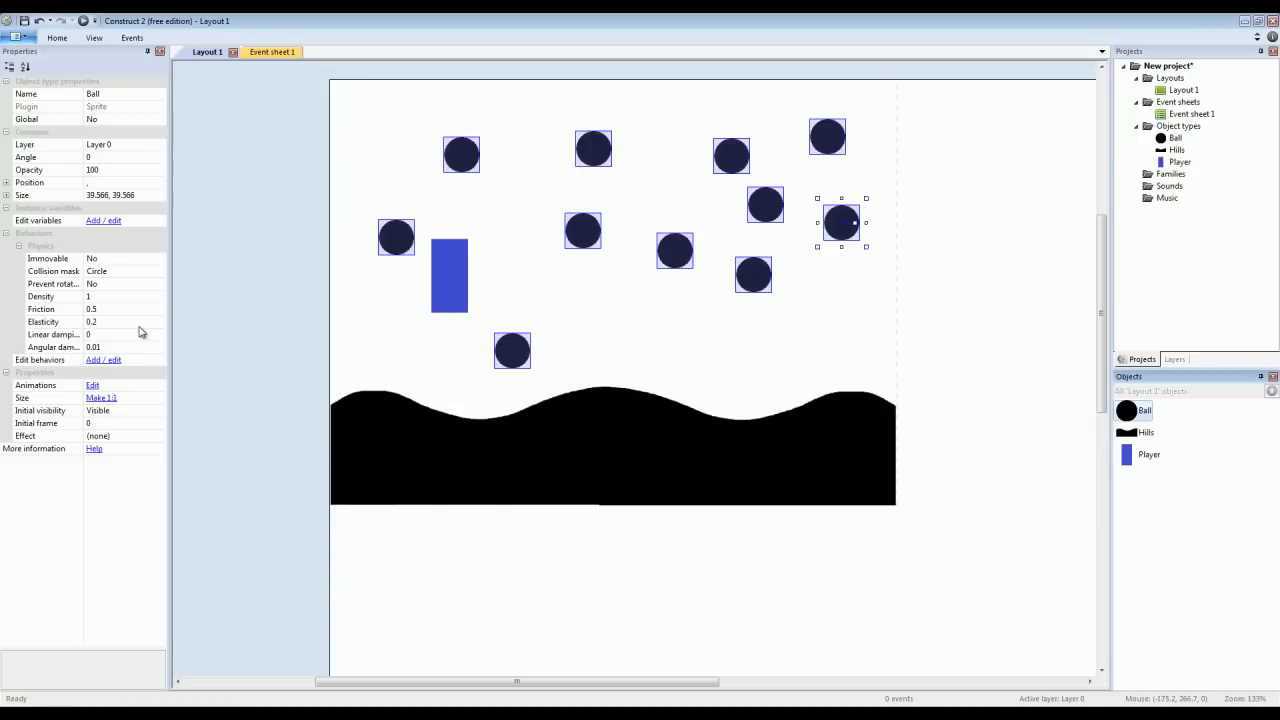
mouse_move(98, 296)
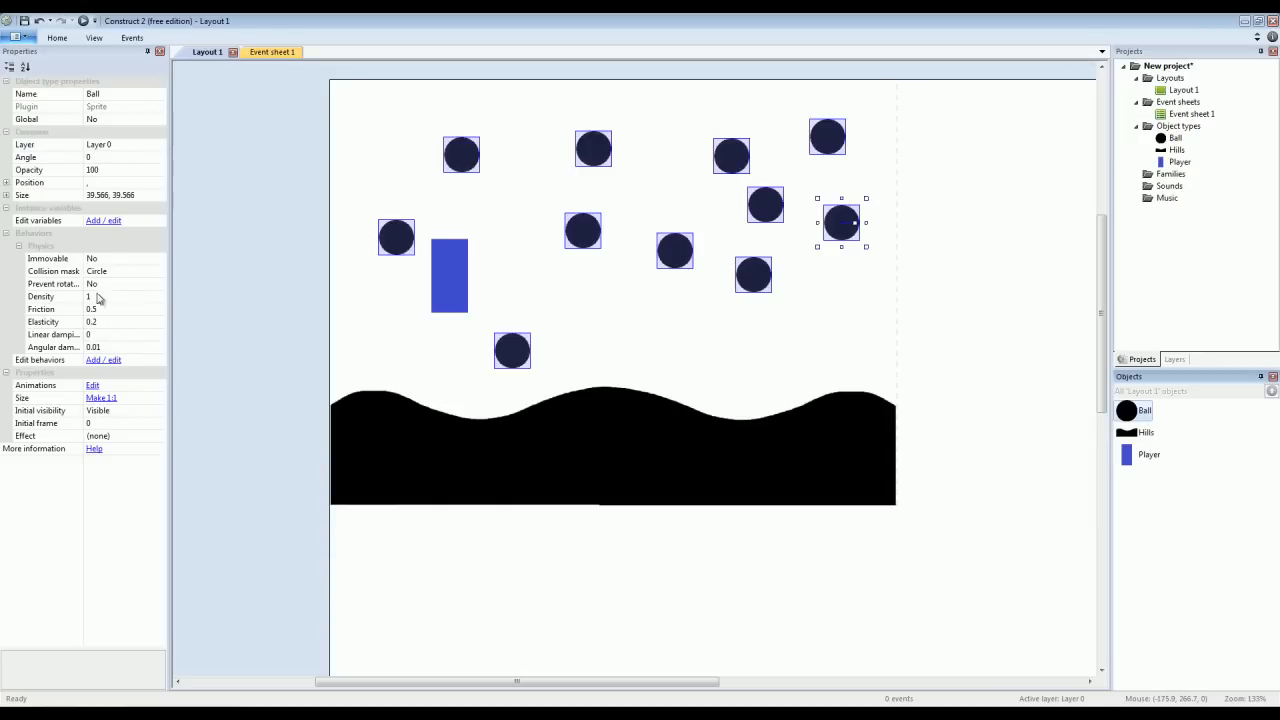
click(120, 320)
text(0.)
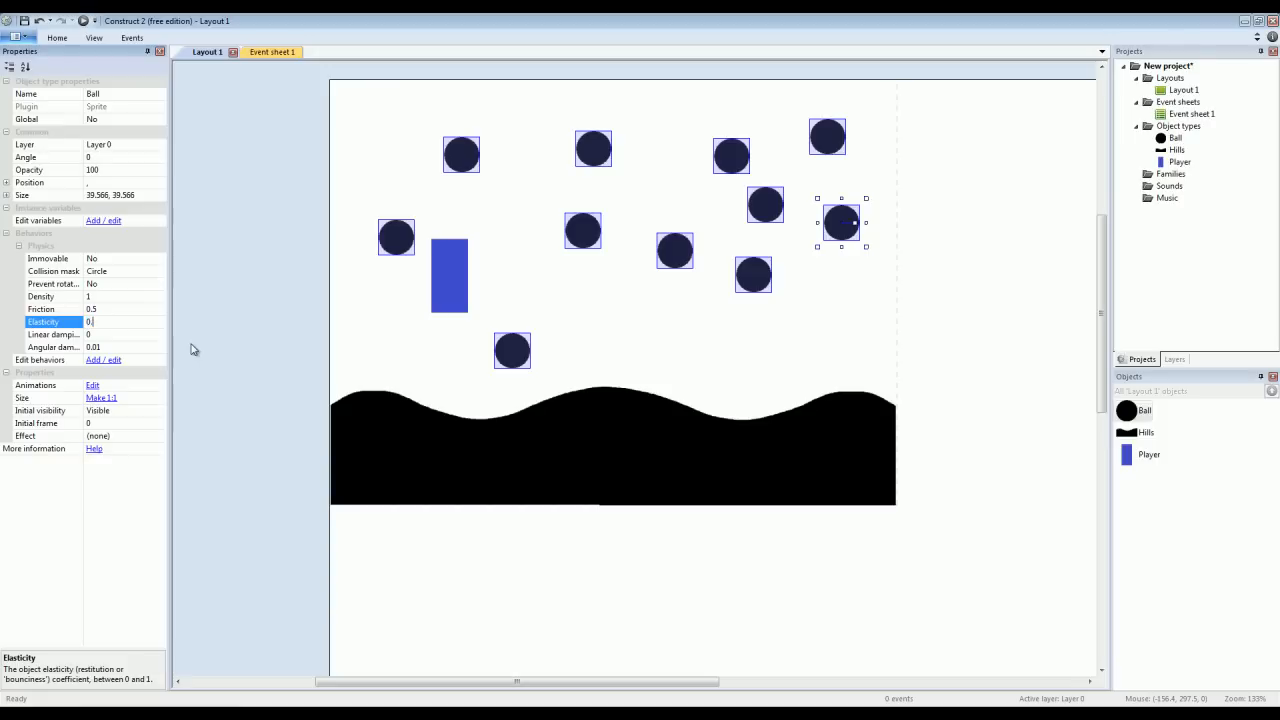
click(270, 408)
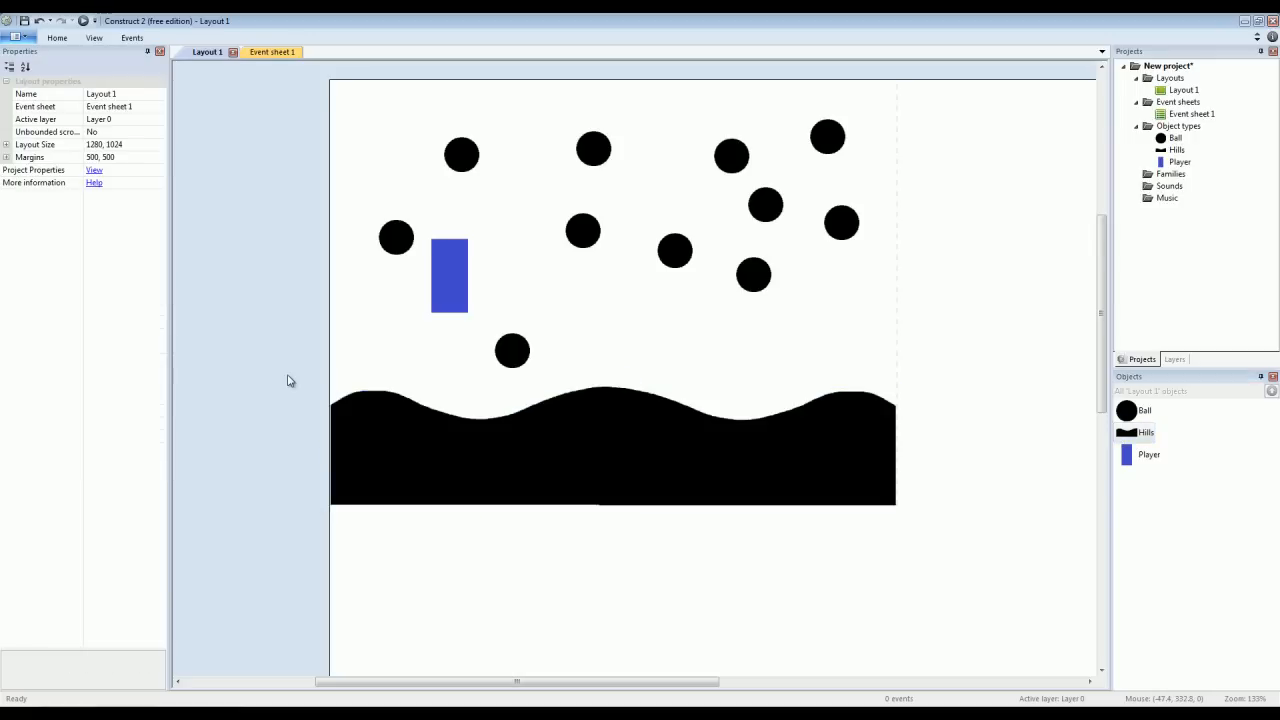
mouse_move(556, 248)
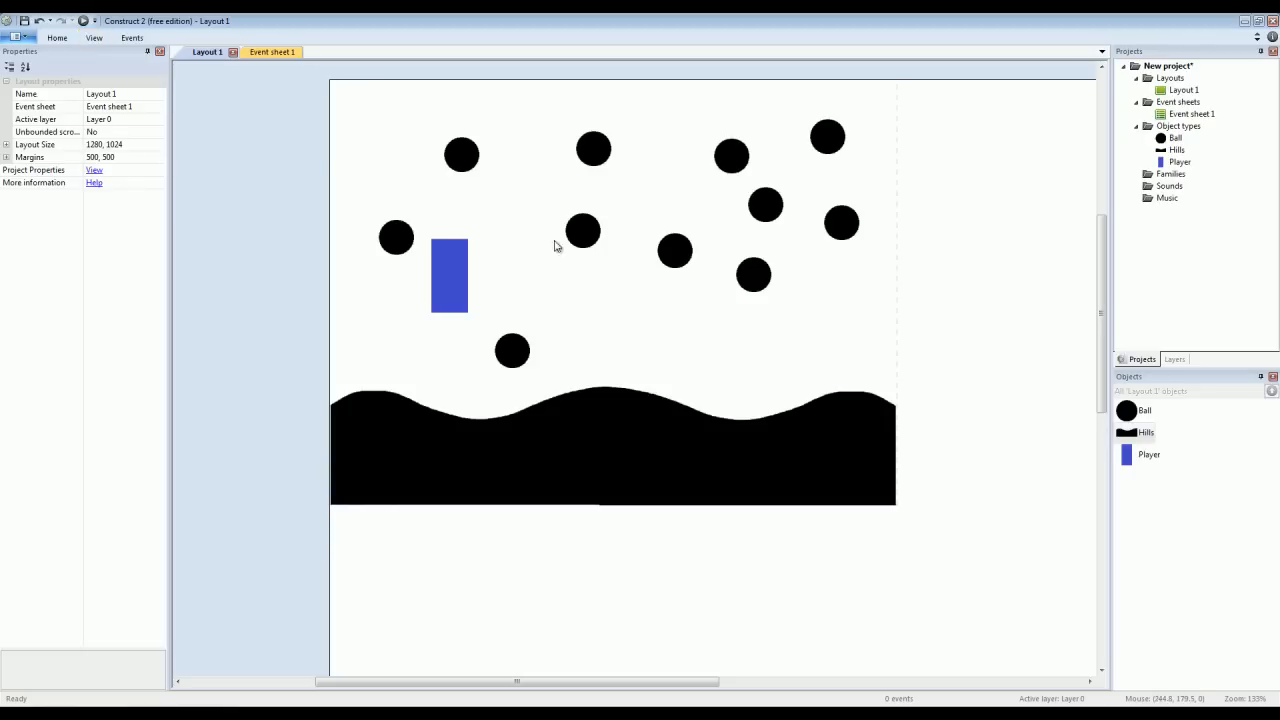
Remove a group of balls near the top and preview the layout in the browser.
click(460, 156)
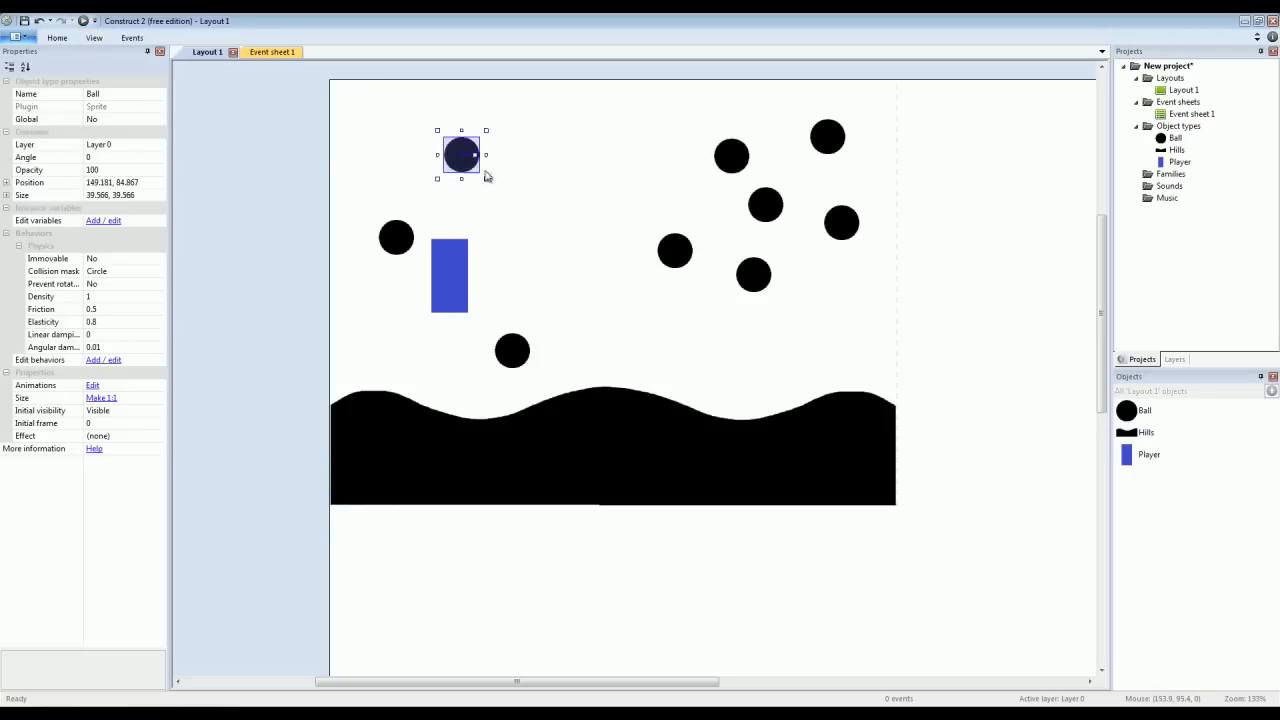
drag(460, 156, 732, 156)
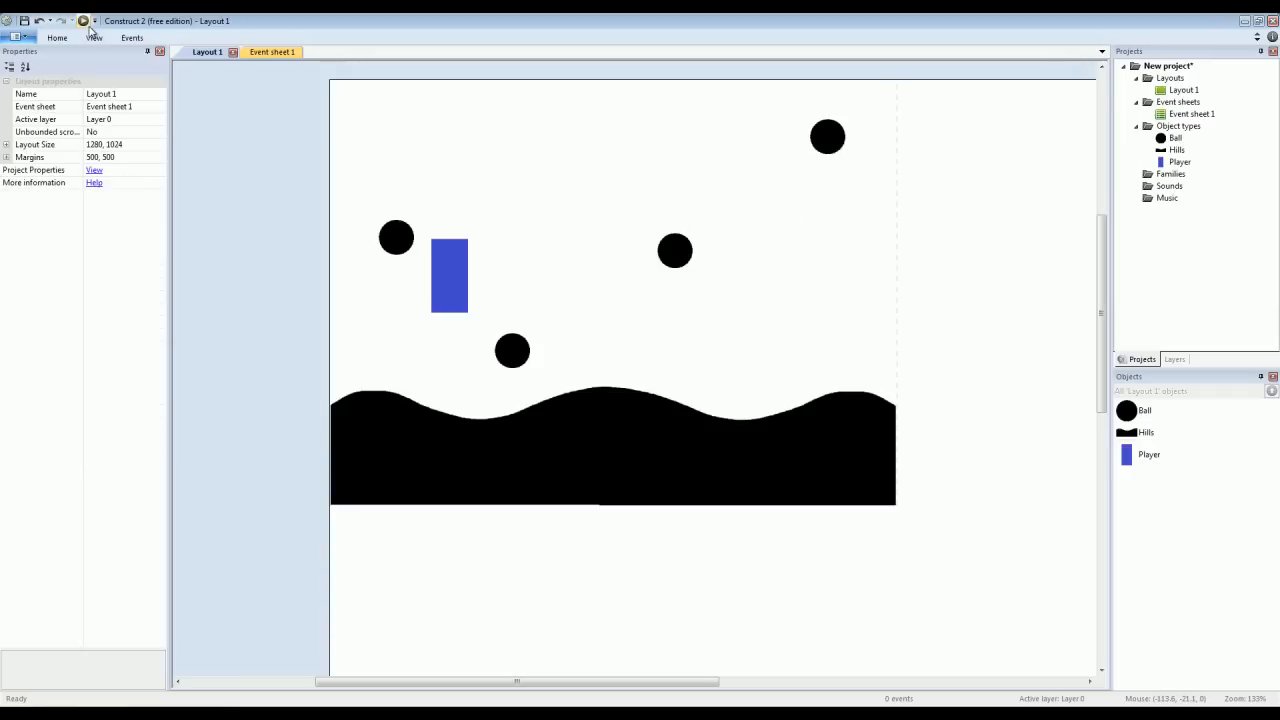
click(84, 20)
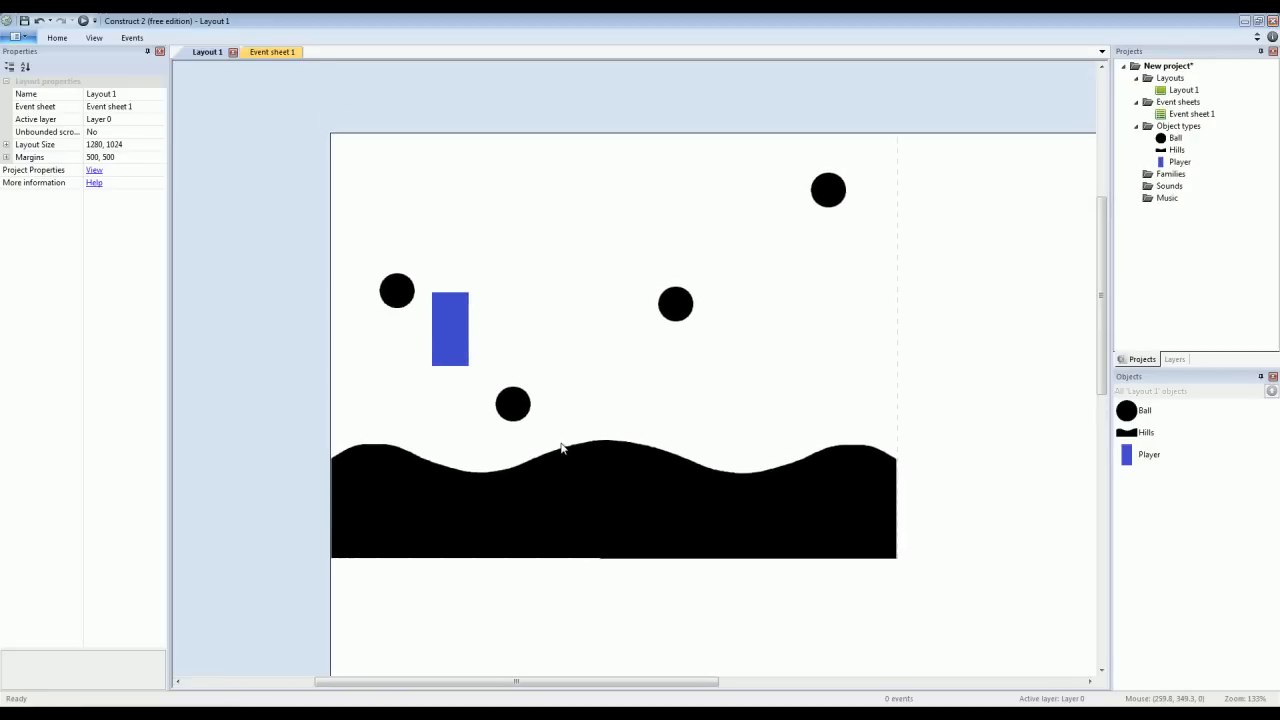
mouse_move(564, 384)
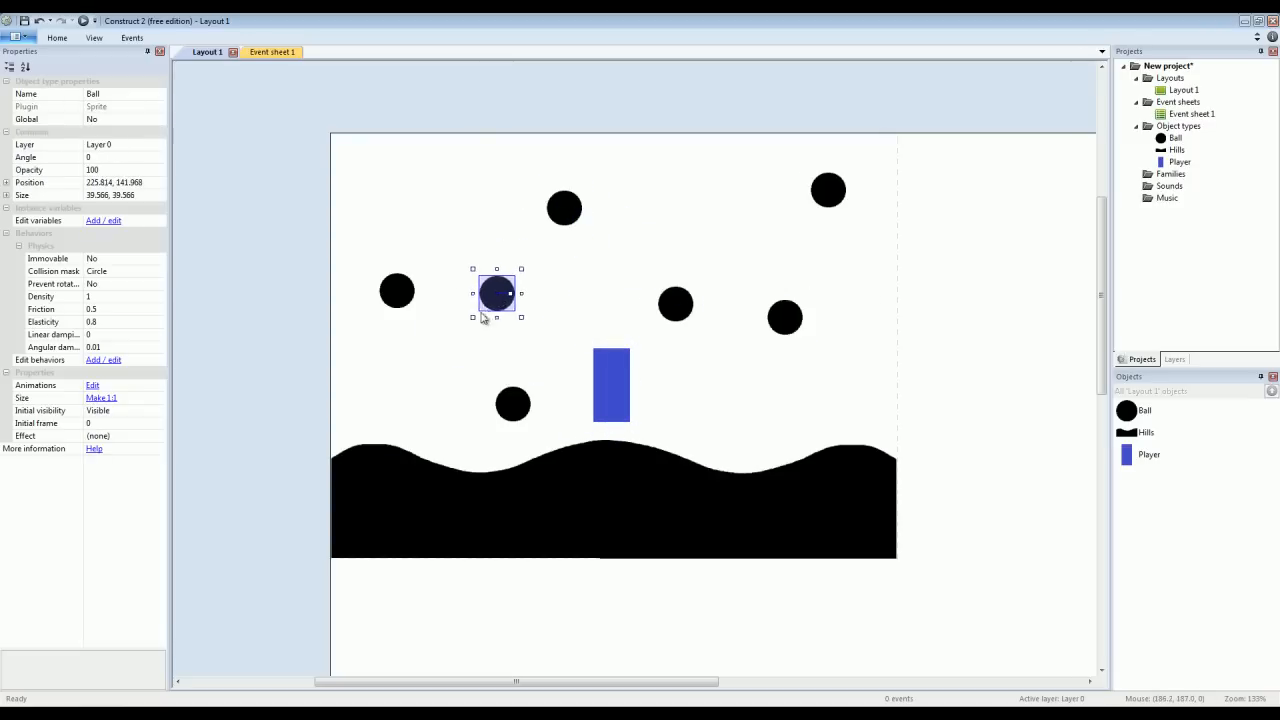
Copy balls into new spots around the player and run the browser preview again.
drag(496, 292, 588, 172)
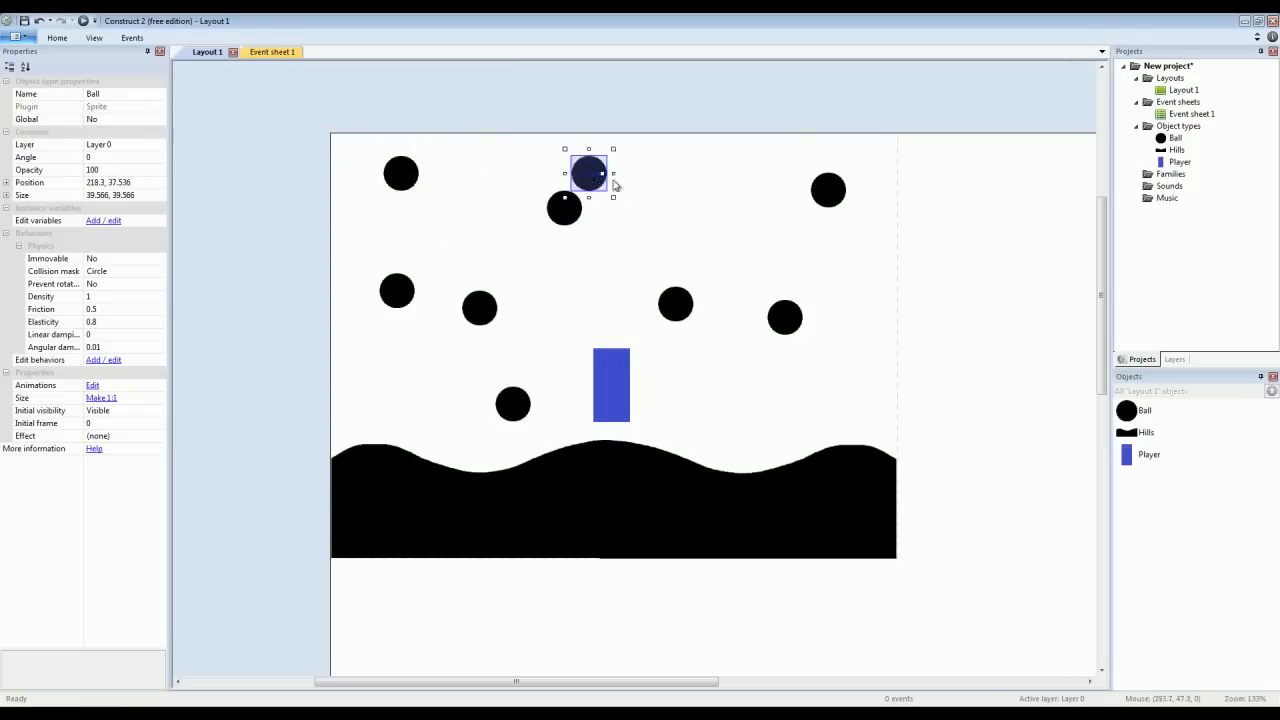
drag(588, 172, 756, 412)
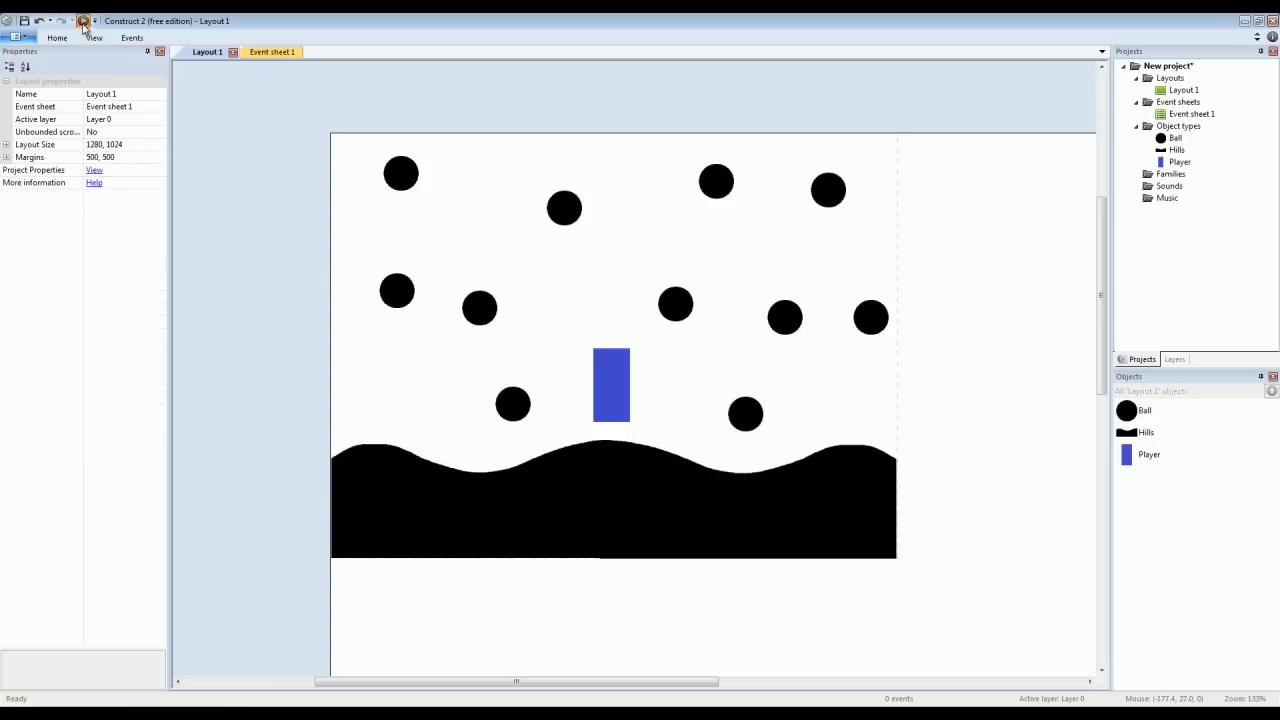
click(84, 20)
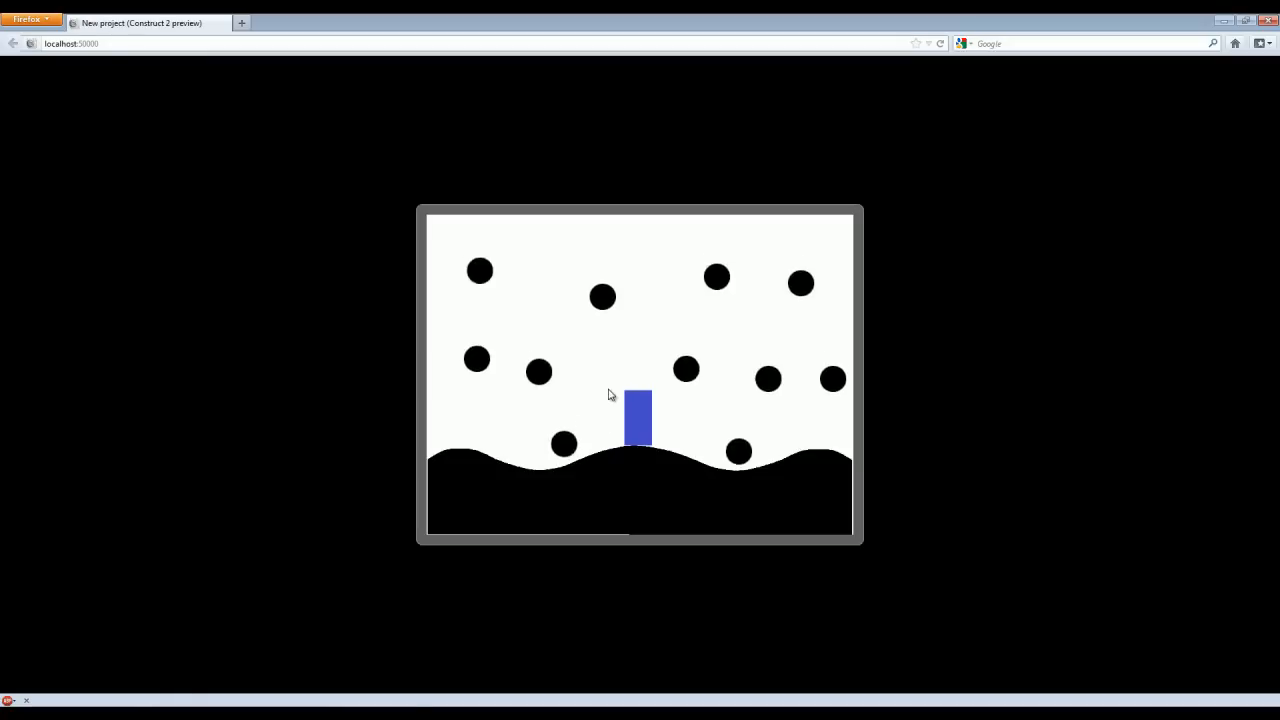